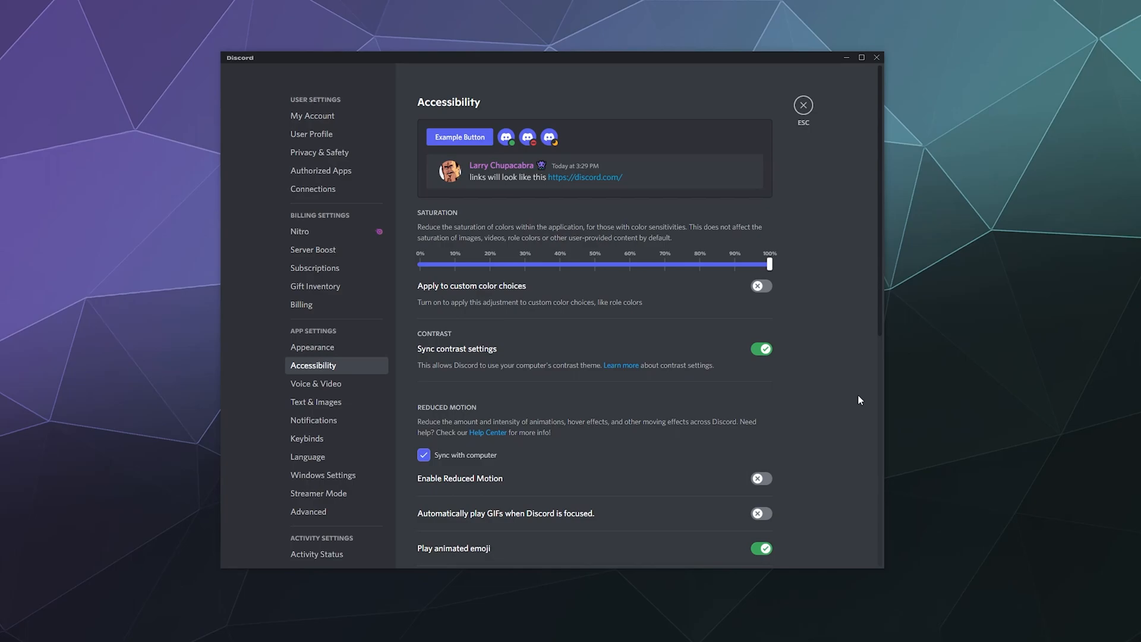
mouse_move(312, 347)
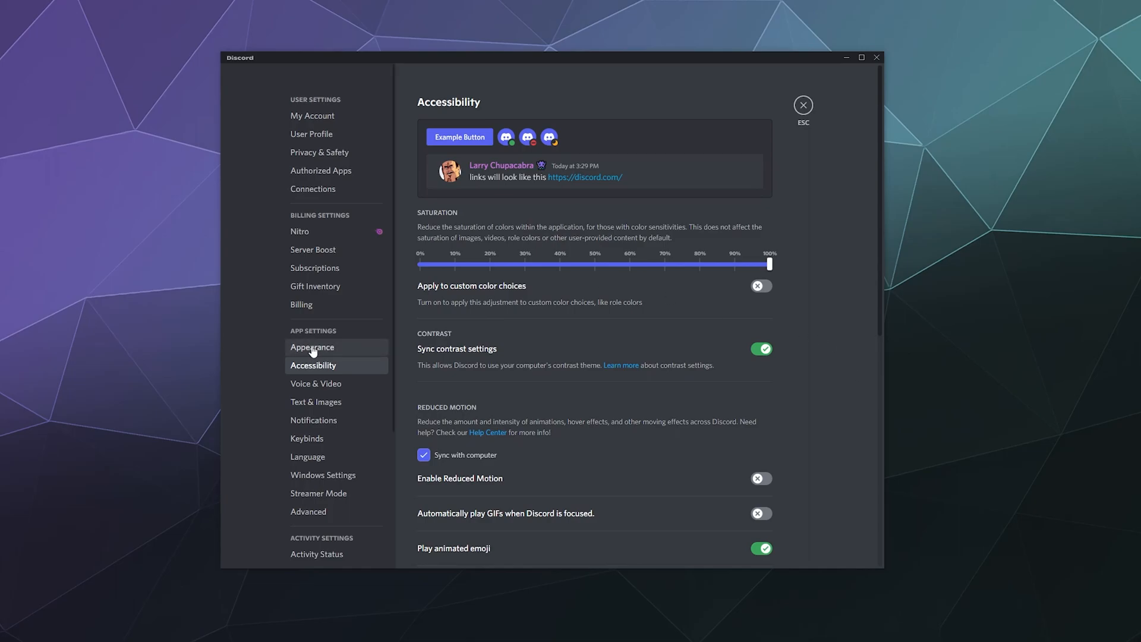
Preview the Light and Sync with computer themes in Appearance, then return to Dark
scroll("down", 3)
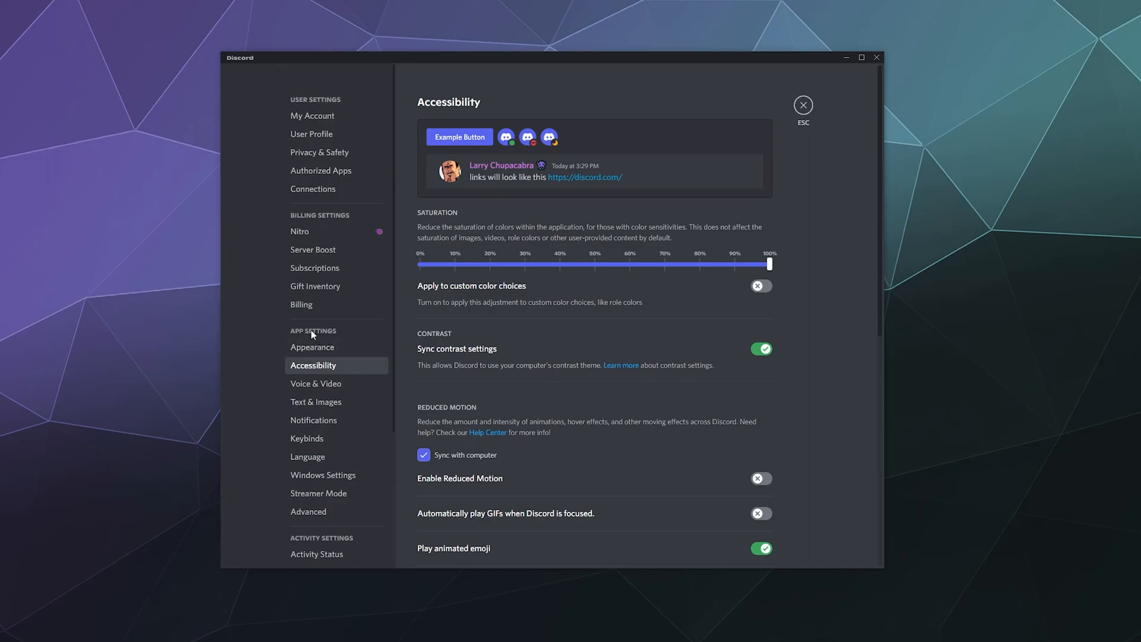
scroll("down", 3)
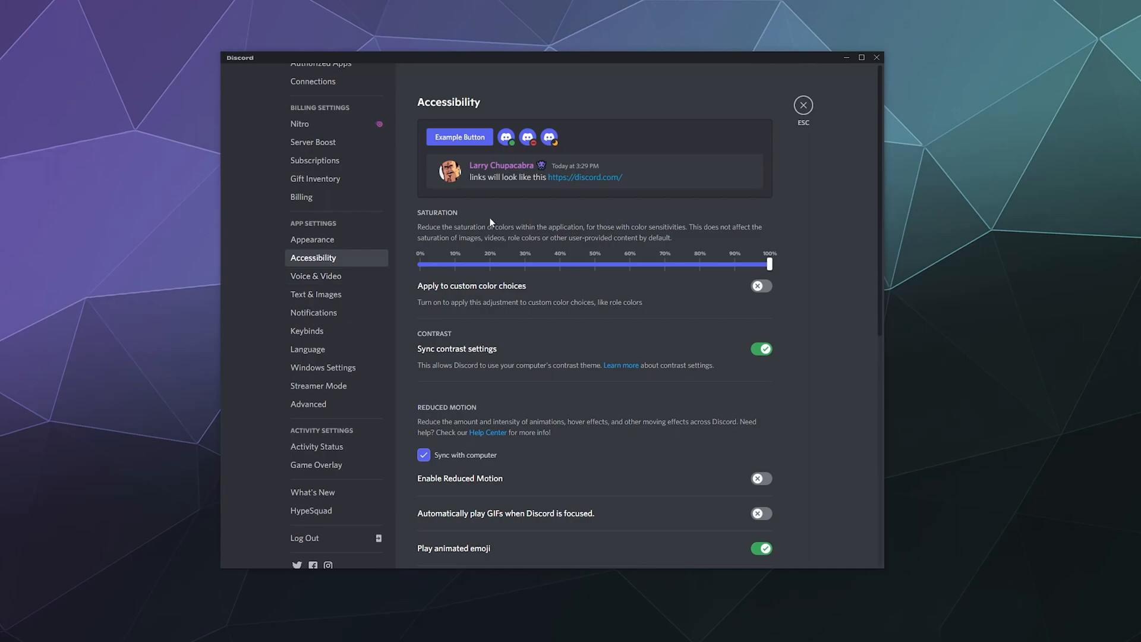
mouse_move(496, 224)
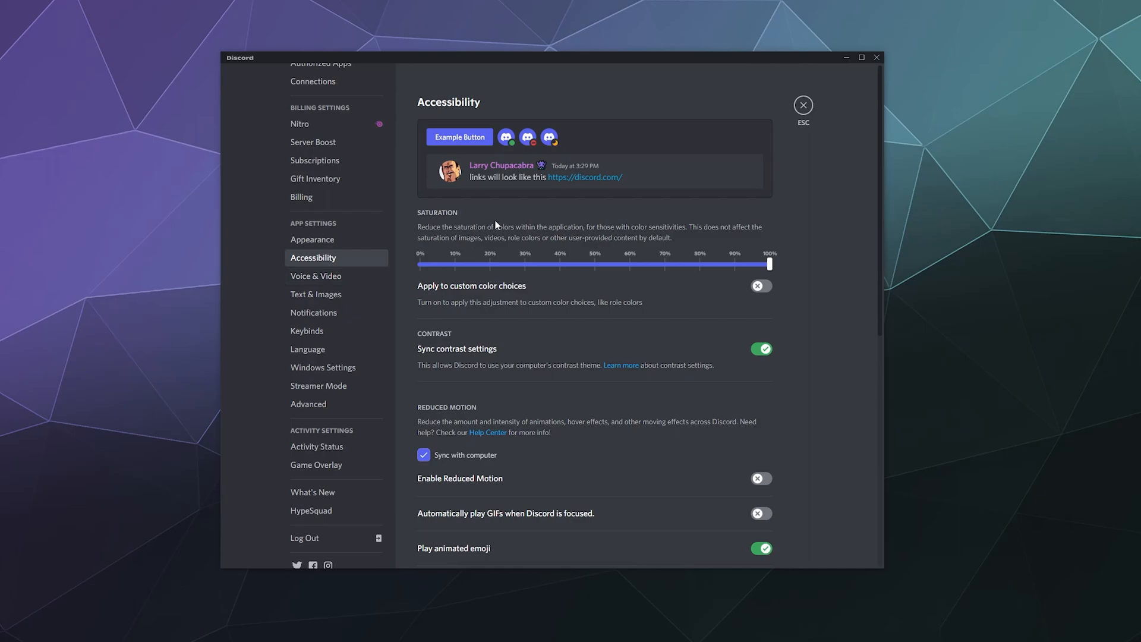
mouse_move(562, 256)
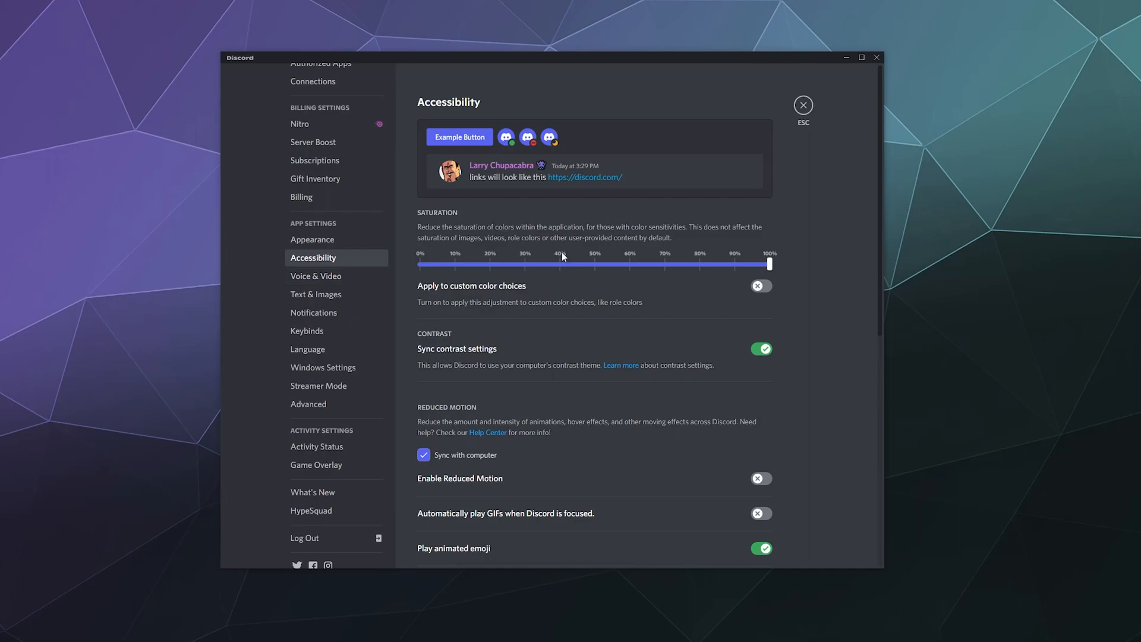
left_click(760, 285)
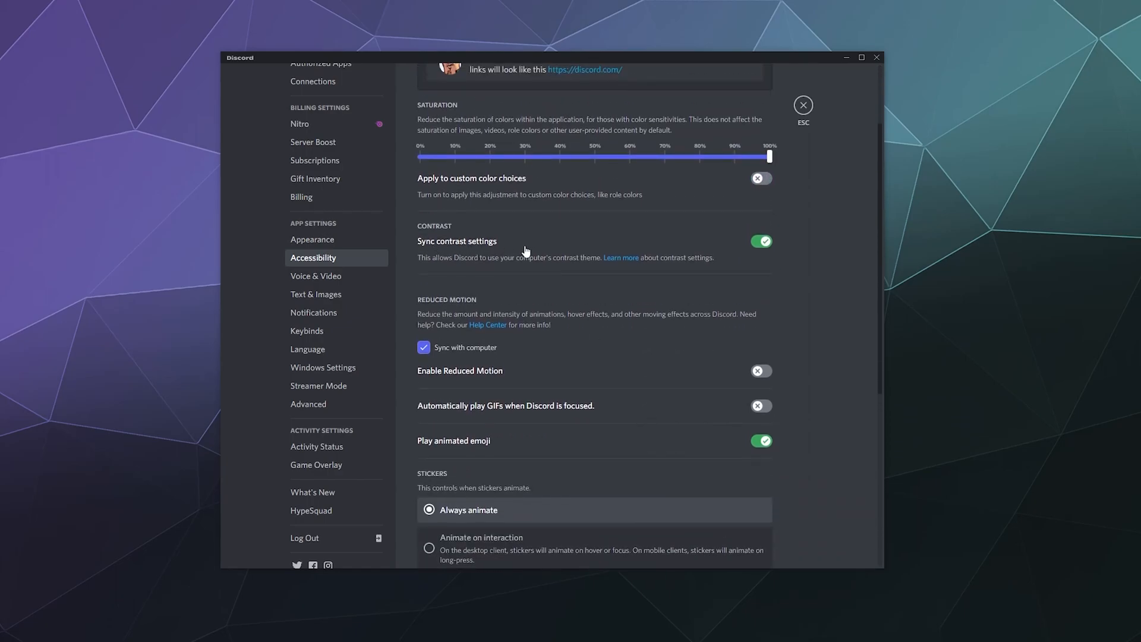
mouse_move(794, 273)
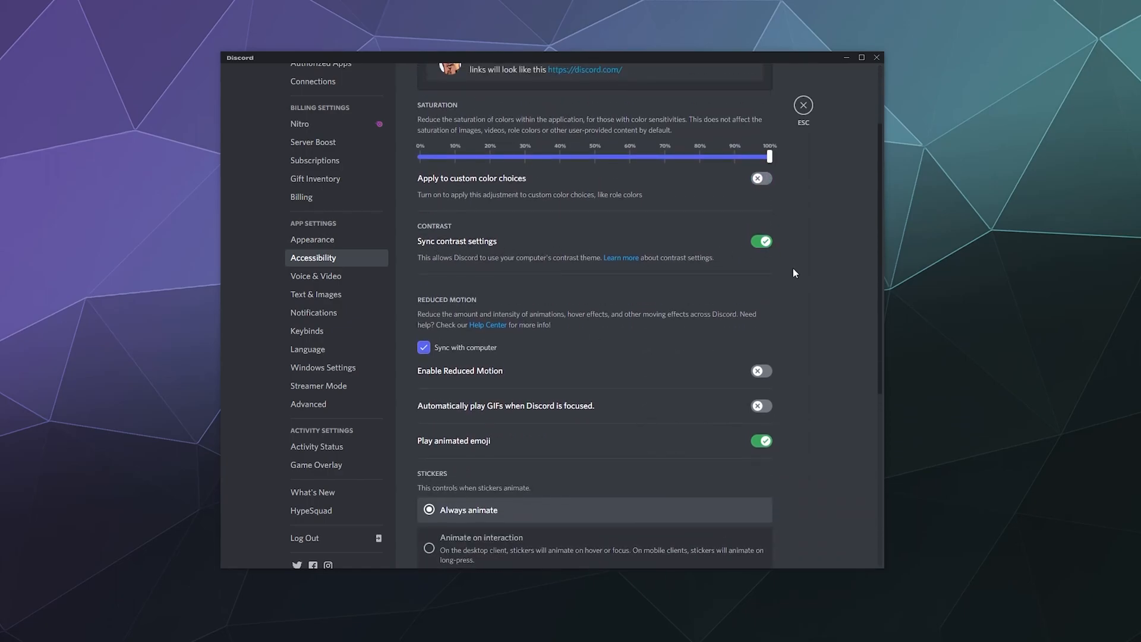
scroll("down", 3)
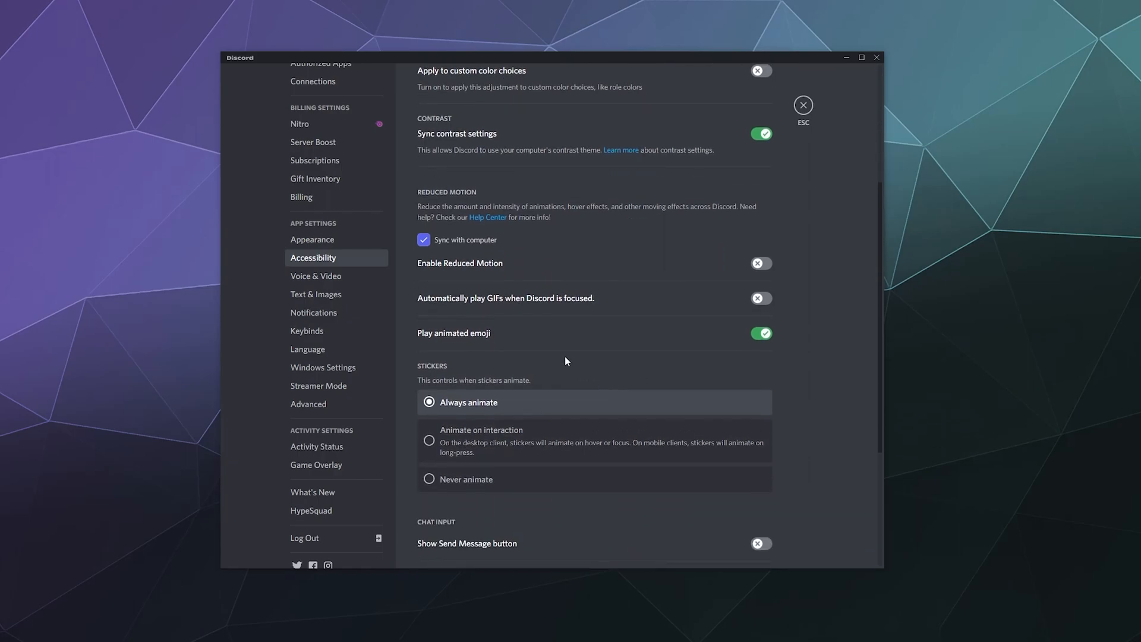
mouse_move(636, 266)
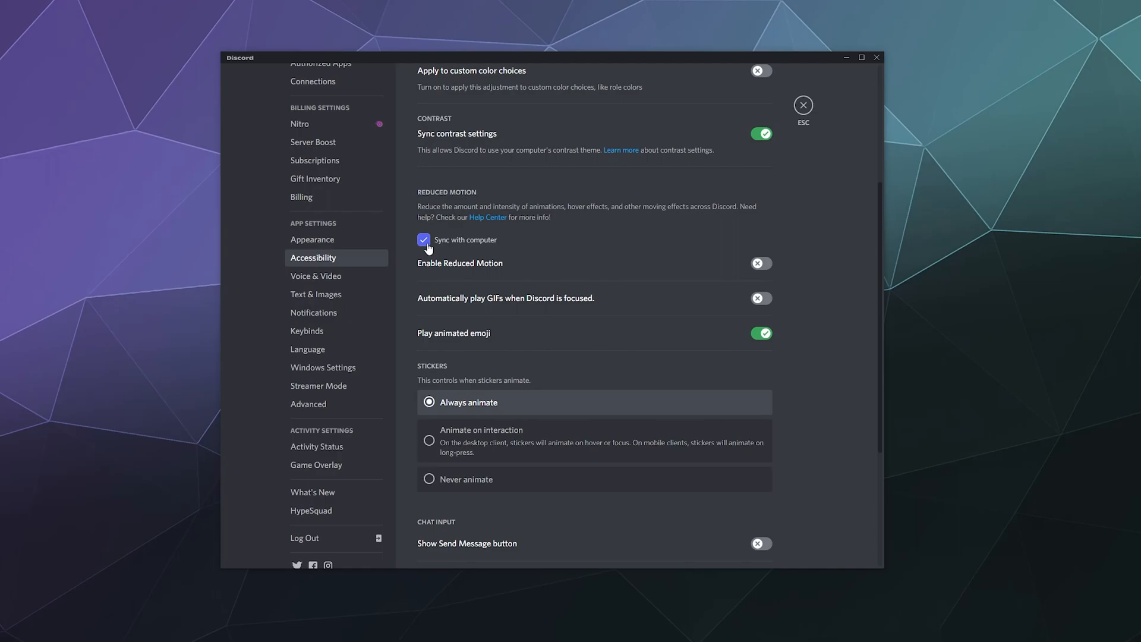
mouse_move(477, 273)
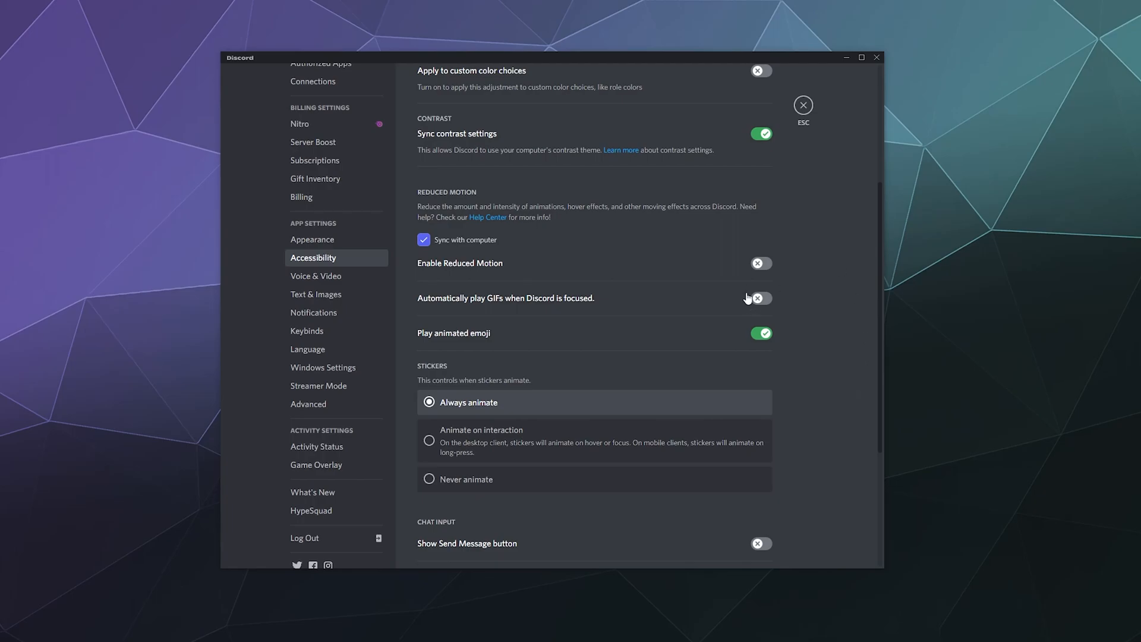
mouse_move(532, 340)
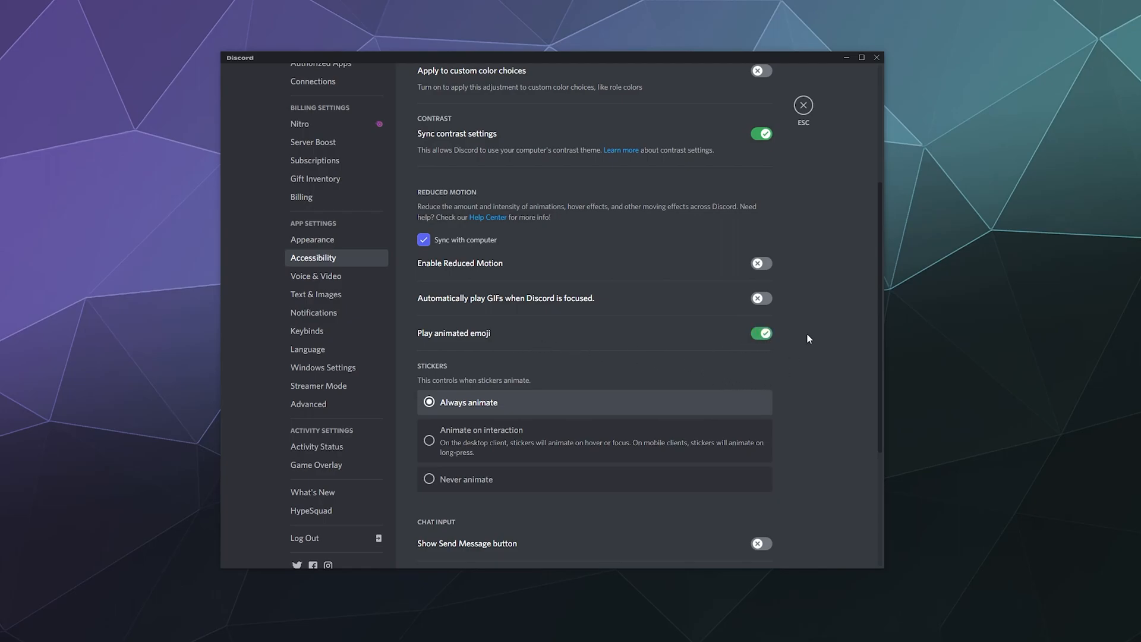
scroll("down", 3)
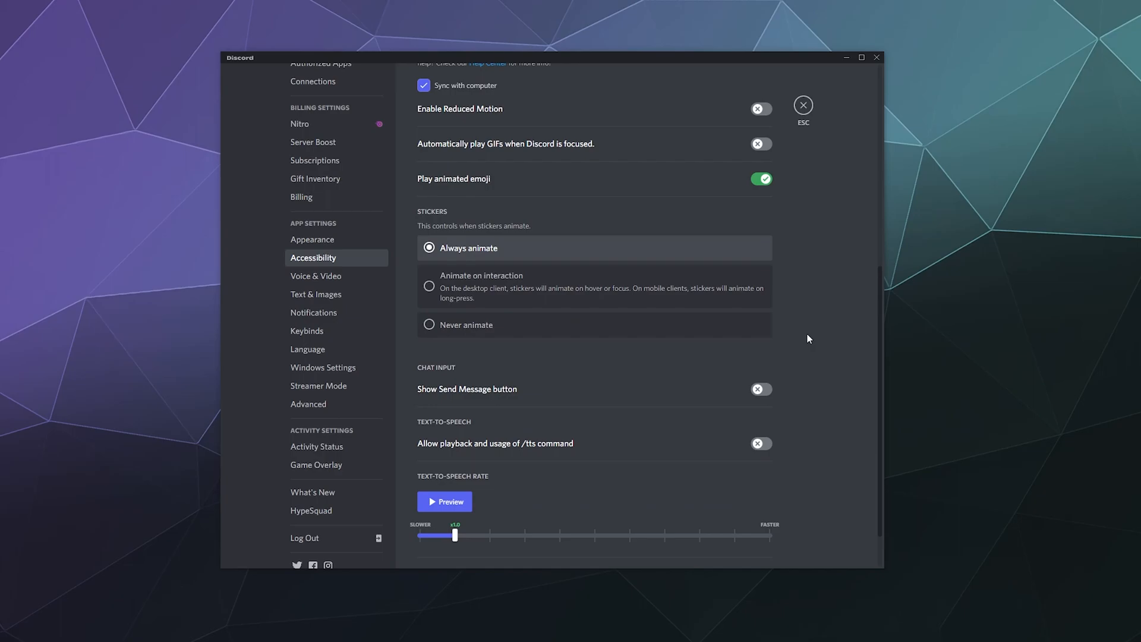
mouse_move(234, 270)
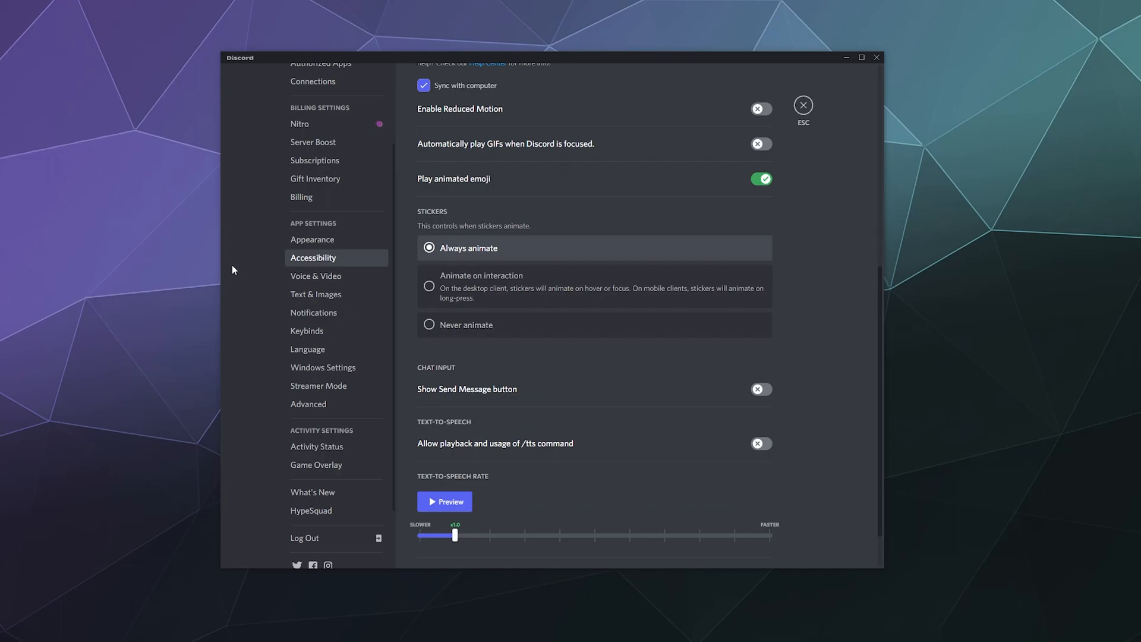
mouse_move(509, 325)
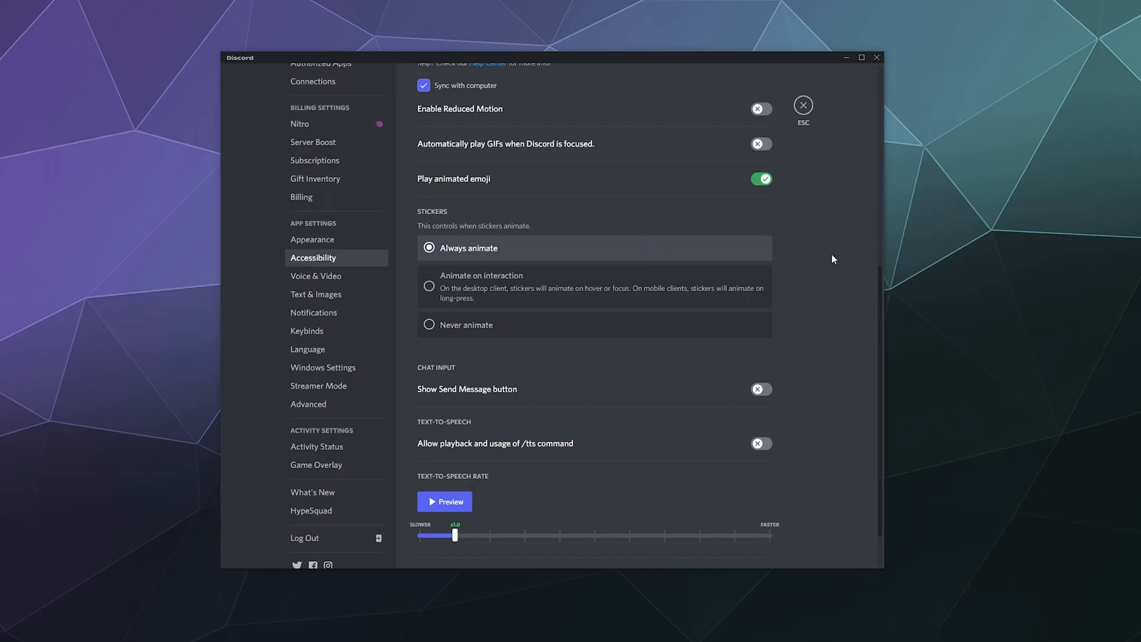
mouse_move(831, 249)
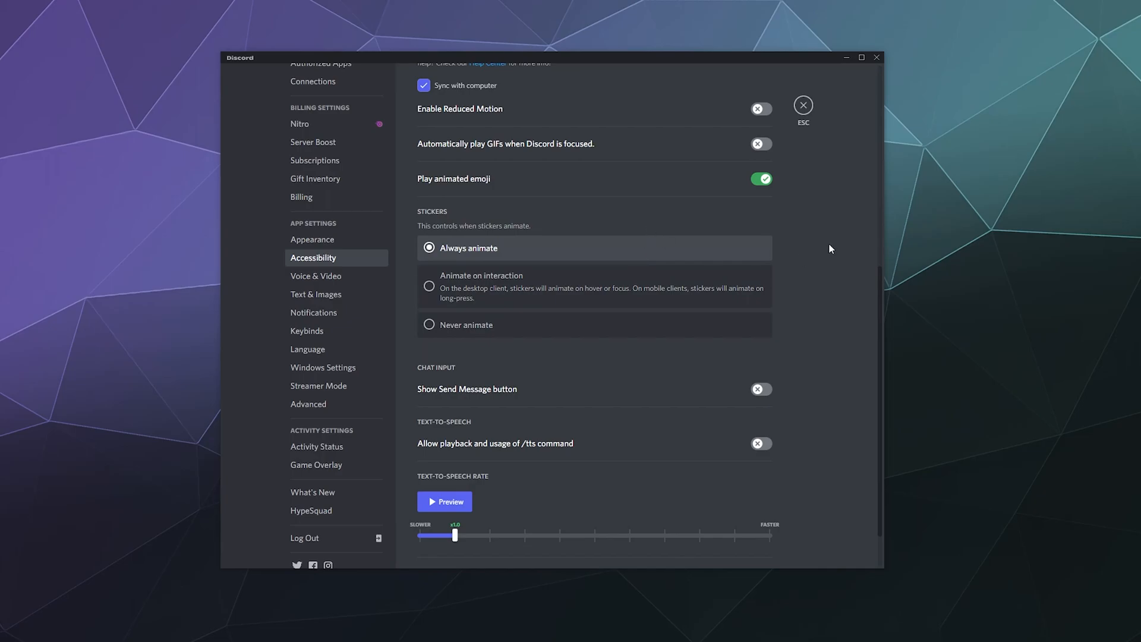
scroll("down", 3)
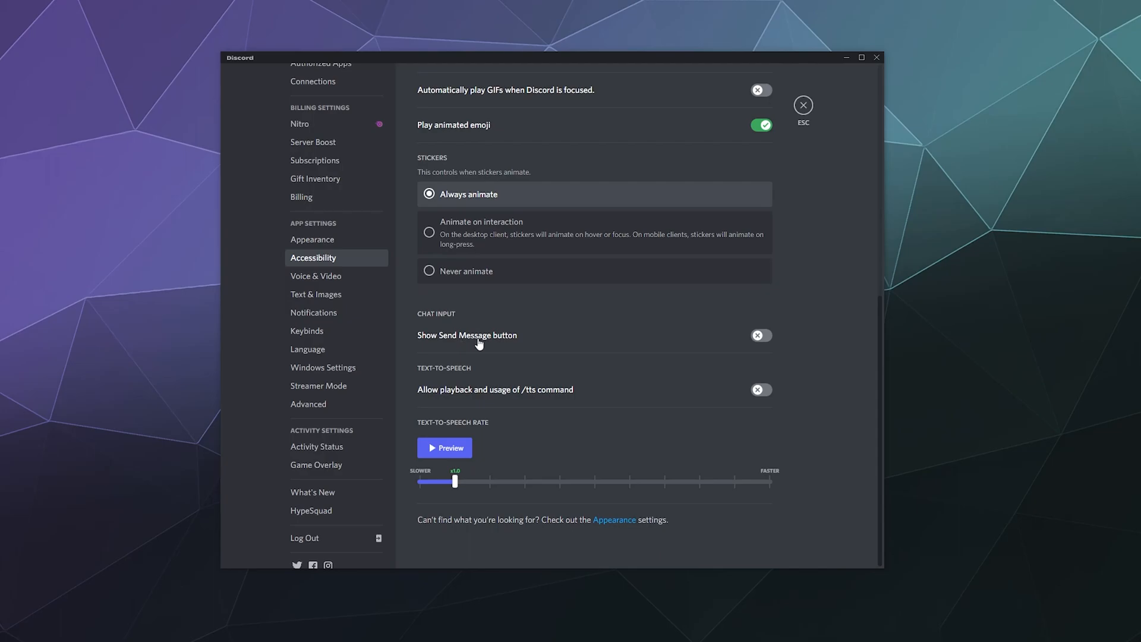
mouse_move(523, 345)
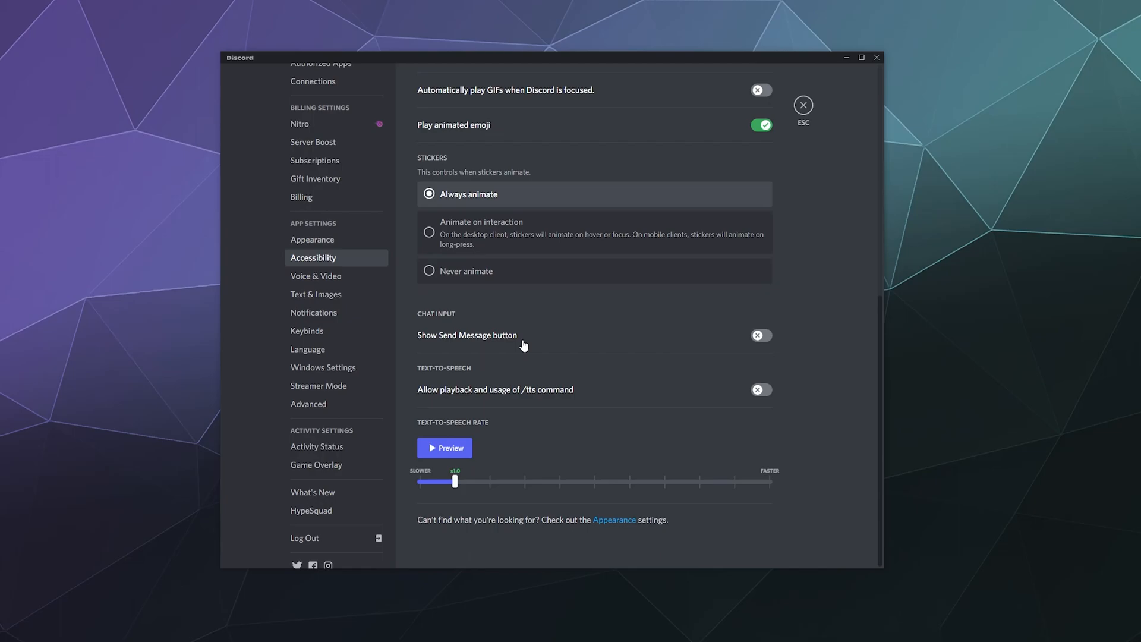
mouse_move(519, 399)
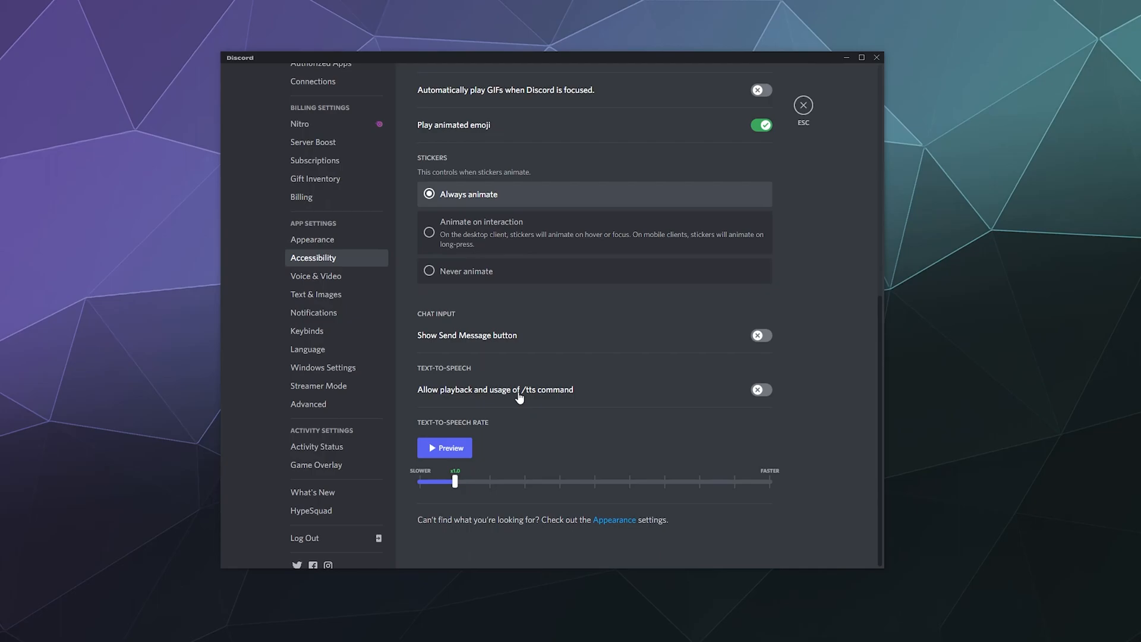
mouse_move(522, 448)
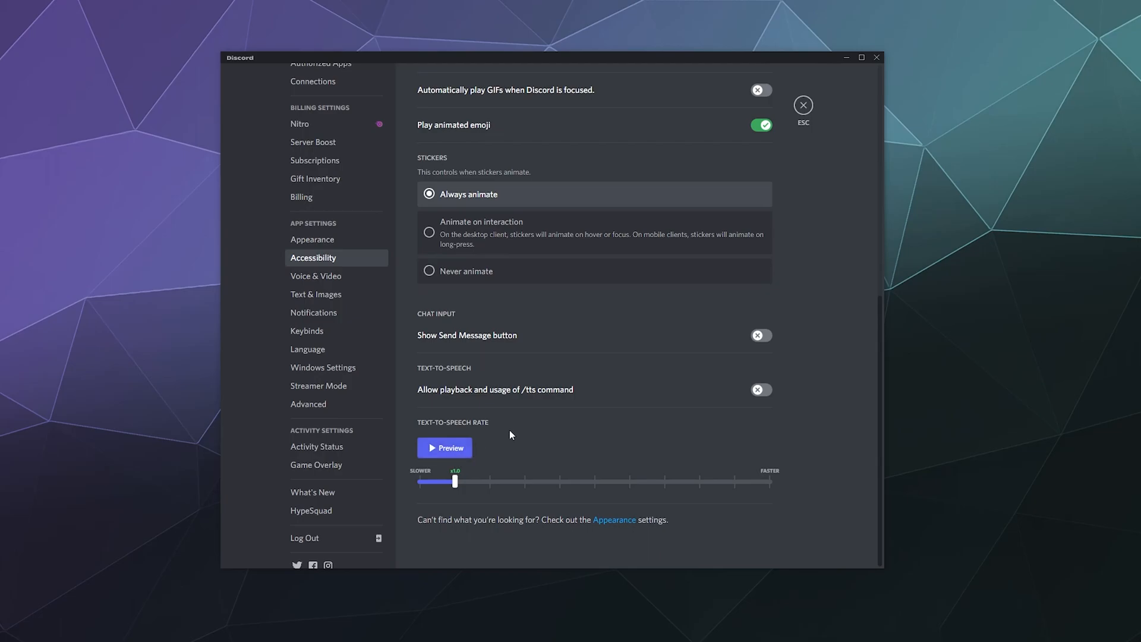
left_click(312, 239)
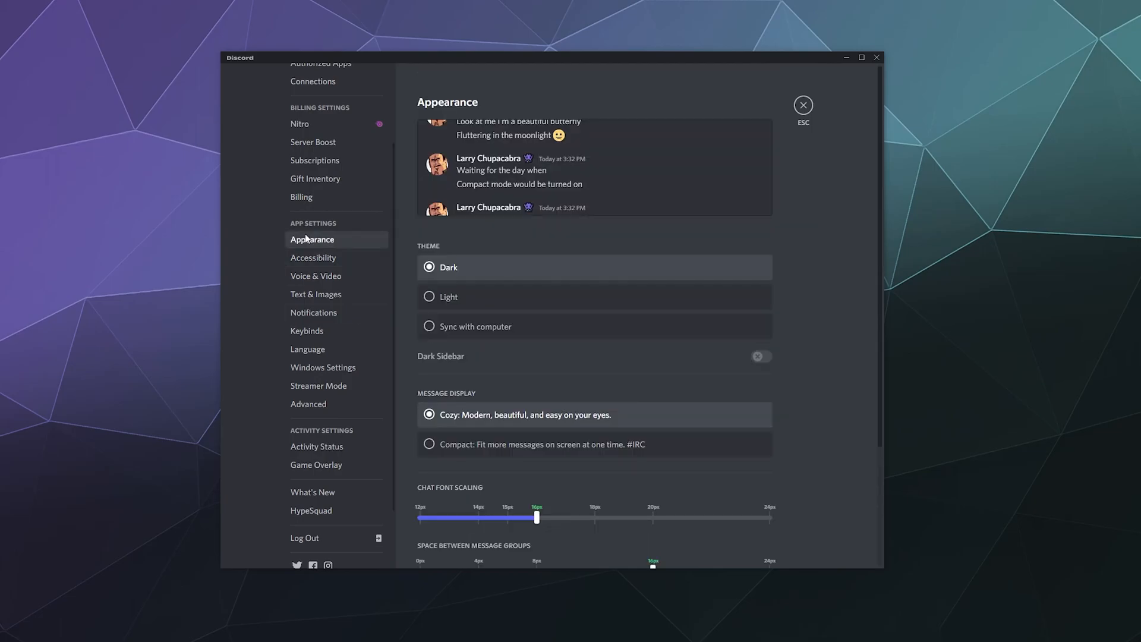
mouse_move(721, 282)
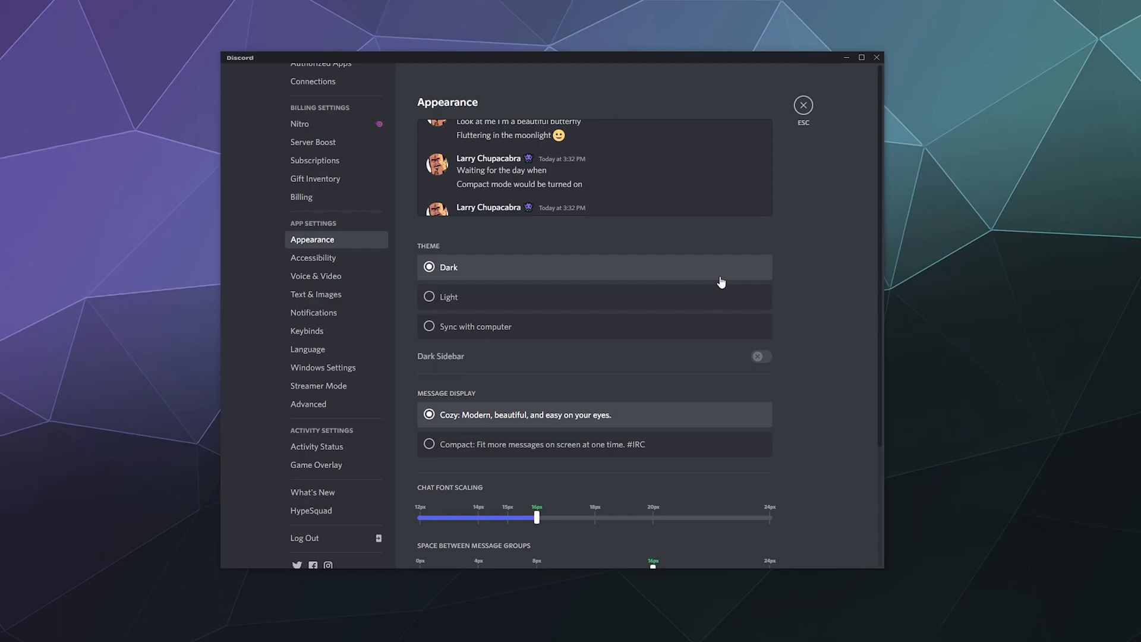
mouse_move(710, 284)
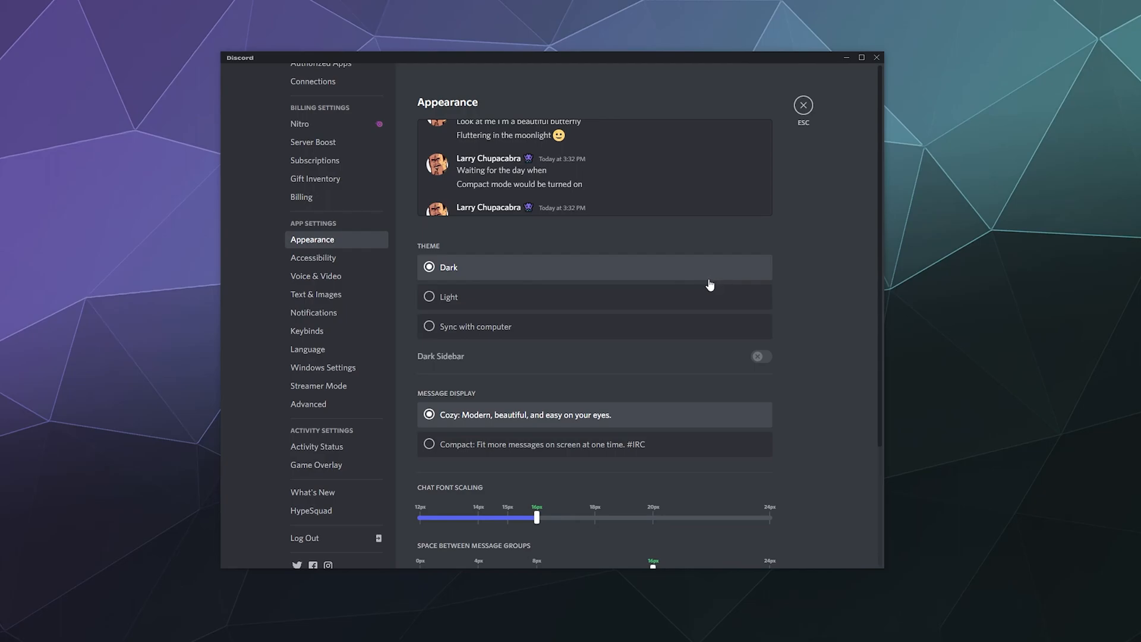
mouse_move(574, 151)
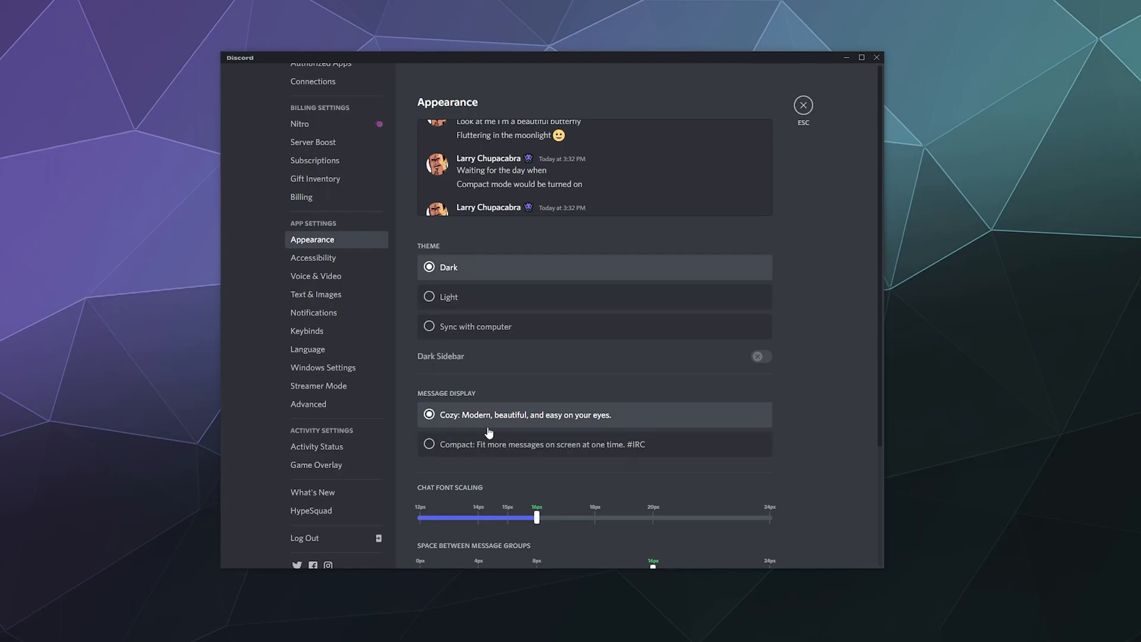
mouse_move(441, 297)
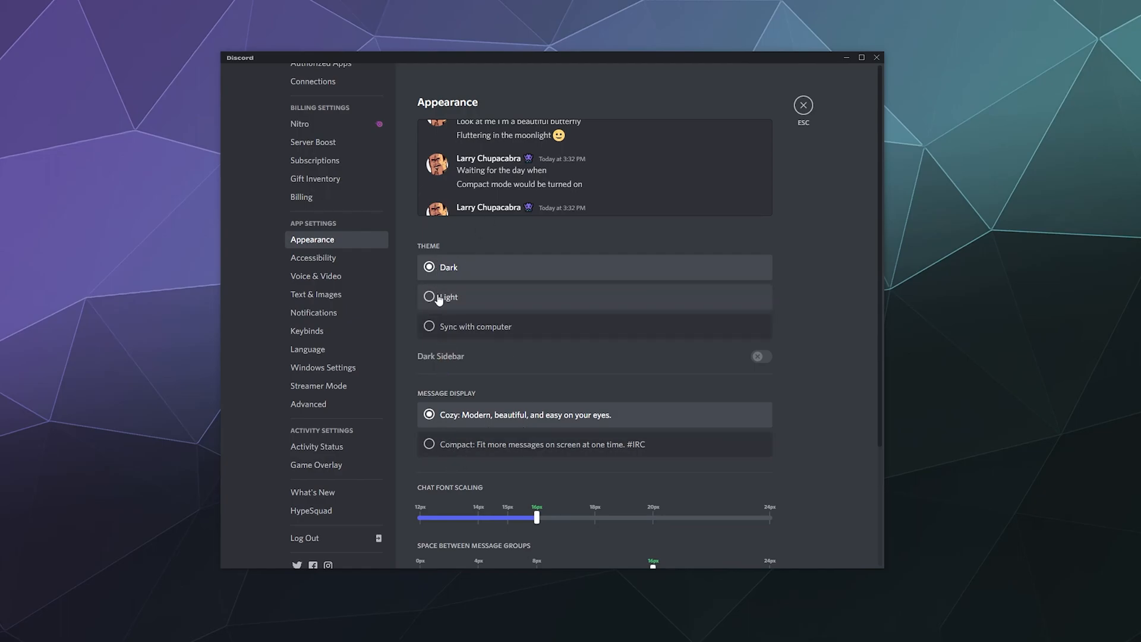
left_click(428, 296)
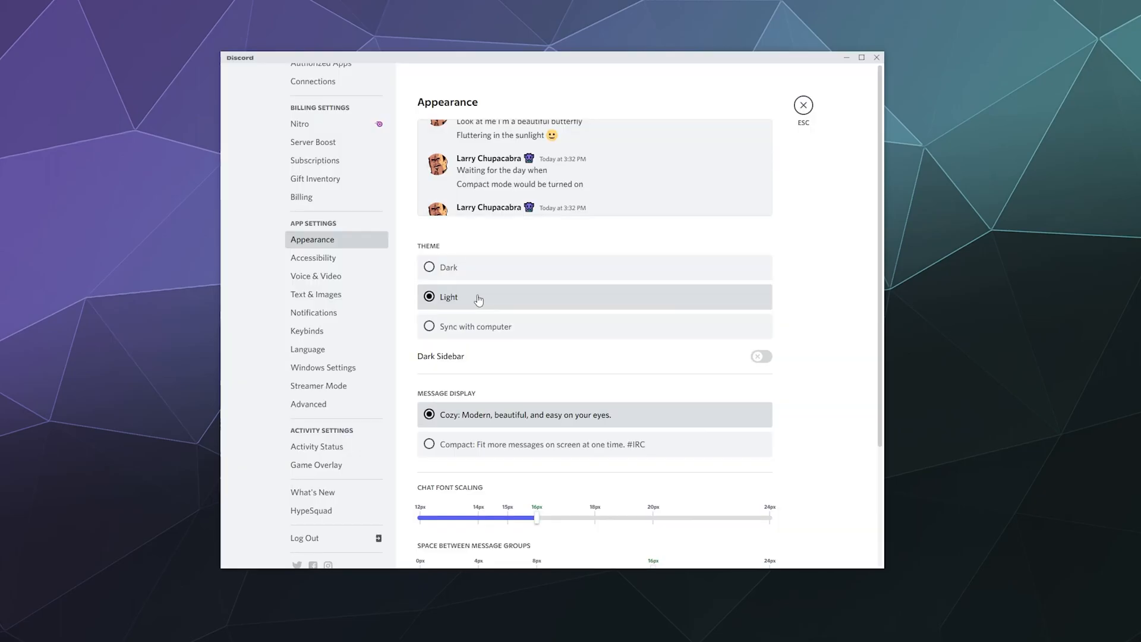
left_click(429, 327)
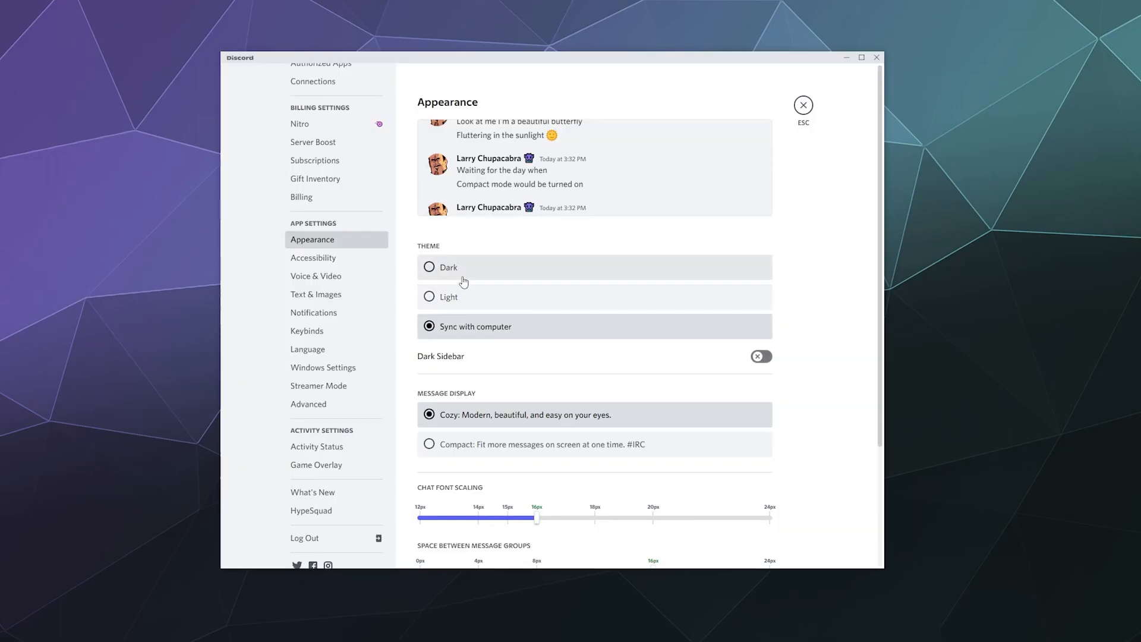
left_click(429, 267)
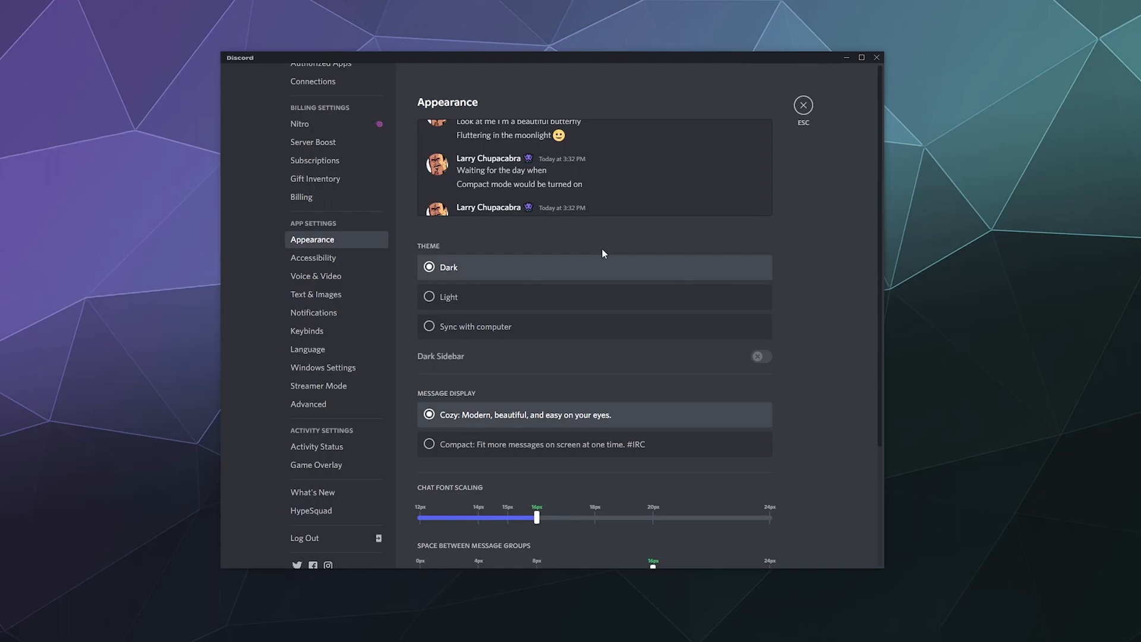
scroll("down", 3)
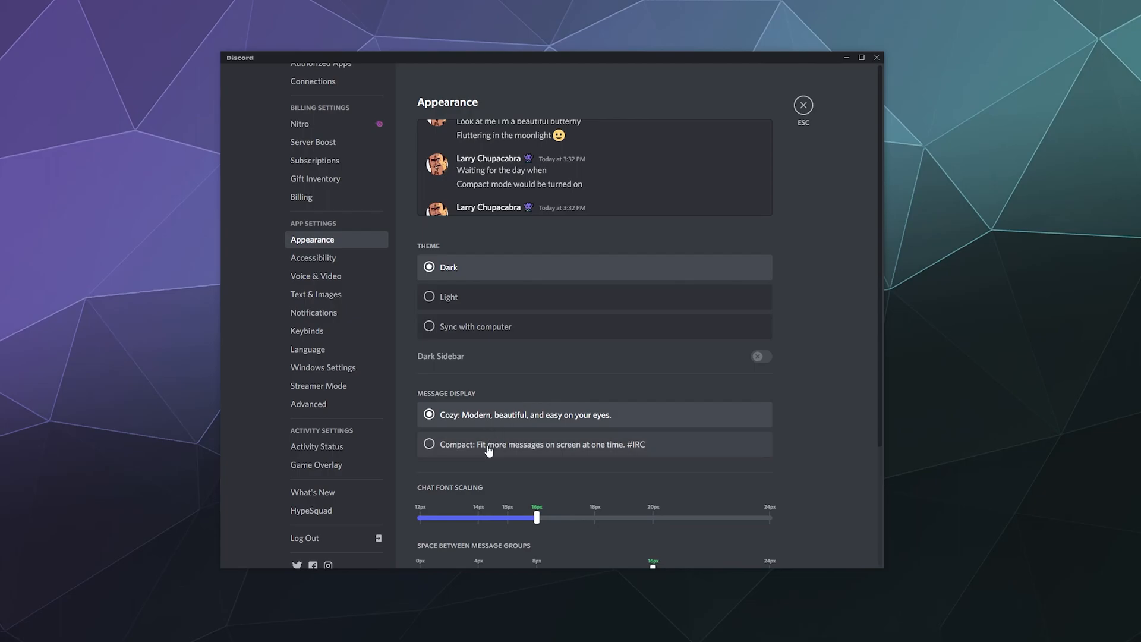
mouse_move(382, 147)
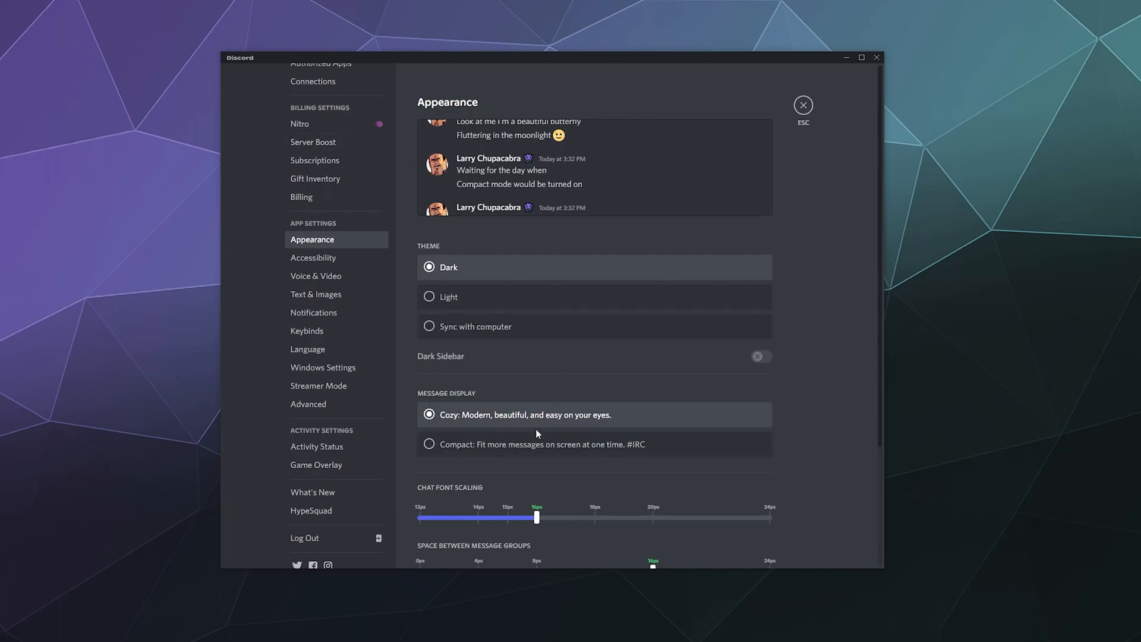
left_click(429, 444)
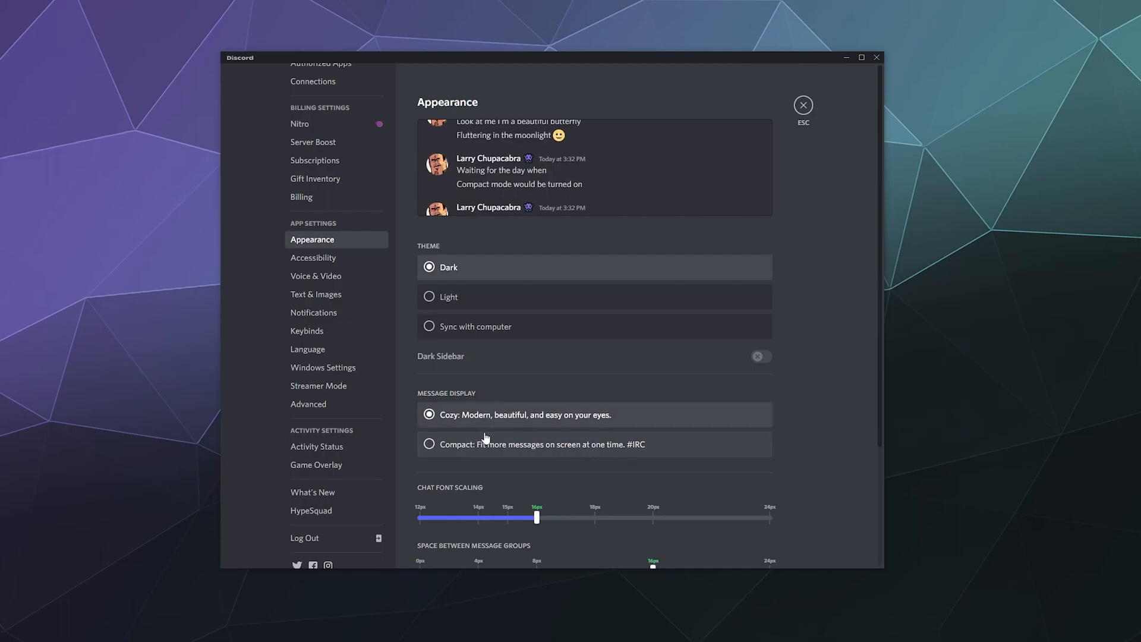
scroll("down", 3)
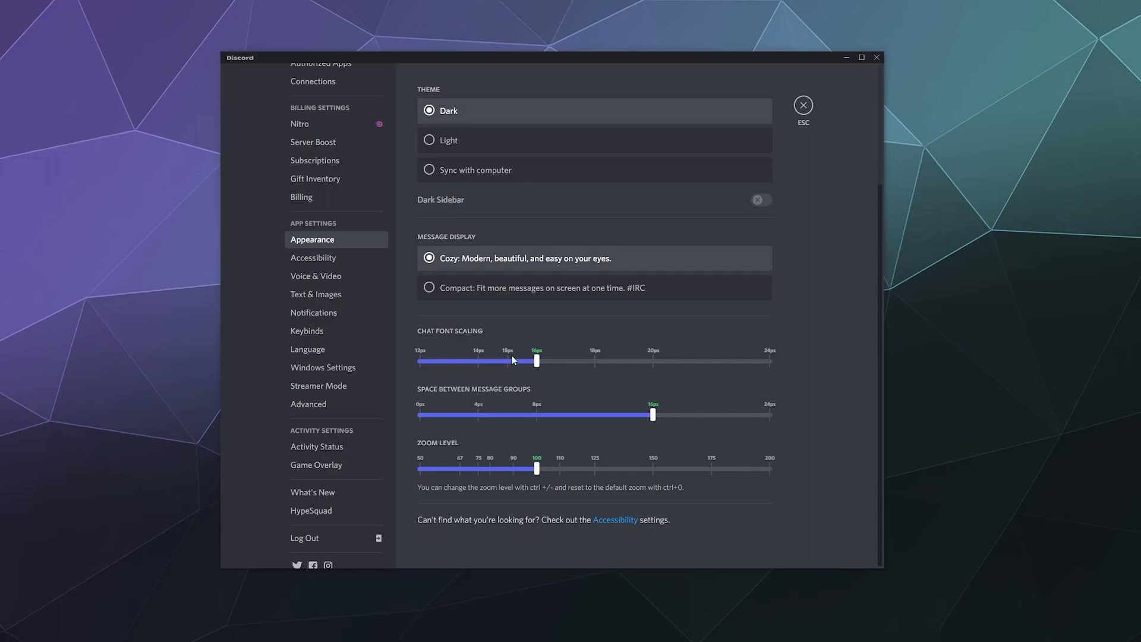
mouse_move(558, 411)
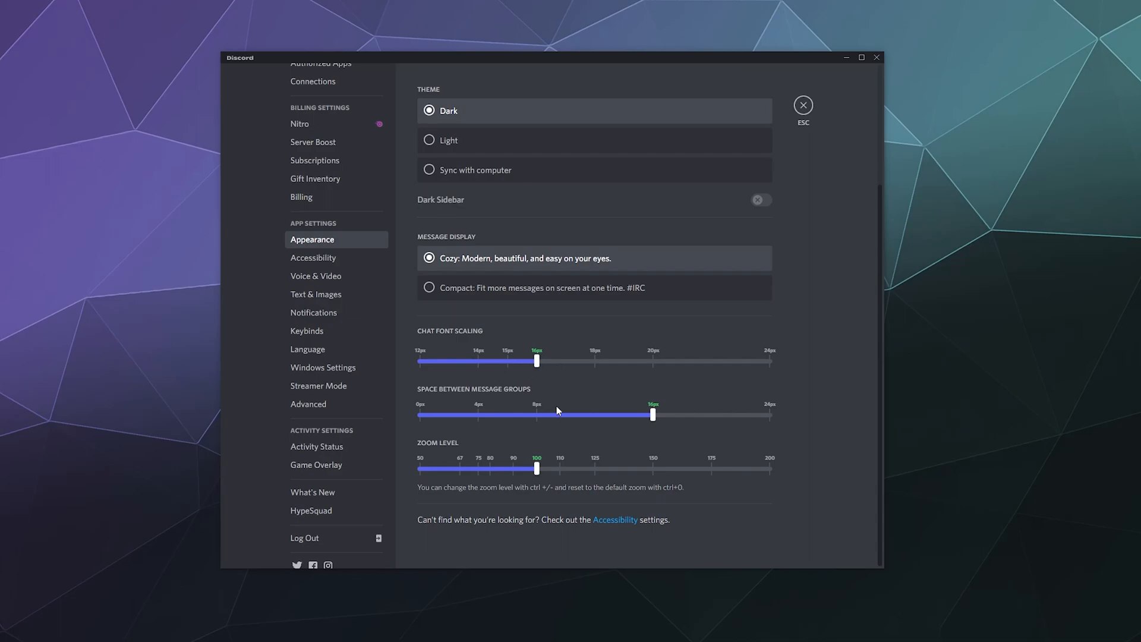
mouse_move(580, 422)
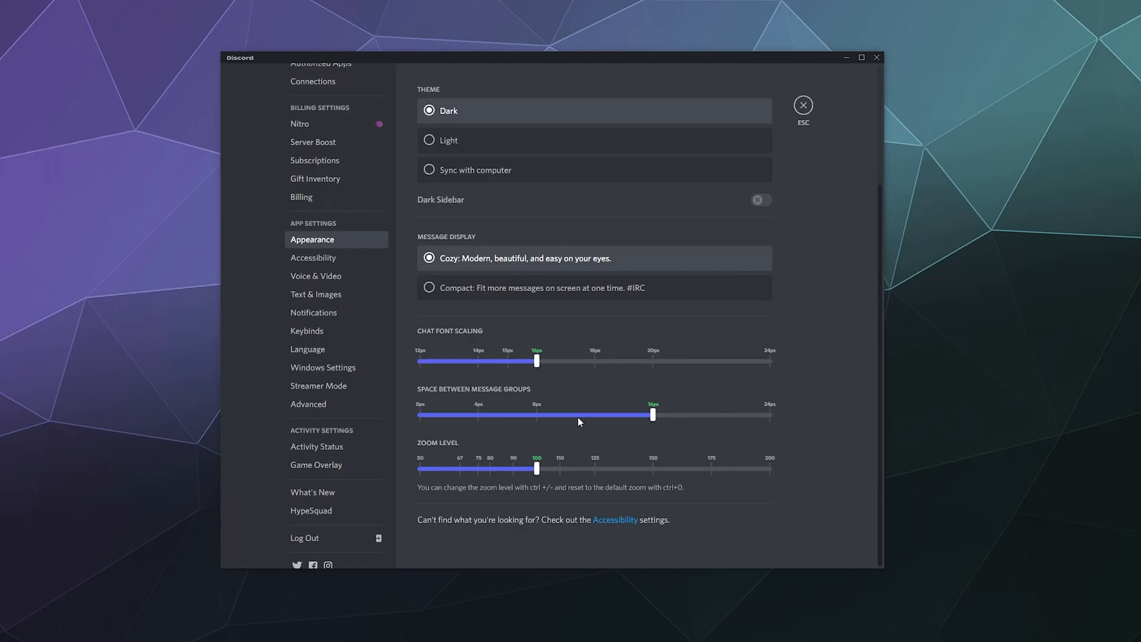
mouse_move(593, 480)
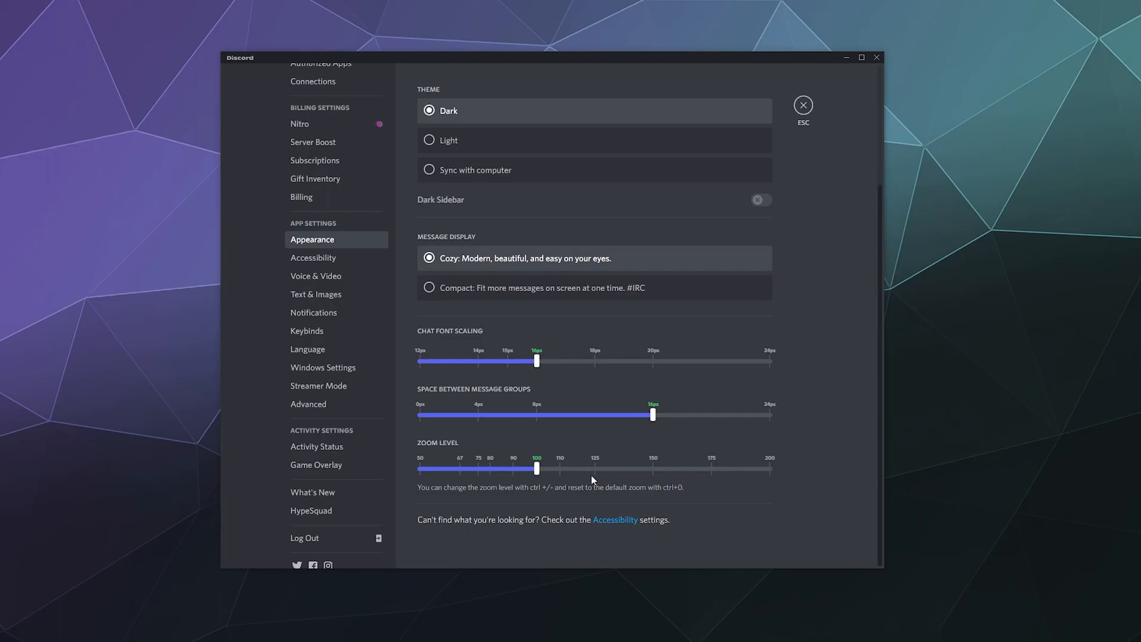
mouse_move(532, 469)
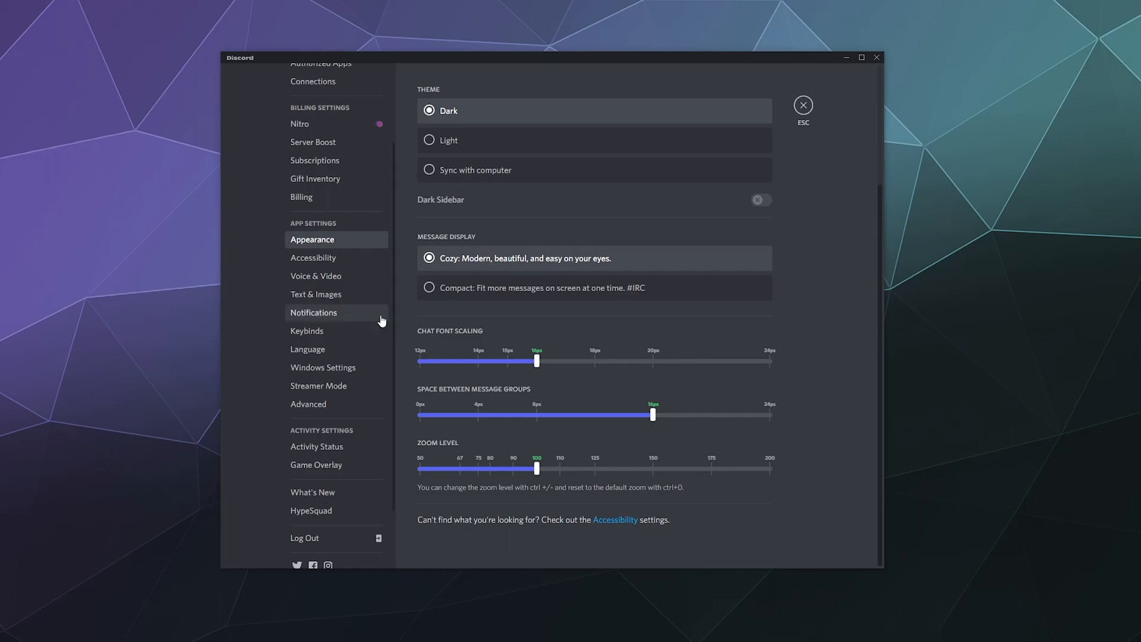
Open Text & Images and keep 'With image descriptions' switched off
left_click(316, 294)
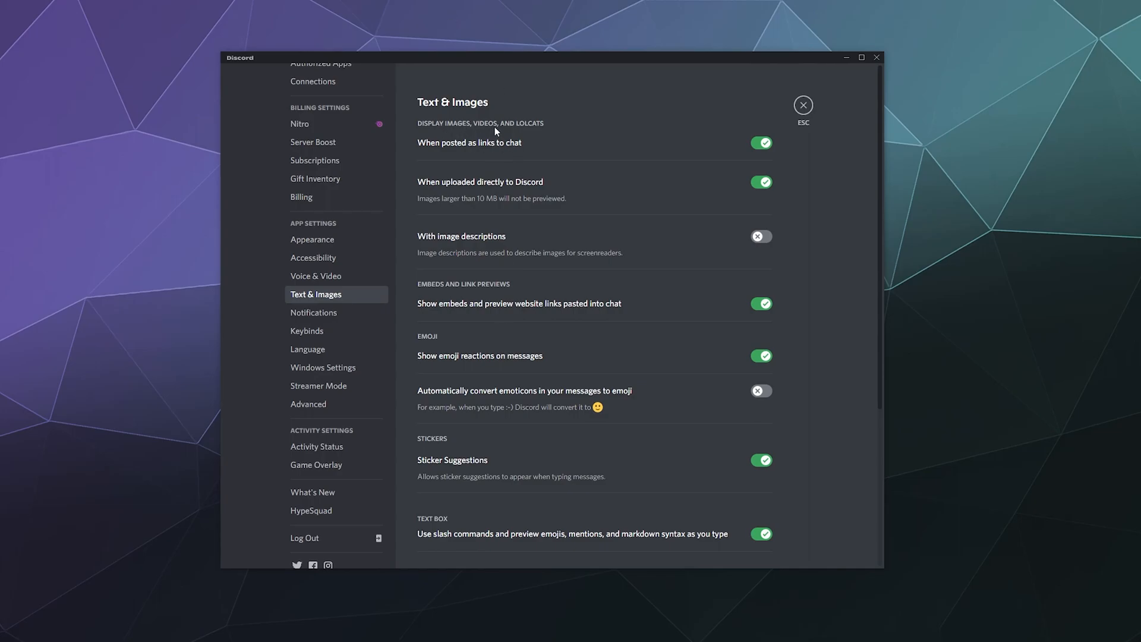
mouse_move(570, 130)
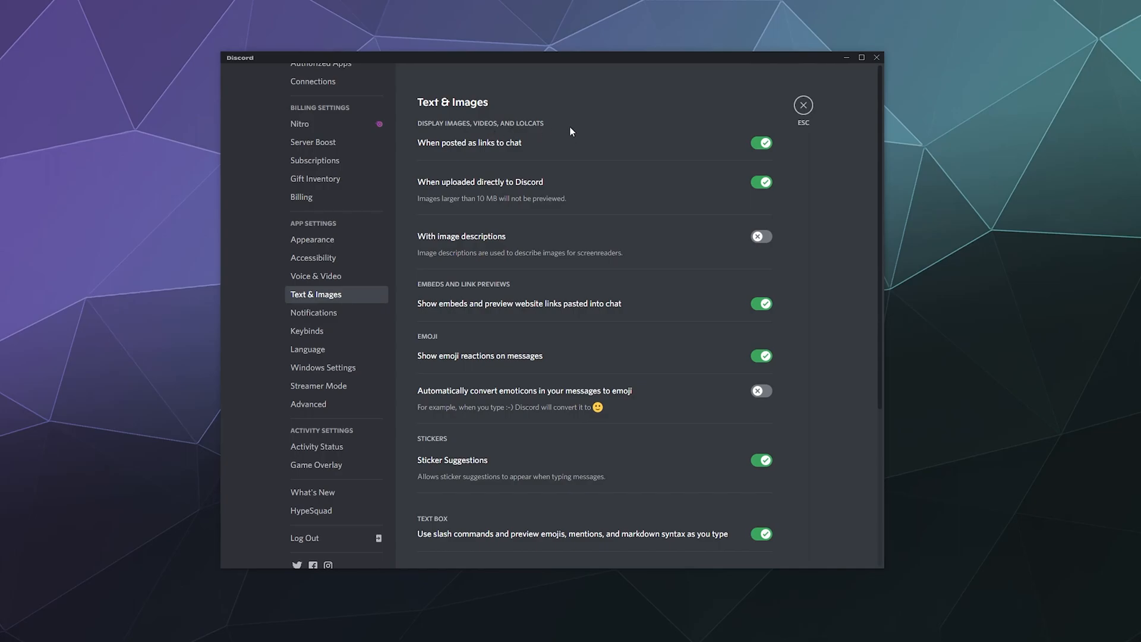
mouse_move(575, 146)
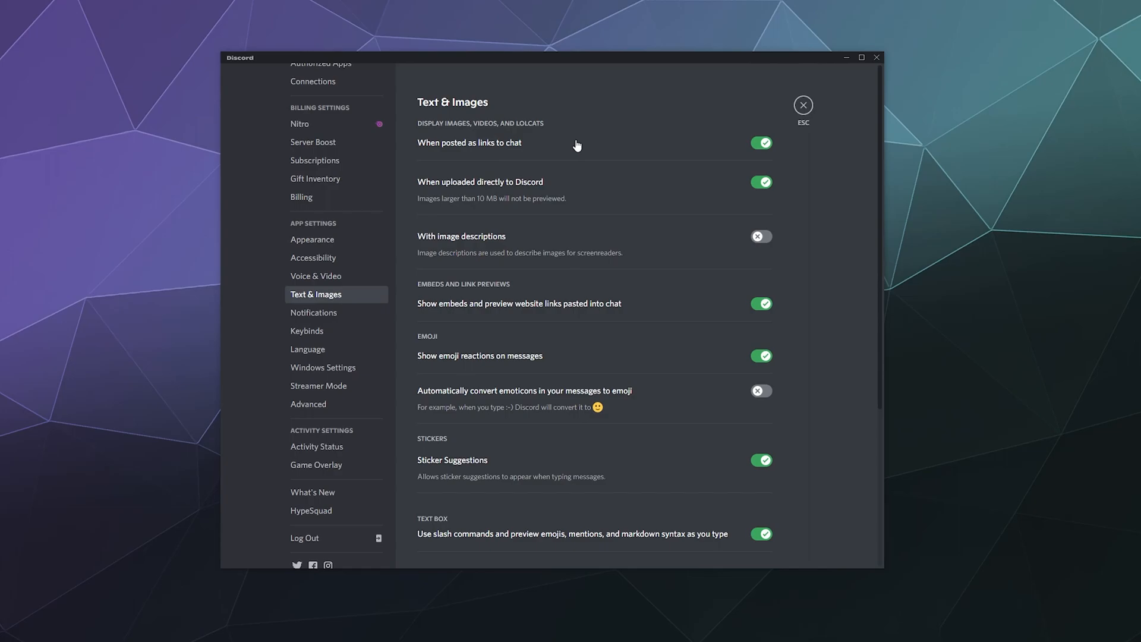
mouse_move(560, 213)
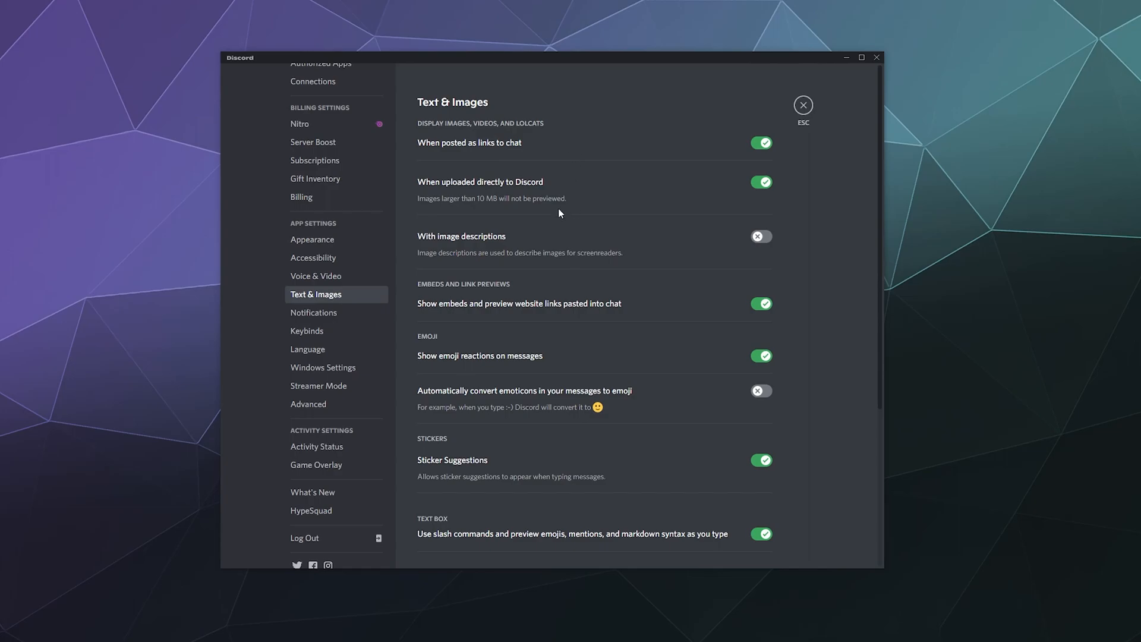
mouse_move(562, 208)
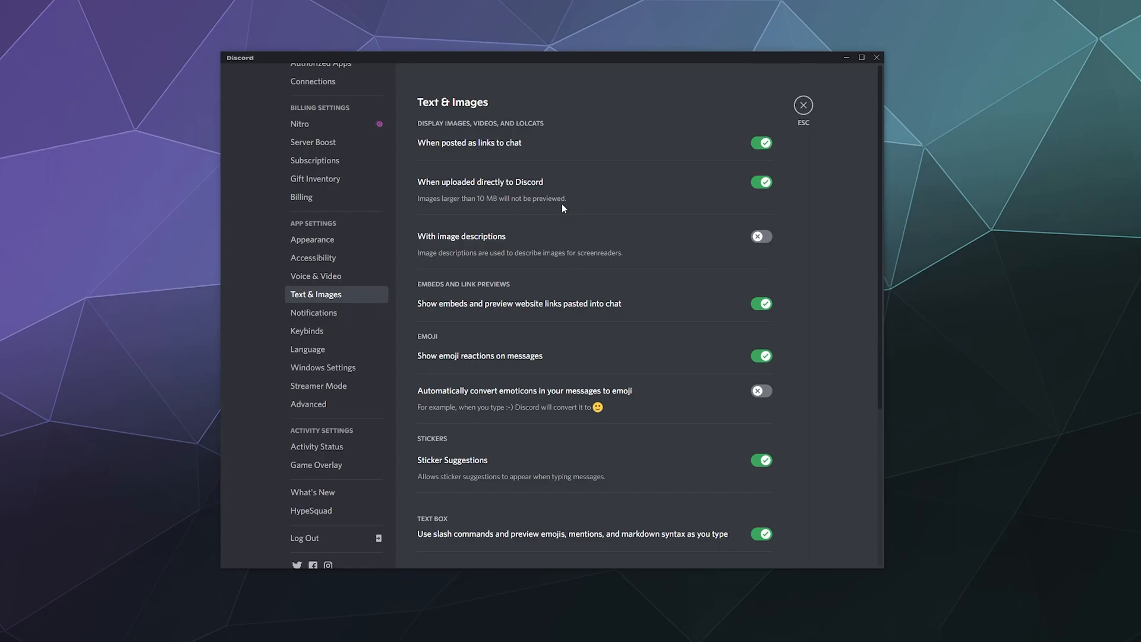
mouse_move(527, 260)
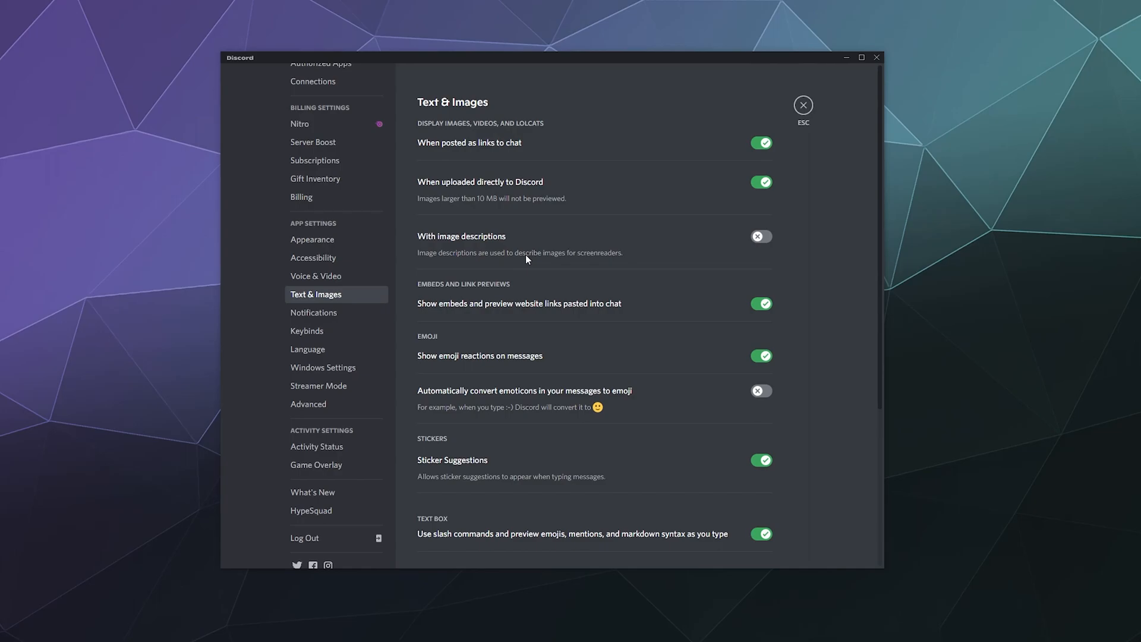
scroll("down", 3)
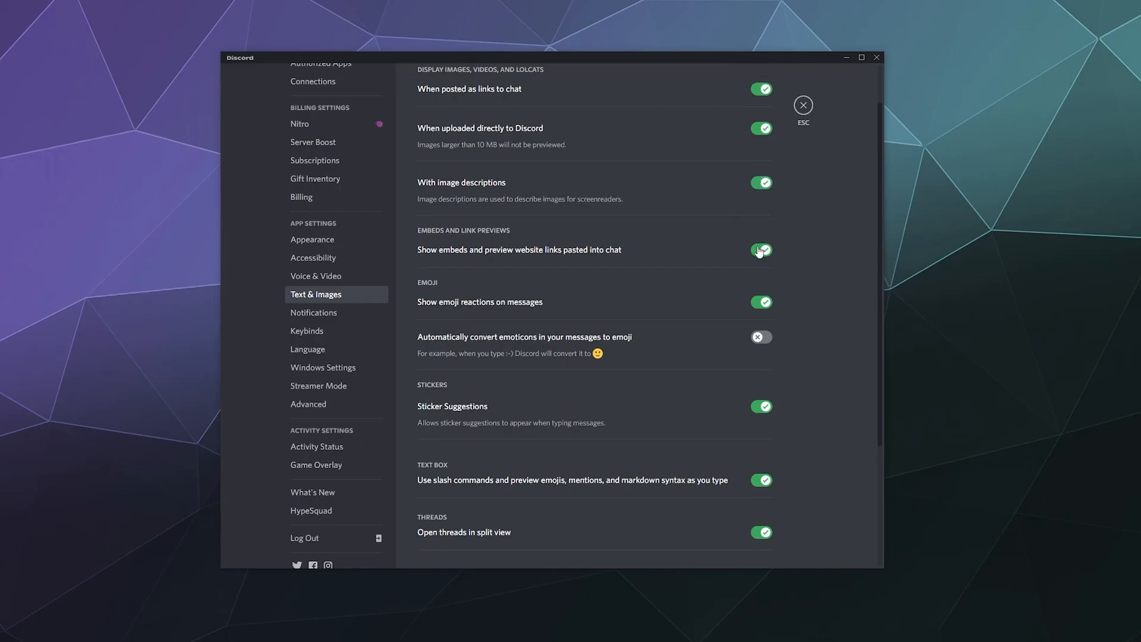
mouse_move(695, 213)
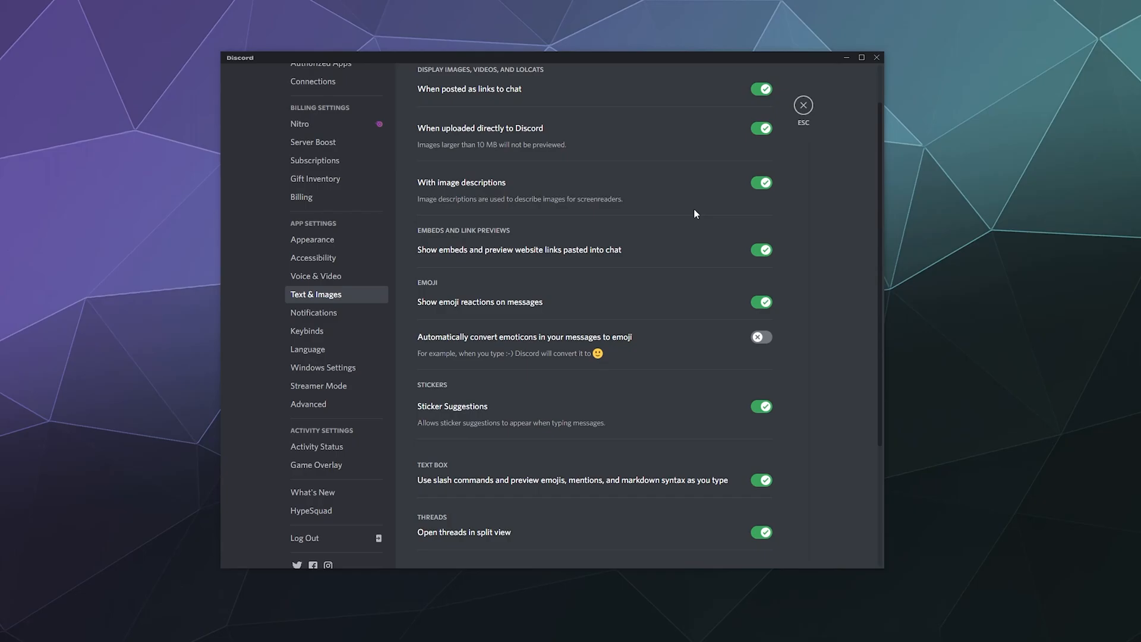
left_click(761, 182)
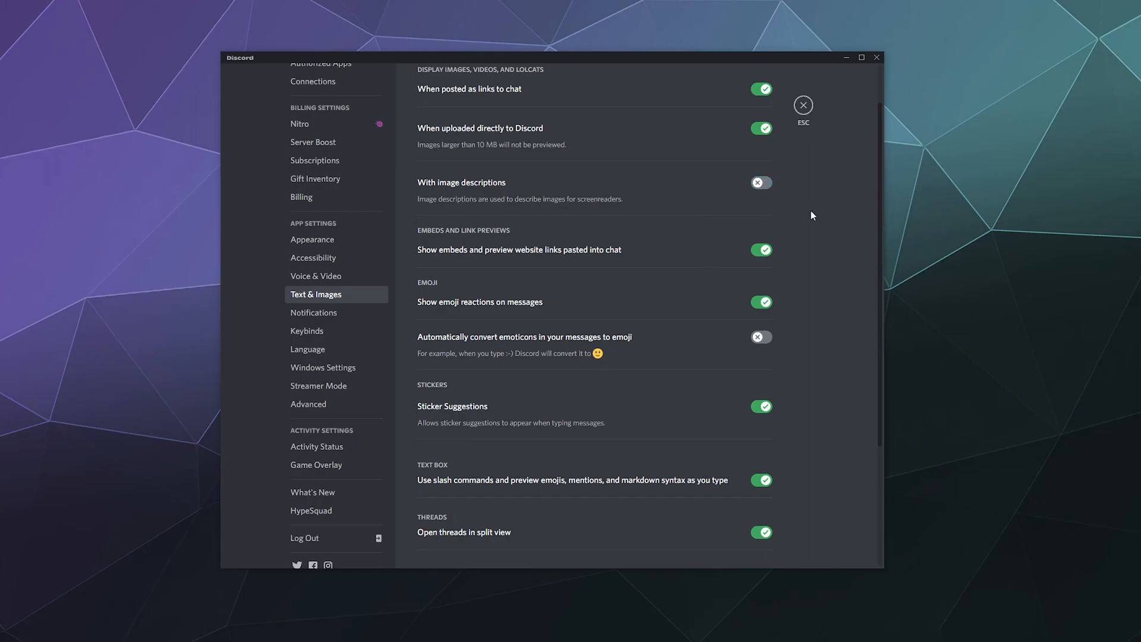
scroll("down", 3)
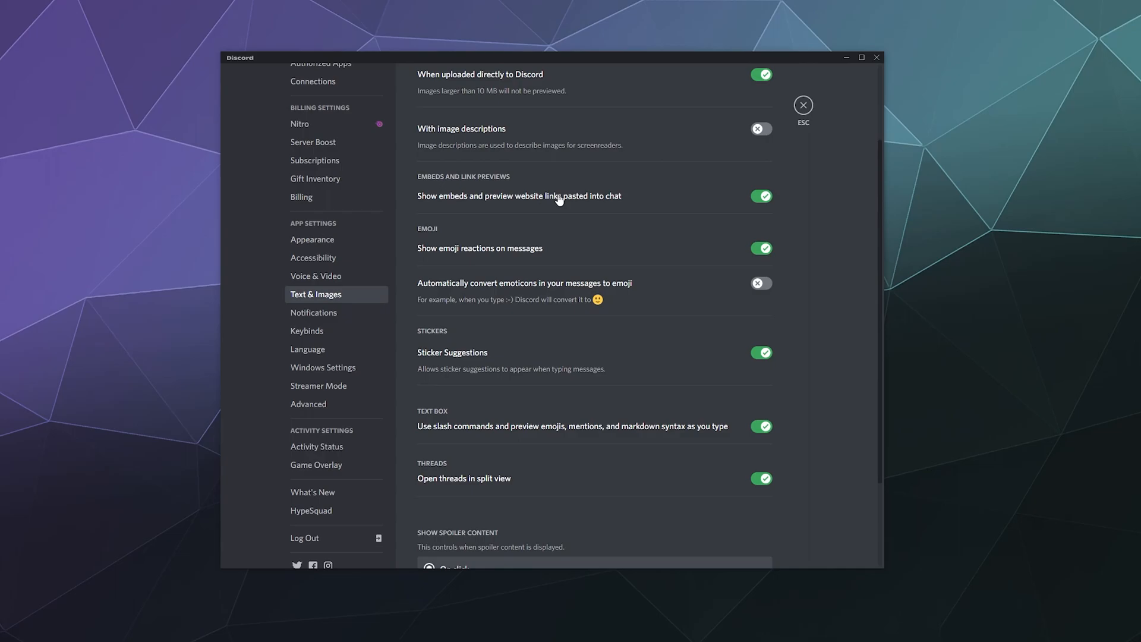
mouse_move(616, 234)
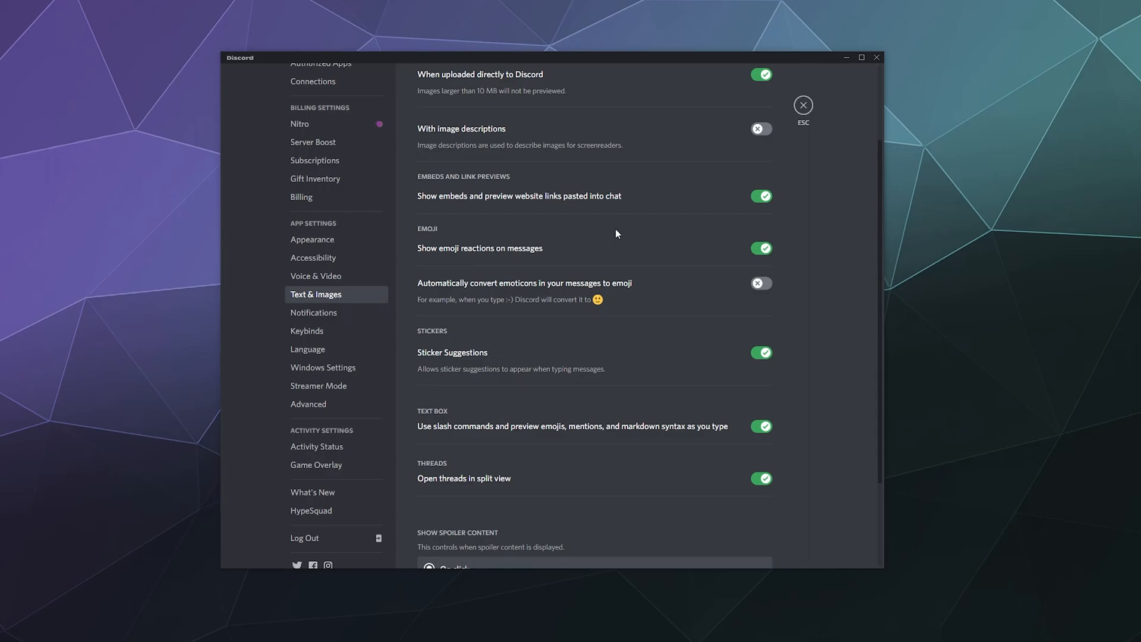
mouse_move(655, 299)
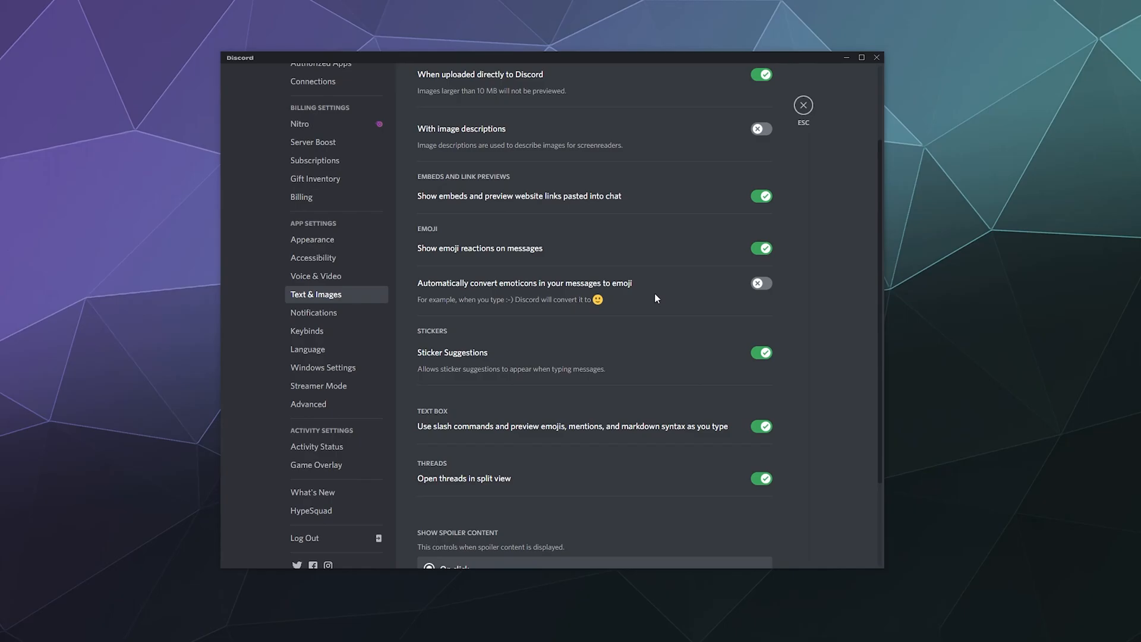
scroll("down", 3)
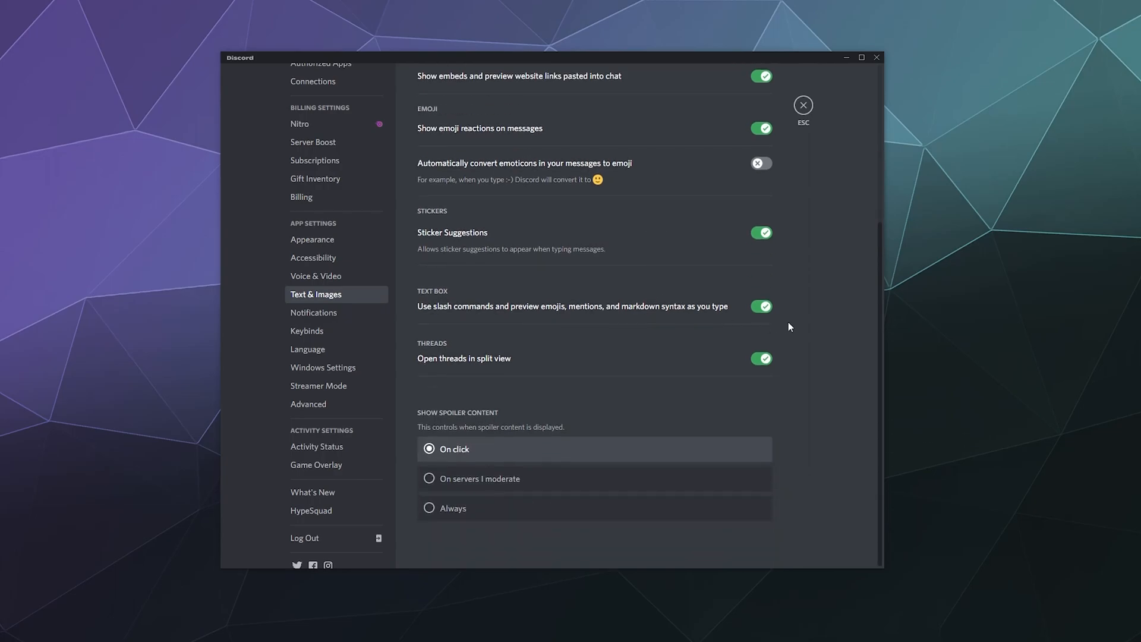
mouse_move(675, 260)
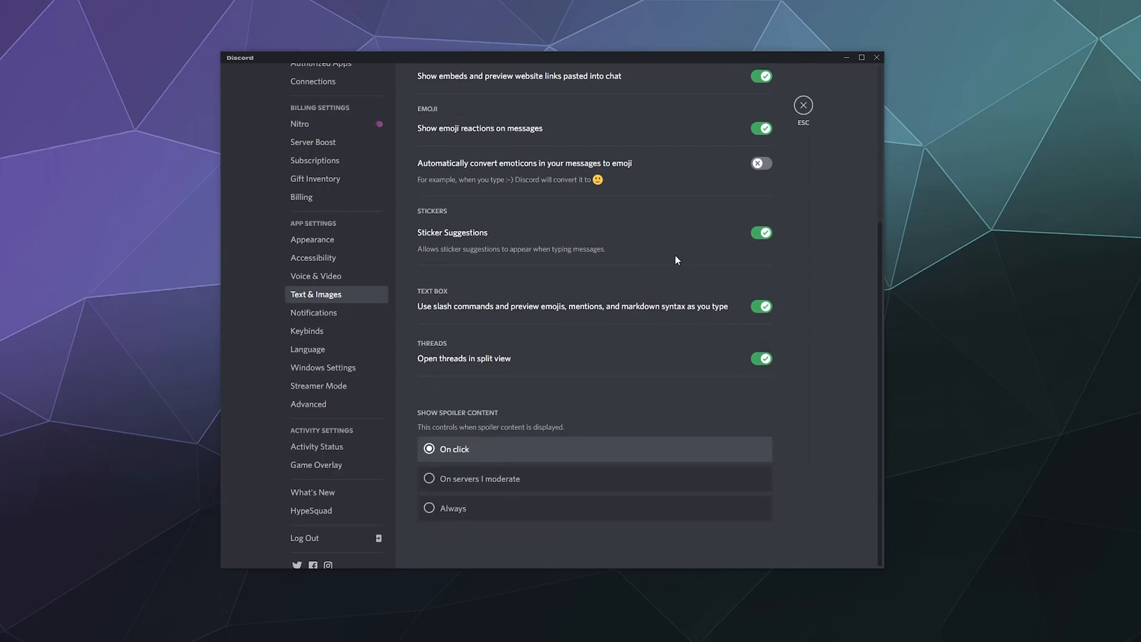
mouse_move(670, 257)
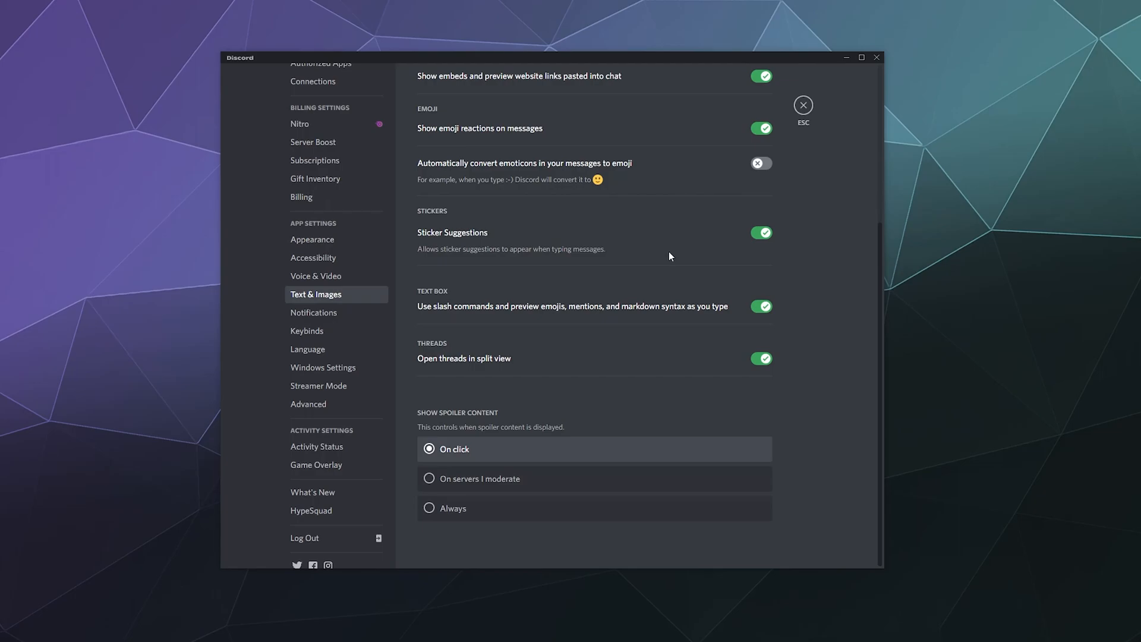
mouse_move(466, 322)
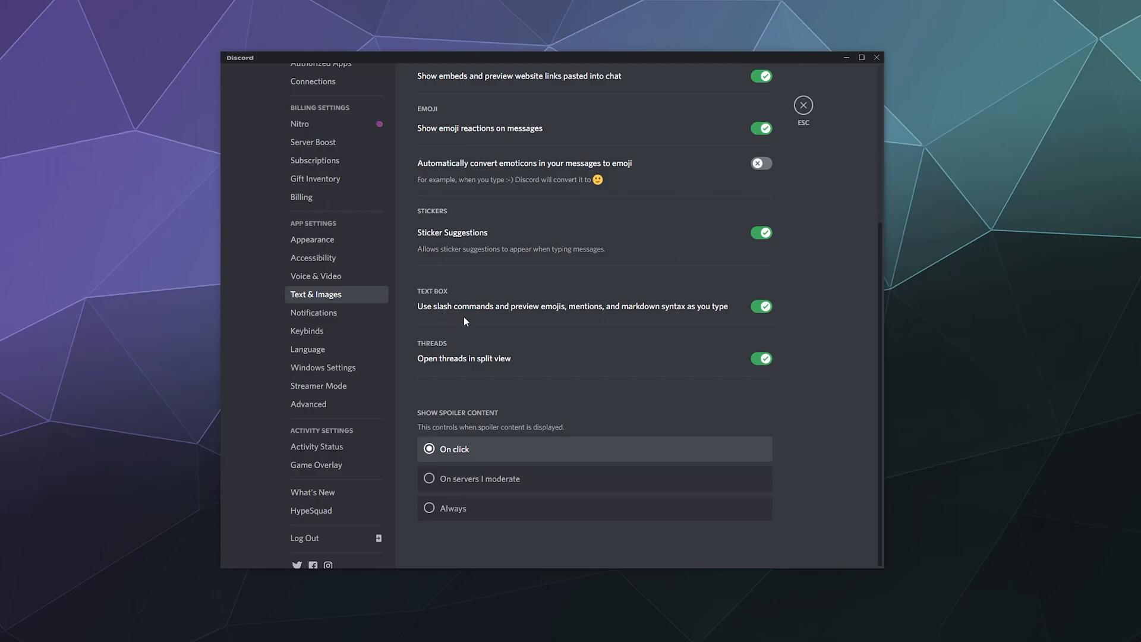
mouse_move(479, 323)
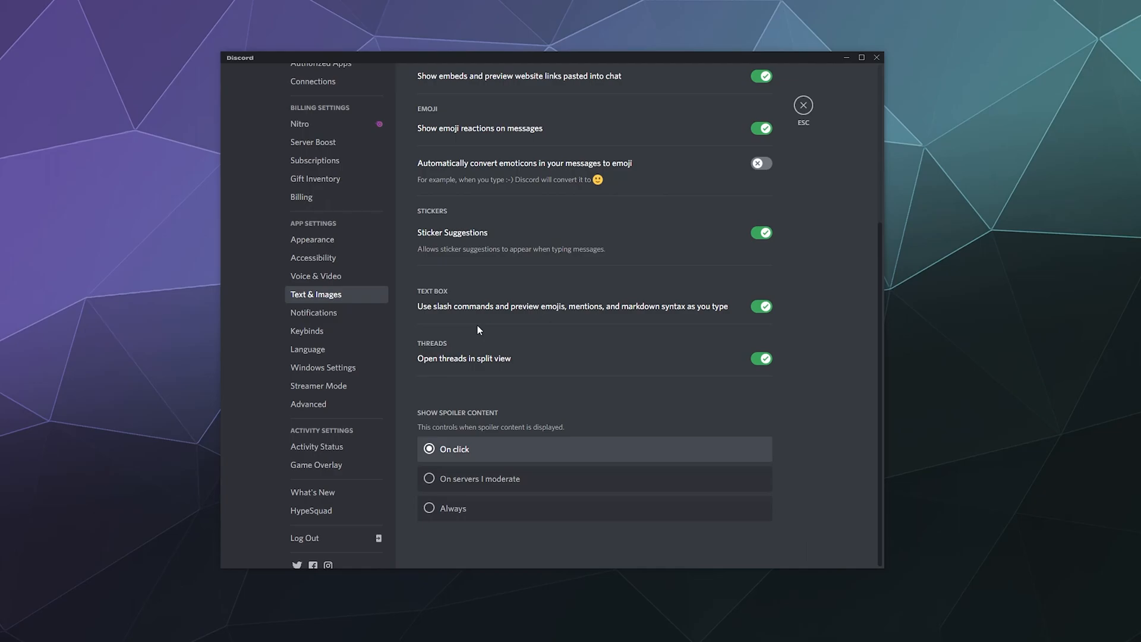
mouse_move(571, 360)
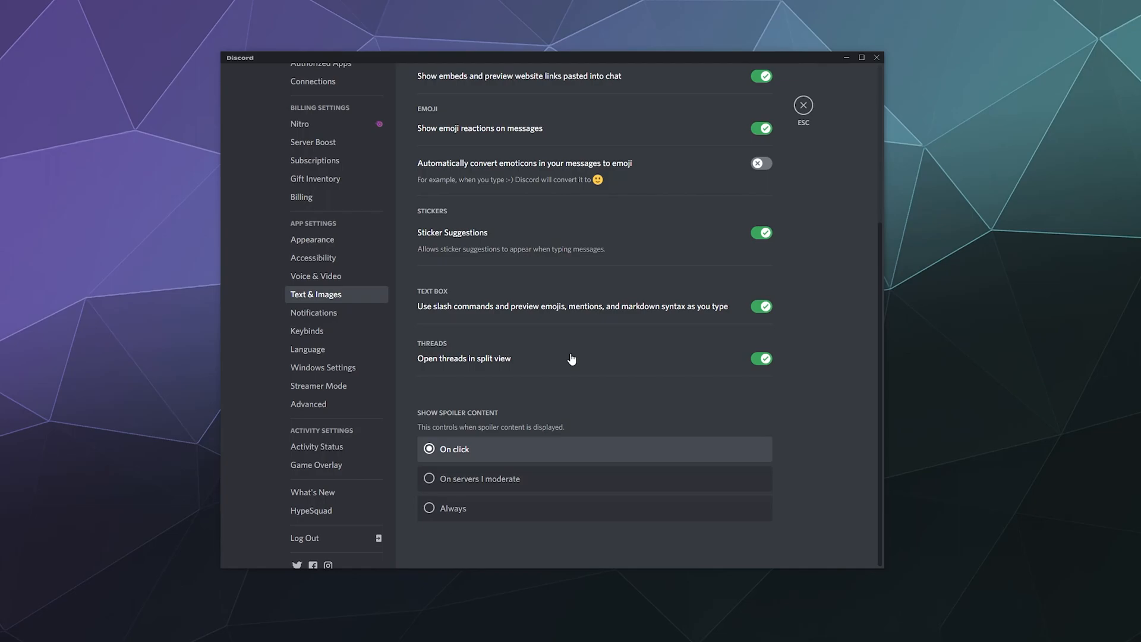
mouse_move(568, 356)
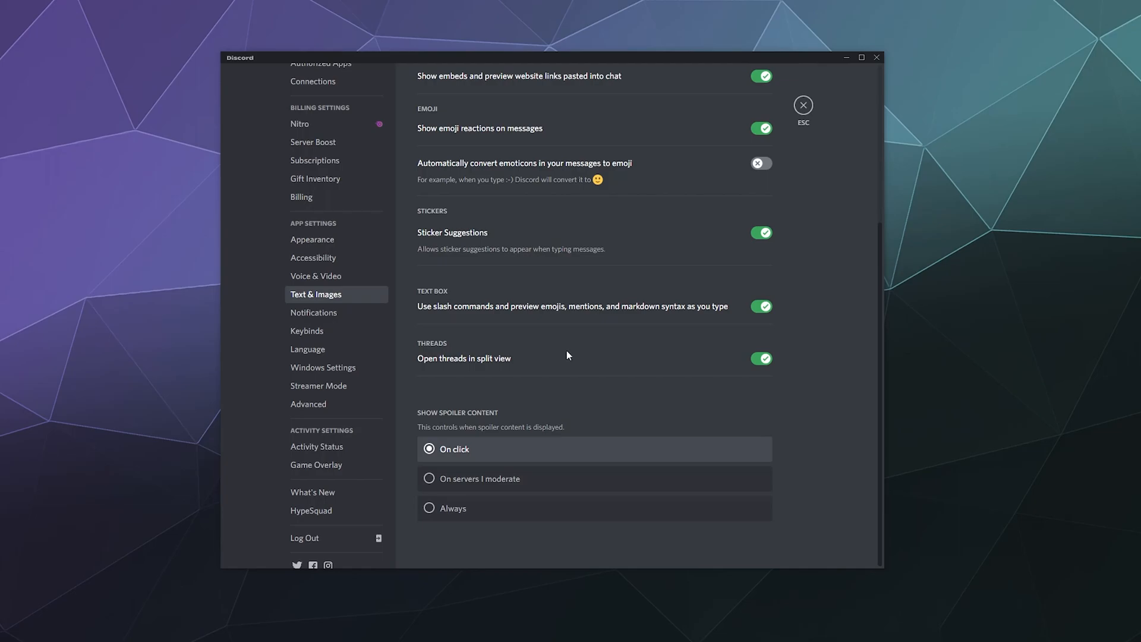
mouse_move(515, 425)
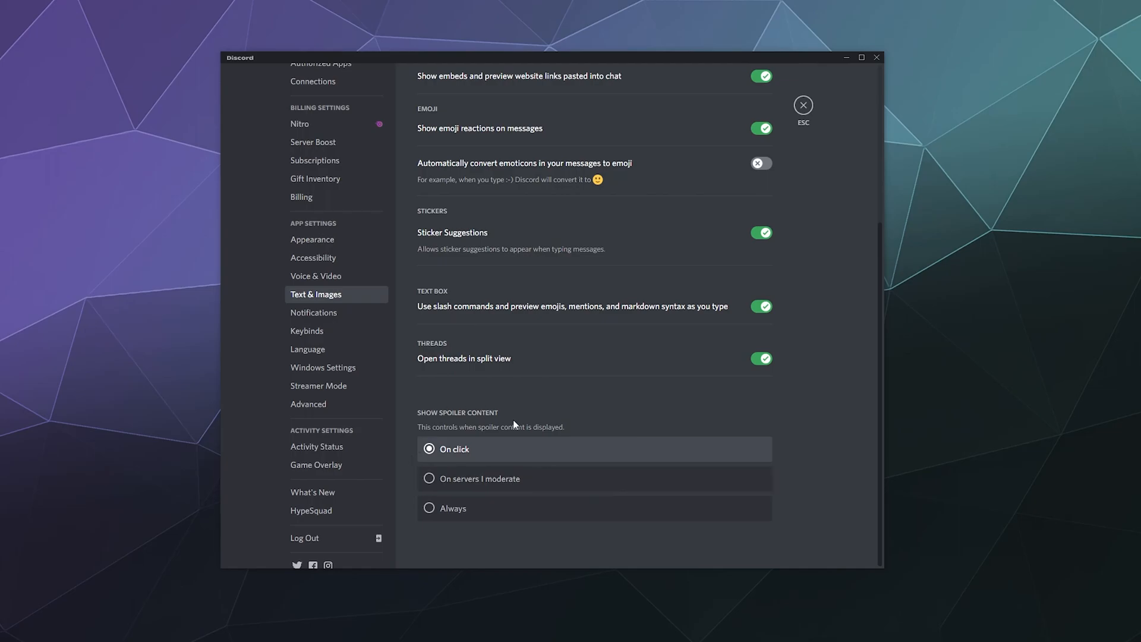
mouse_move(603, 408)
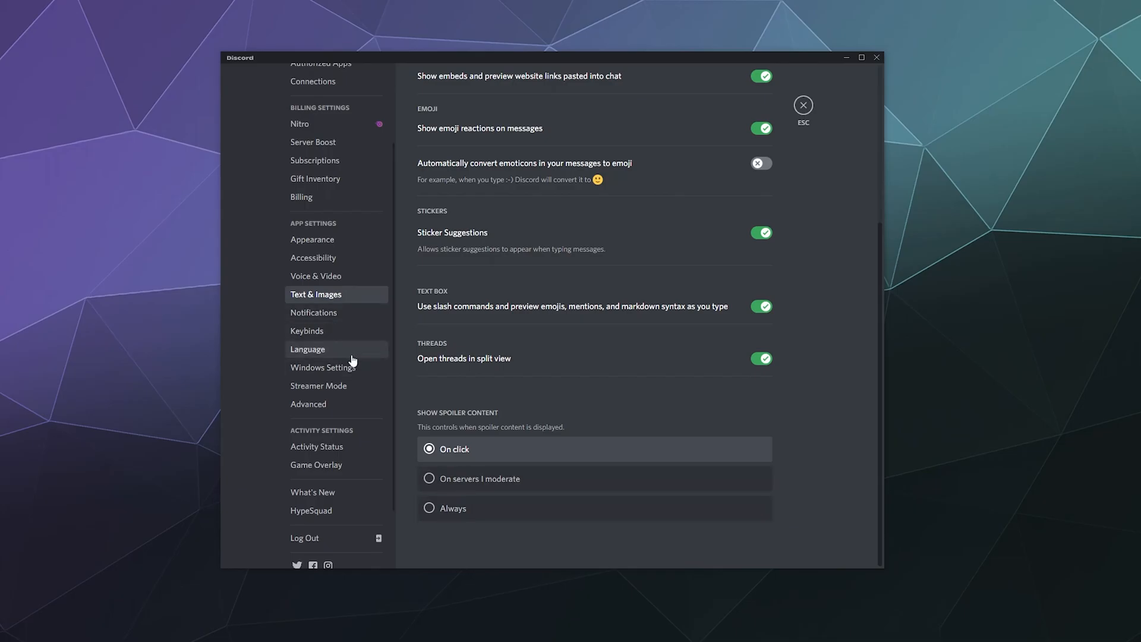
Open Language settings and browse the languages, keeping English, US selected
left_click(308, 349)
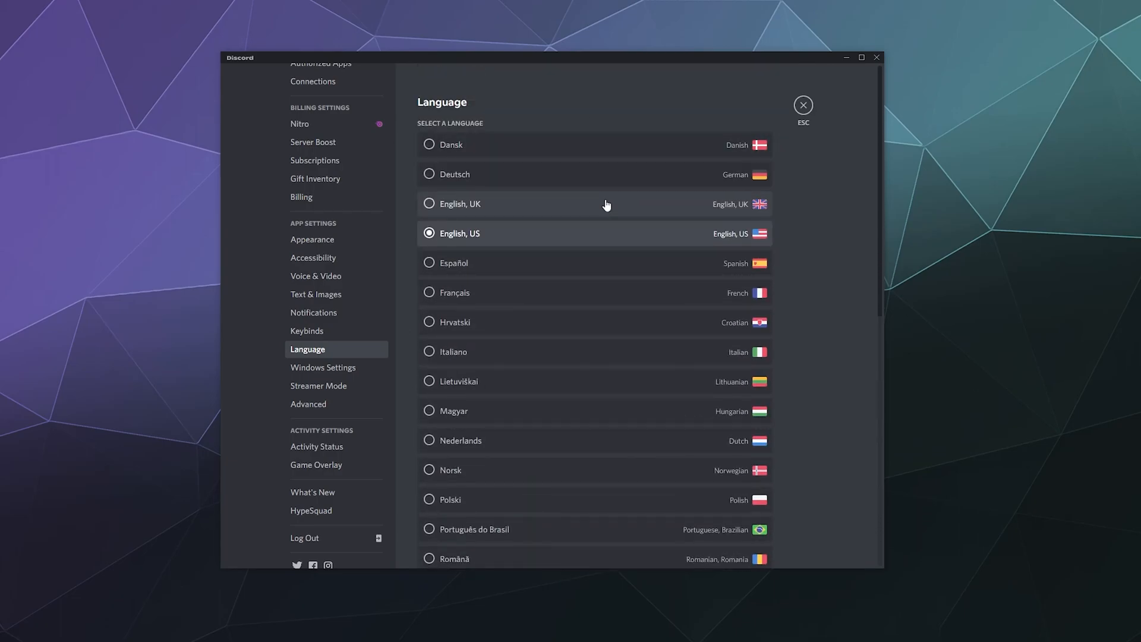
mouse_move(845, 298)
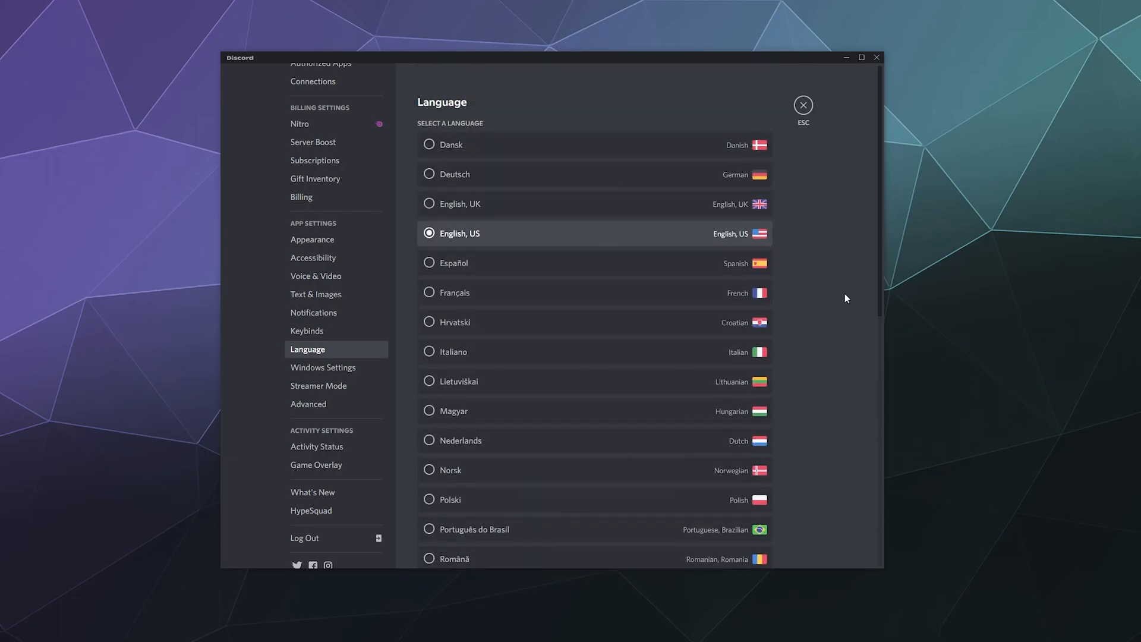
scroll("down", 3)
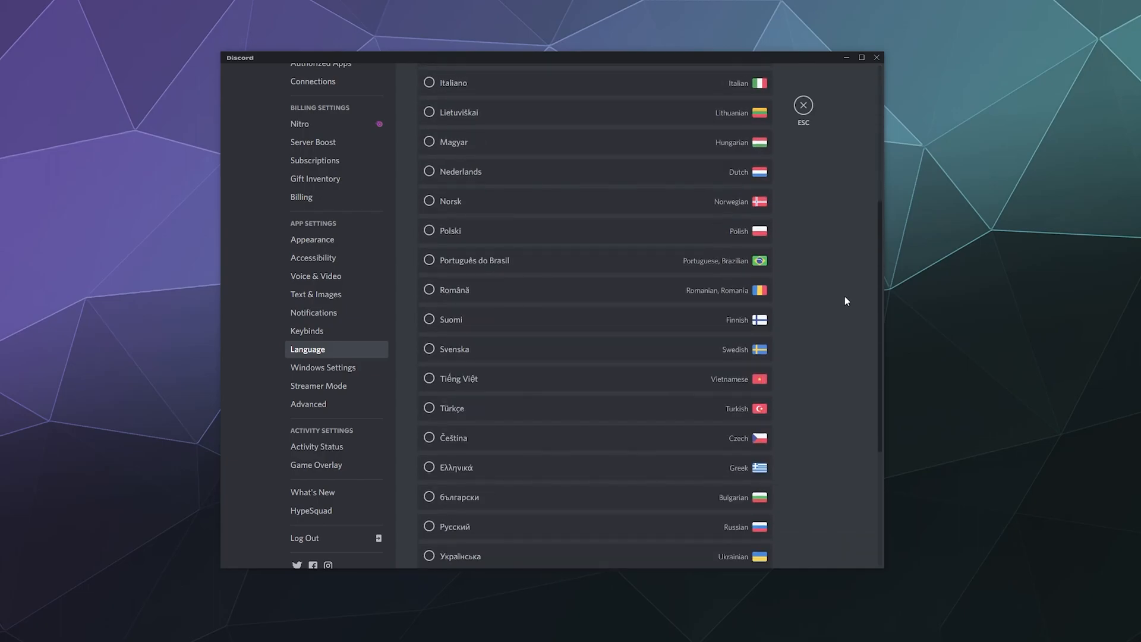
scroll("down", 3)
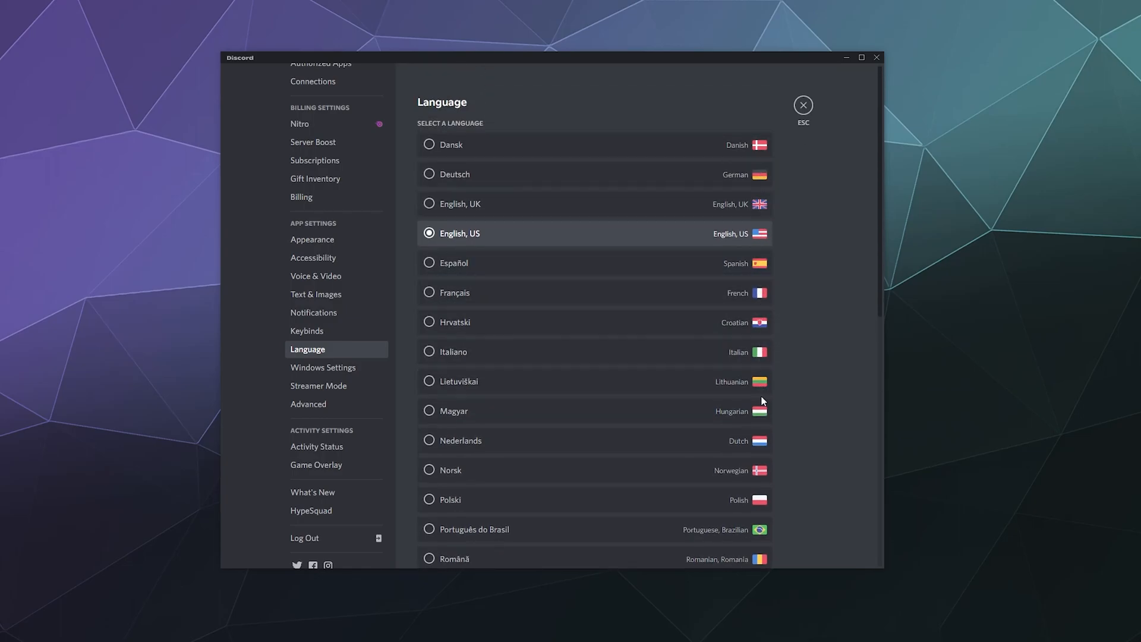
mouse_move(758, 204)
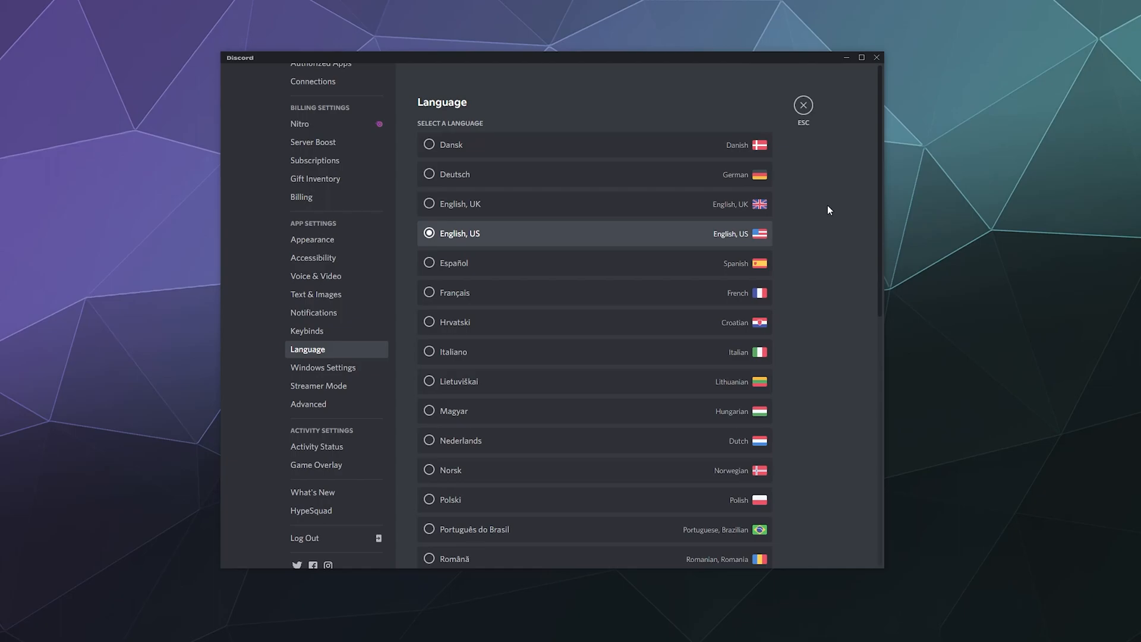
mouse_move(759, 233)
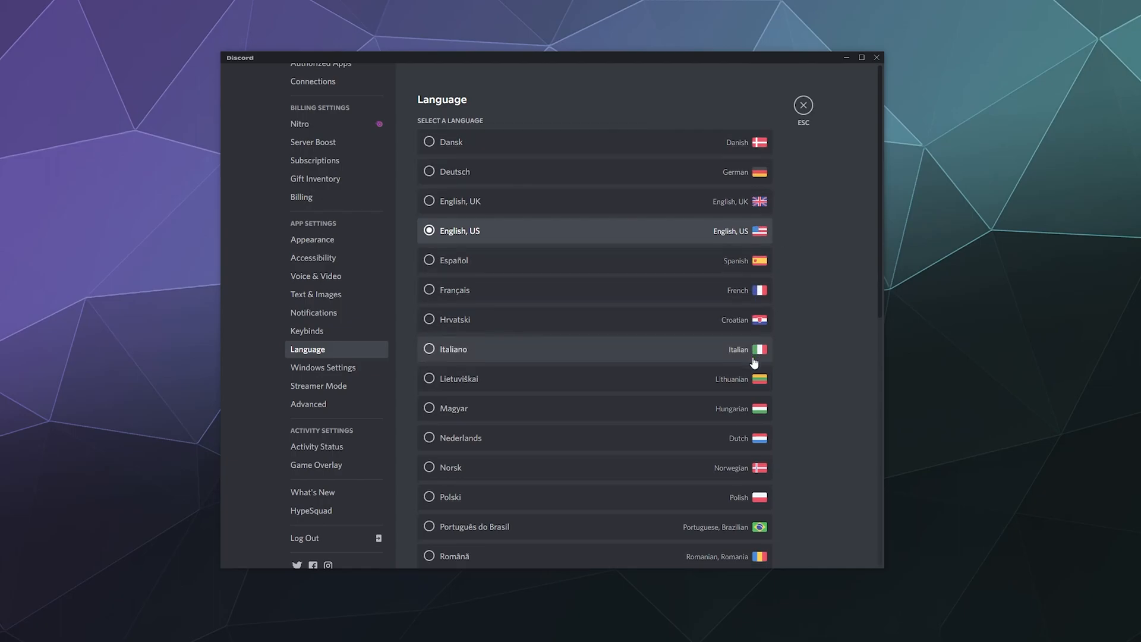
scroll("down", 3)
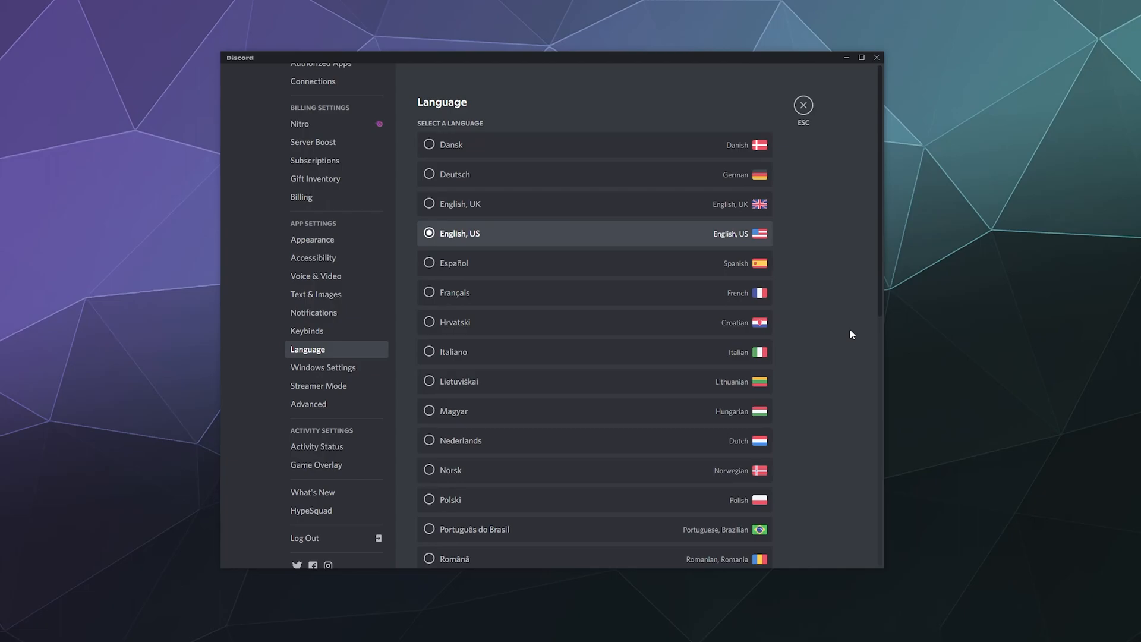
mouse_move(412, 405)
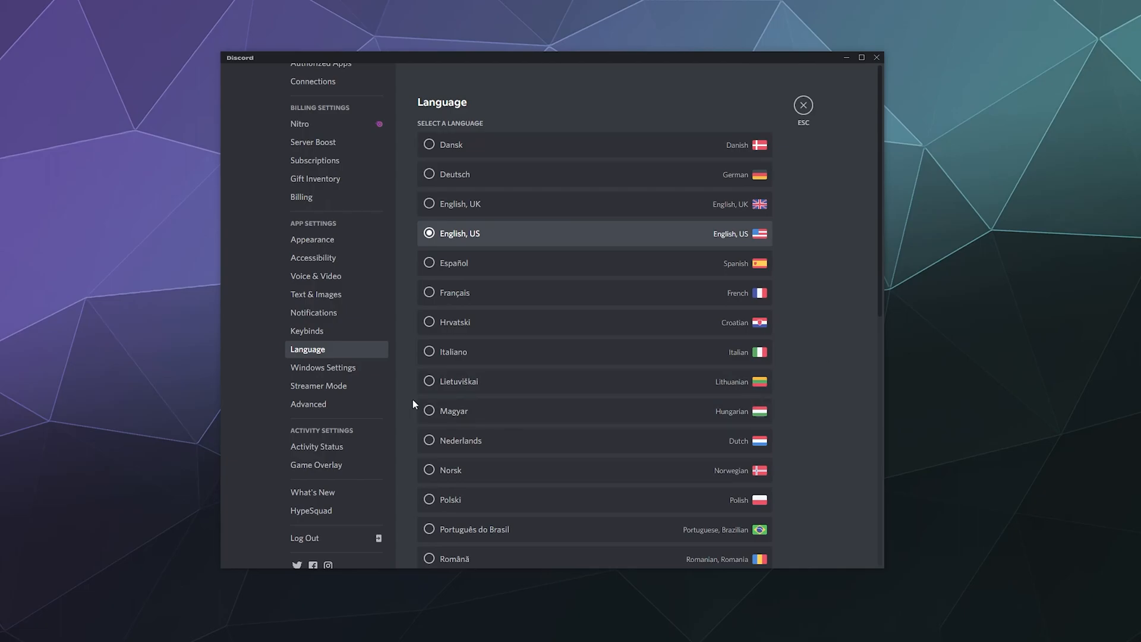
mouse_move(212, 367)
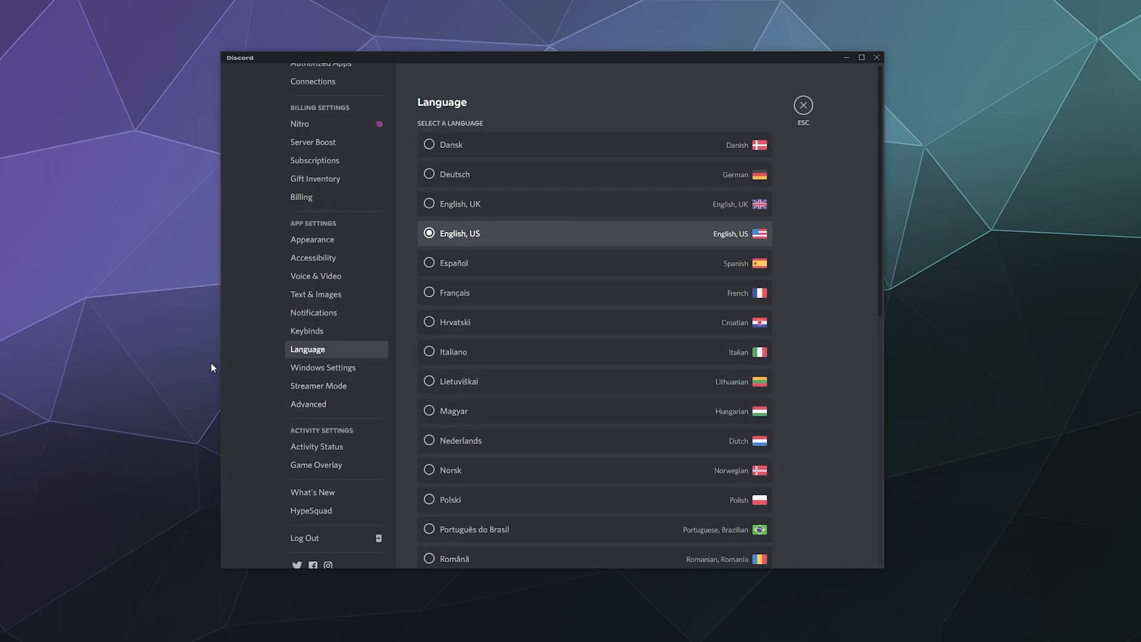
mouse_move(318, 289)
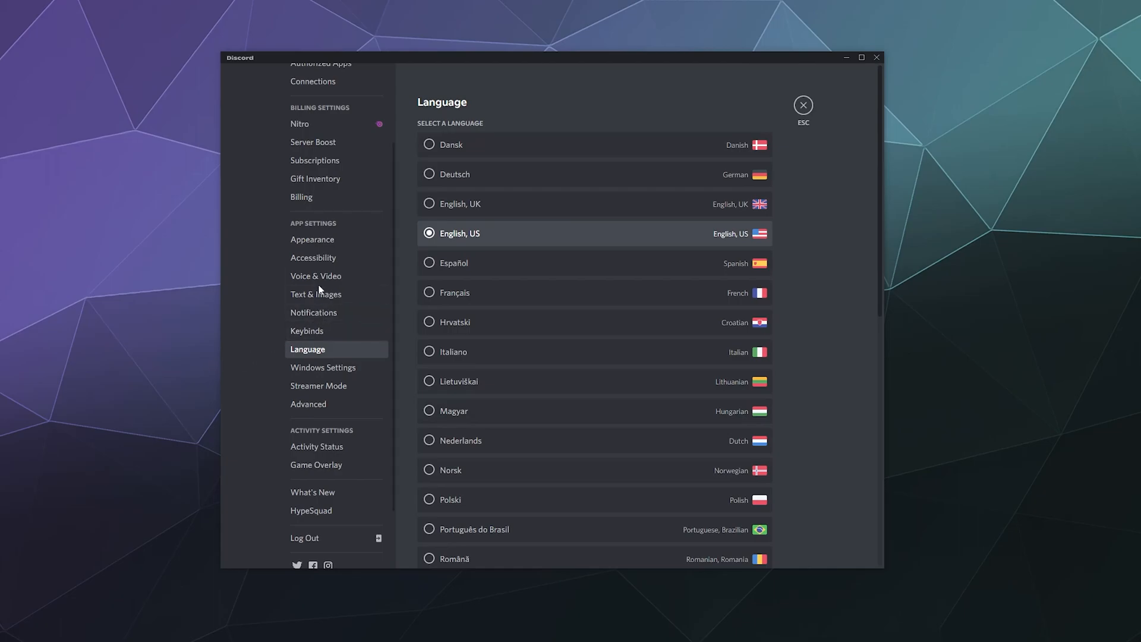
Set the Voice & Video output device to Speakers (Logitech G533 Gaming Headset)
left_click(316, 276)
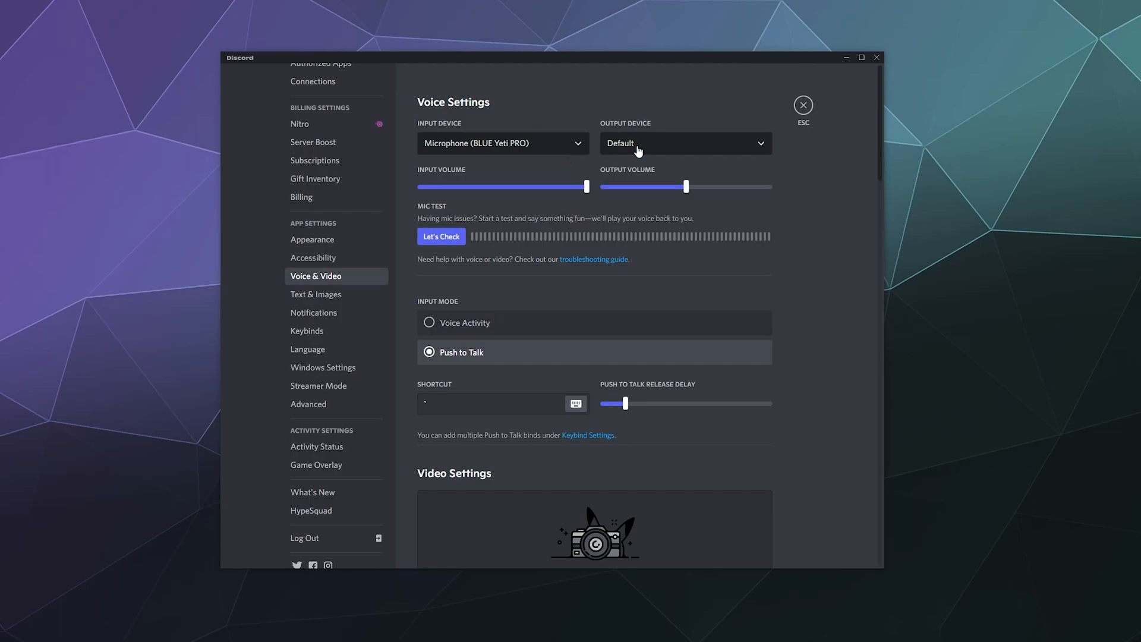
left_click(683, 142)
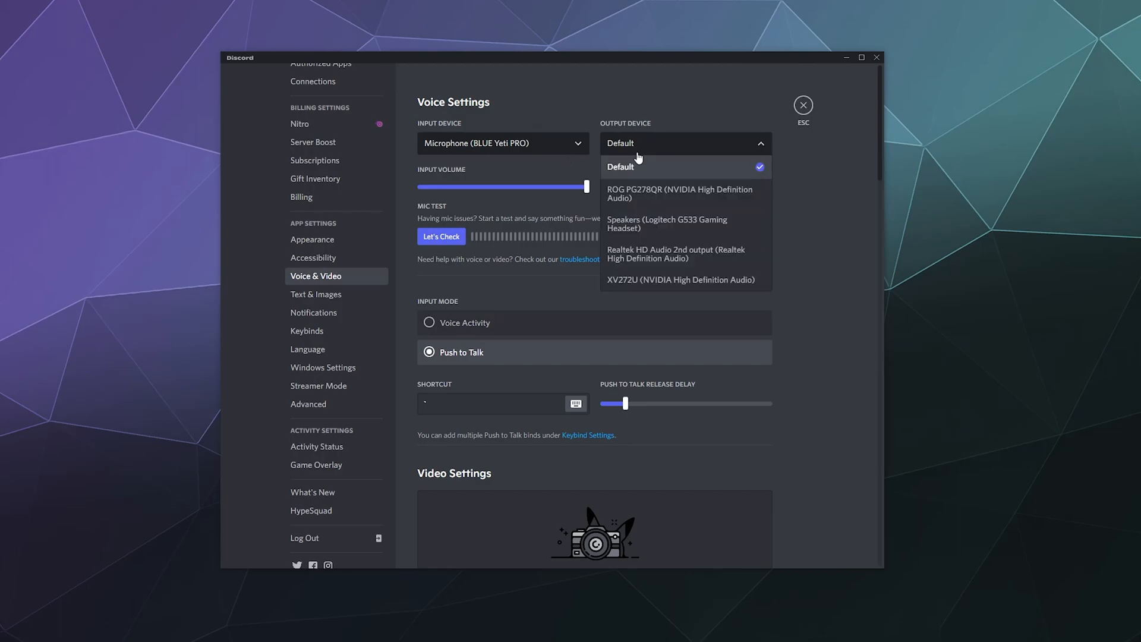
left_click(665, 224)
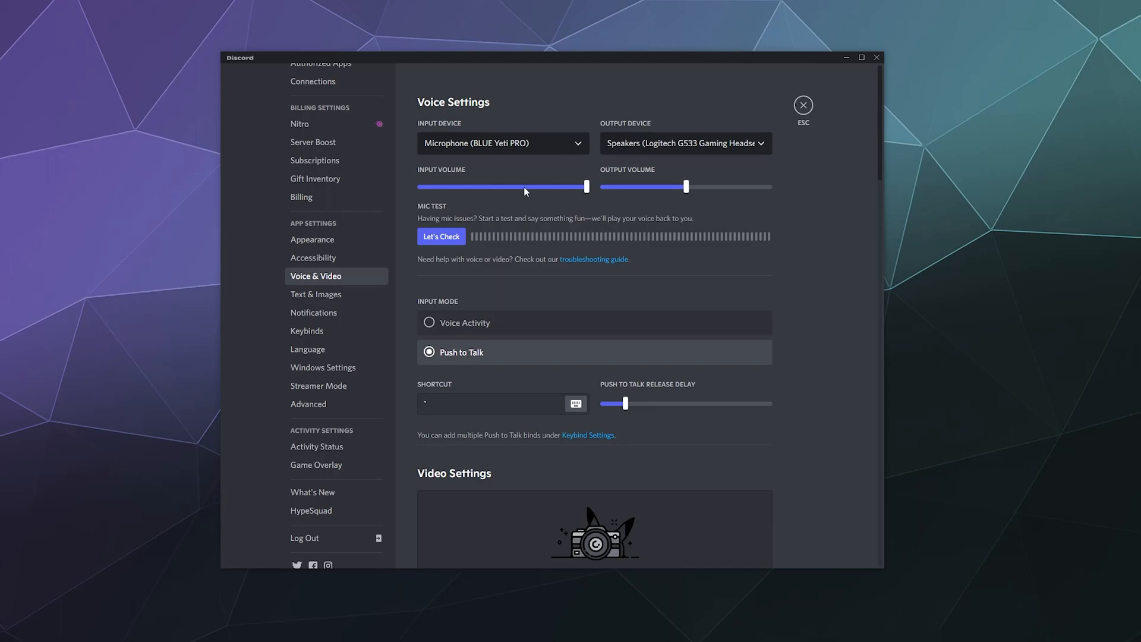
mouse_move(479, 236)
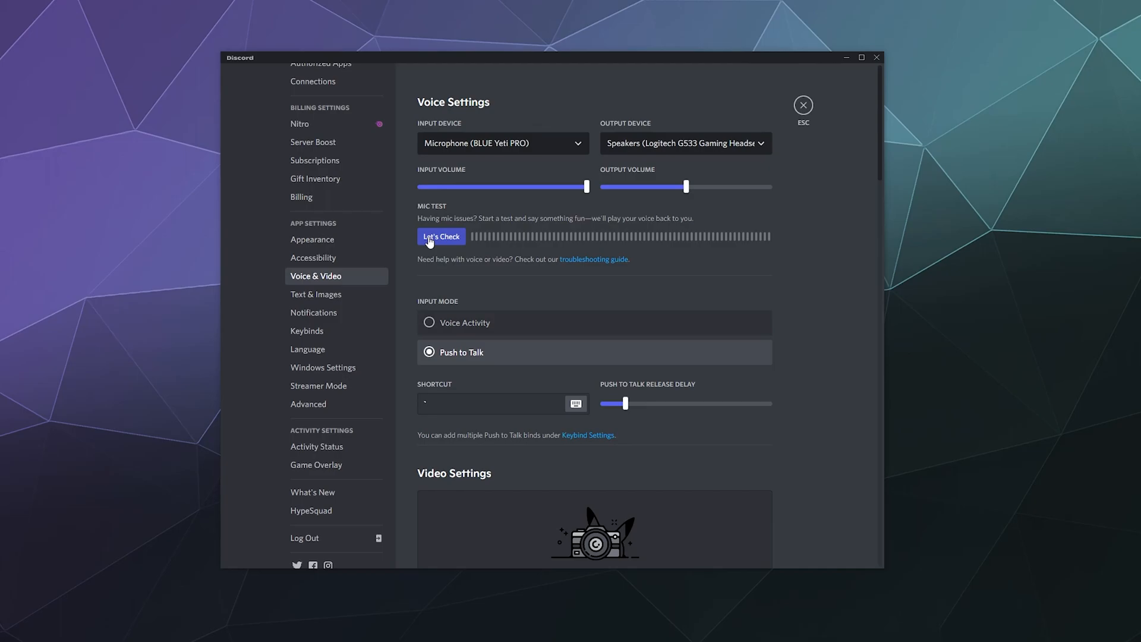
mouse_move(543, 323)
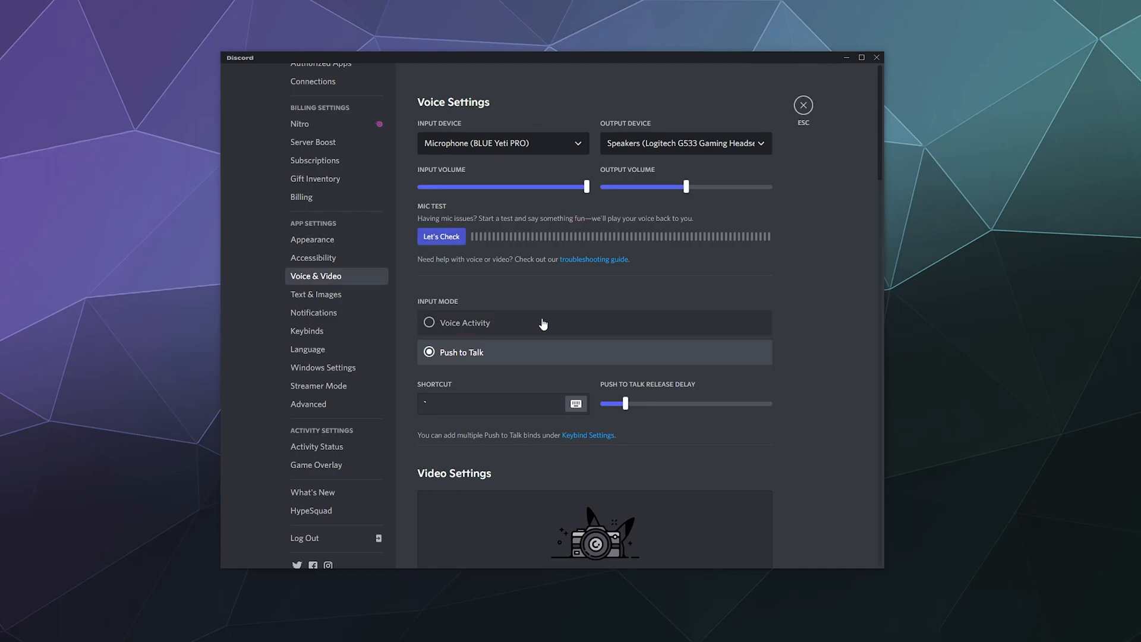
scroll("down", 3)
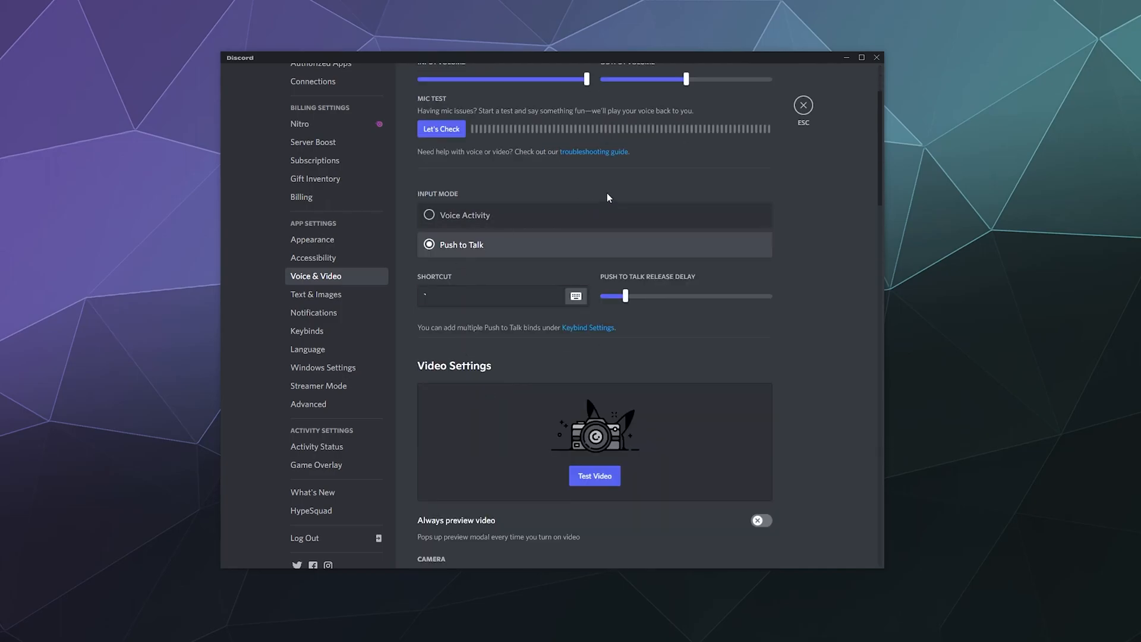
left_click(429, 214)
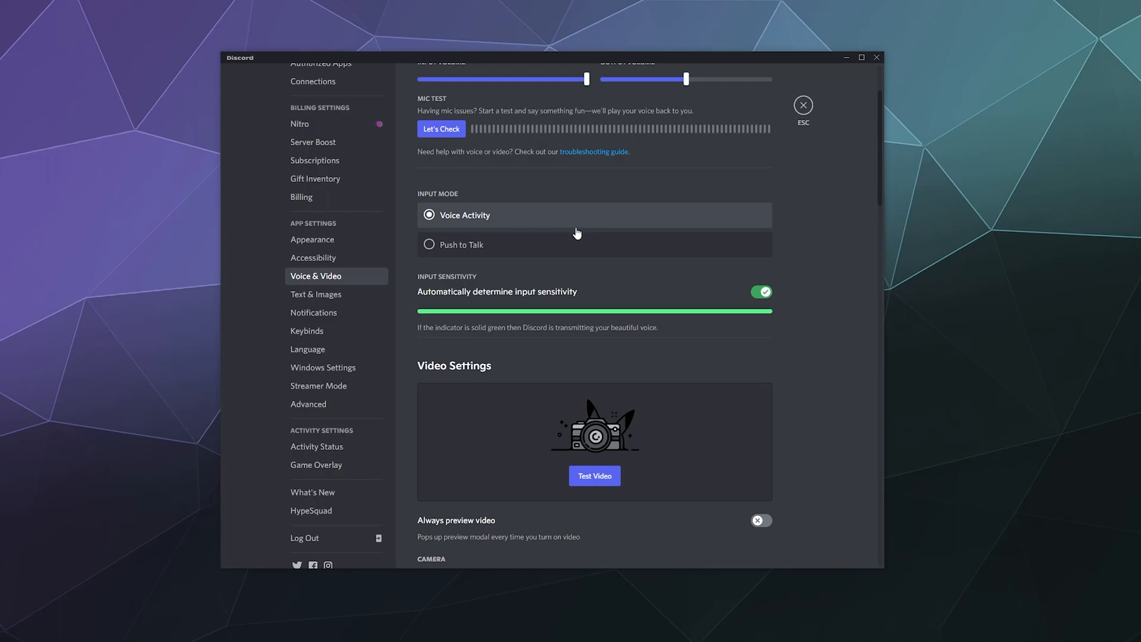
left_click(461, 244)
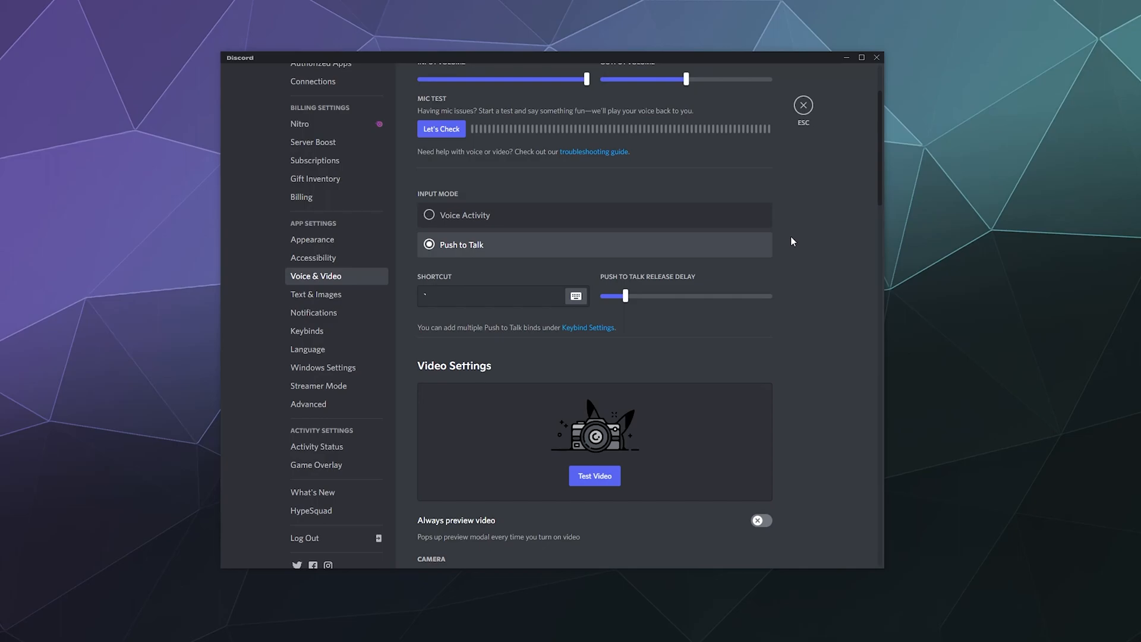
mouse_move(575, 255)
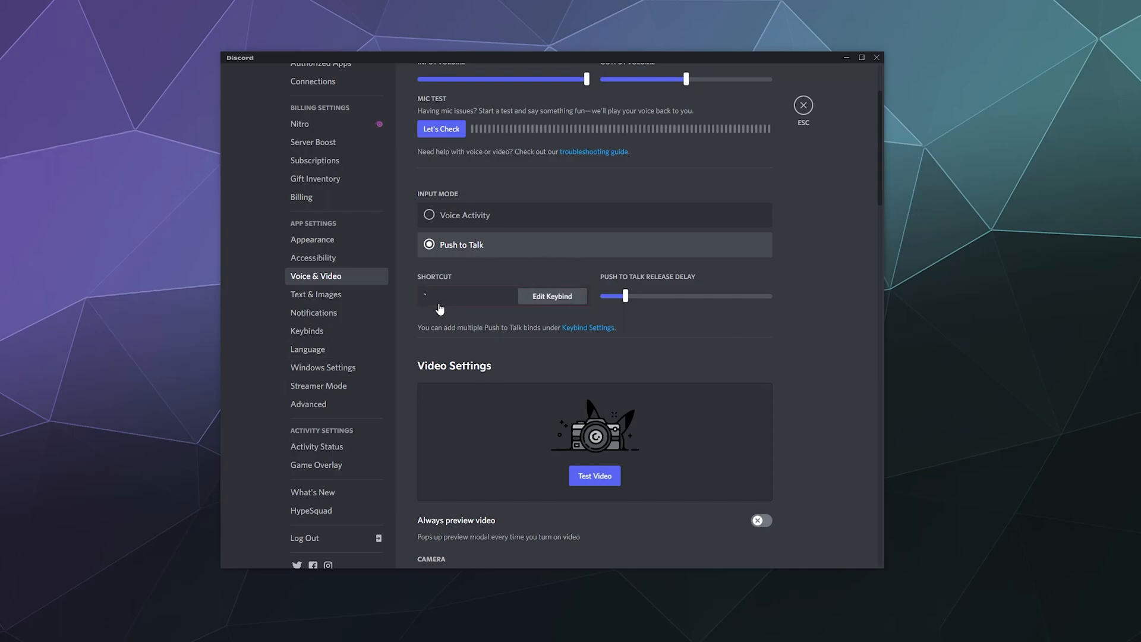
mouse_move(551, 299)
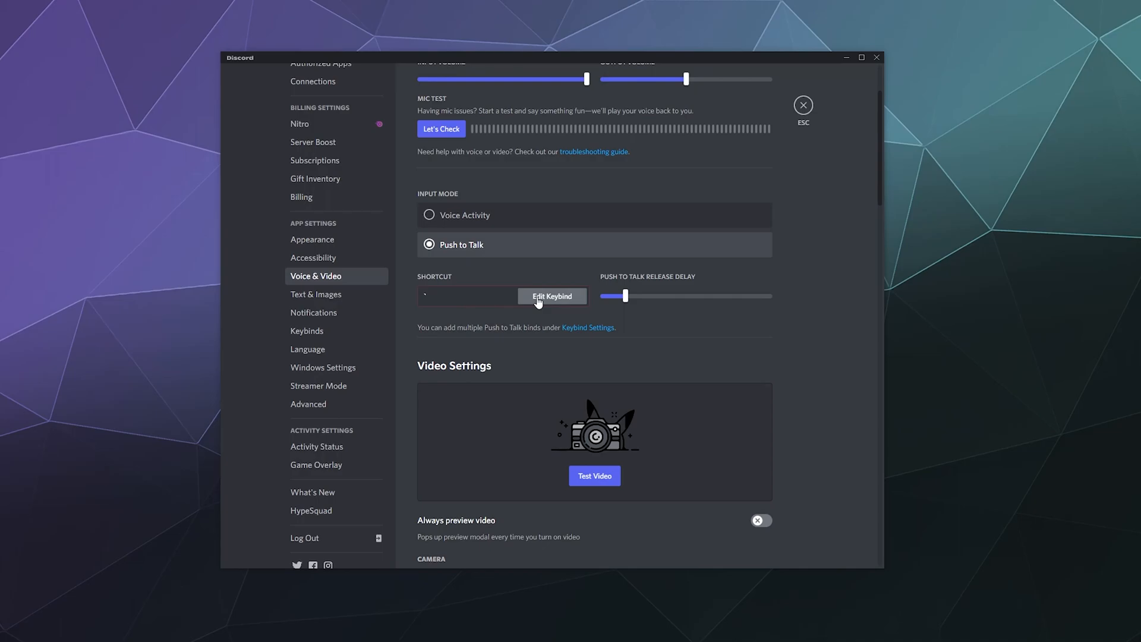
Adjust the Push to Talk release delay slider to 271 ms
left_click(551, 296)
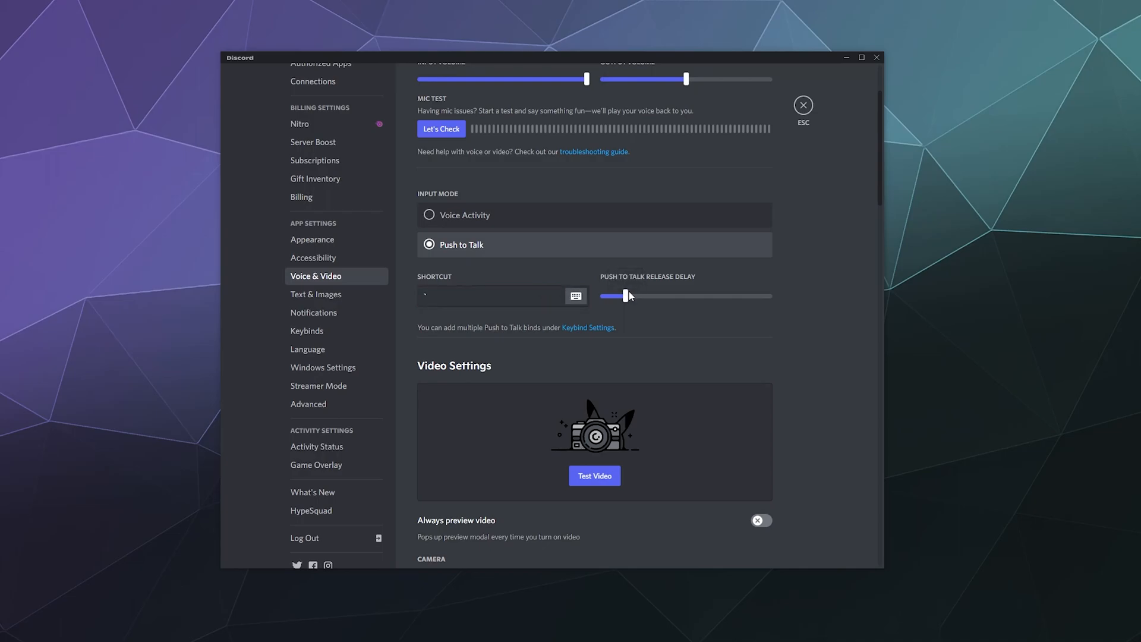
left_click_drag(625, 295, 627, 295)
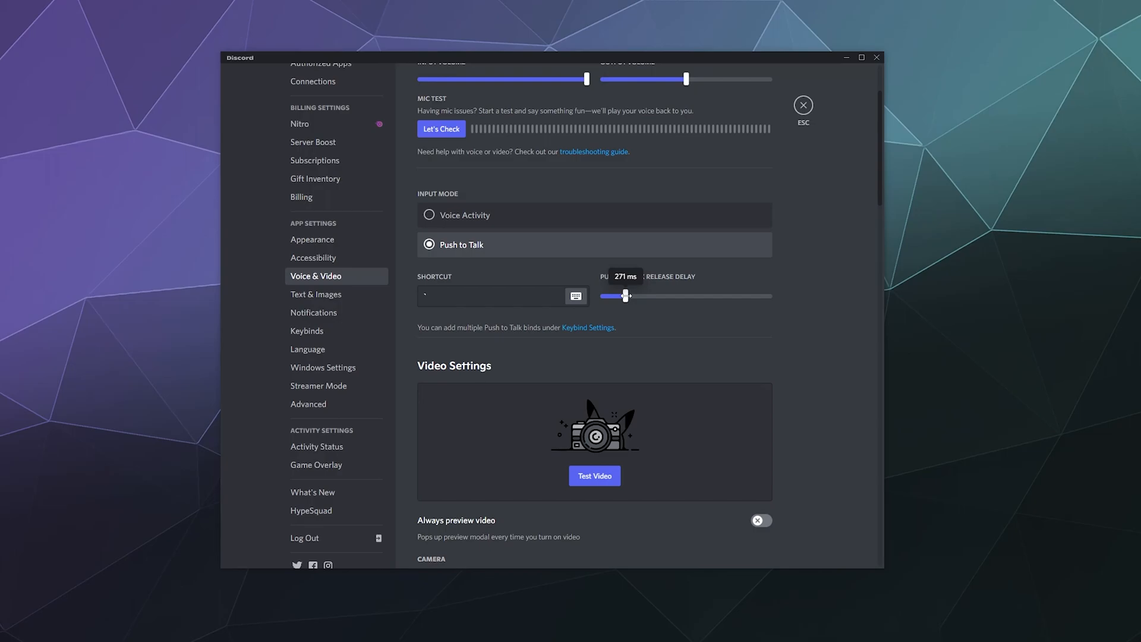
mouse_move(475, 217)
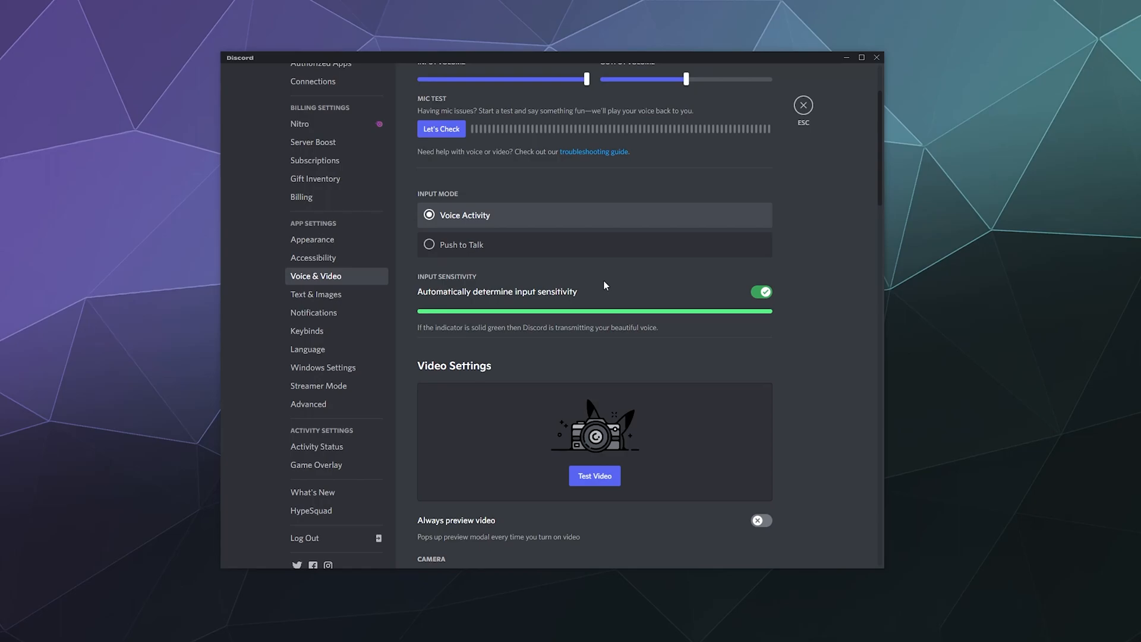
Disable automatic sensitivity, try thresholds around -50dB and -43dB, then select Push to Talk
left_click(760, 292)
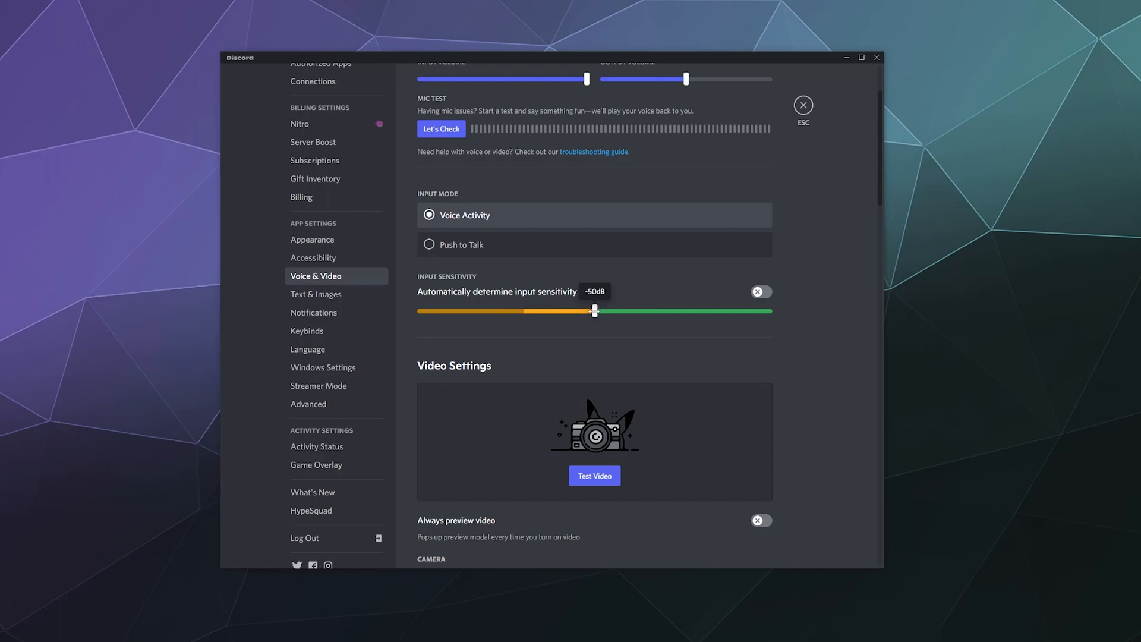
left_click_drag(593, 311, 618, 311)
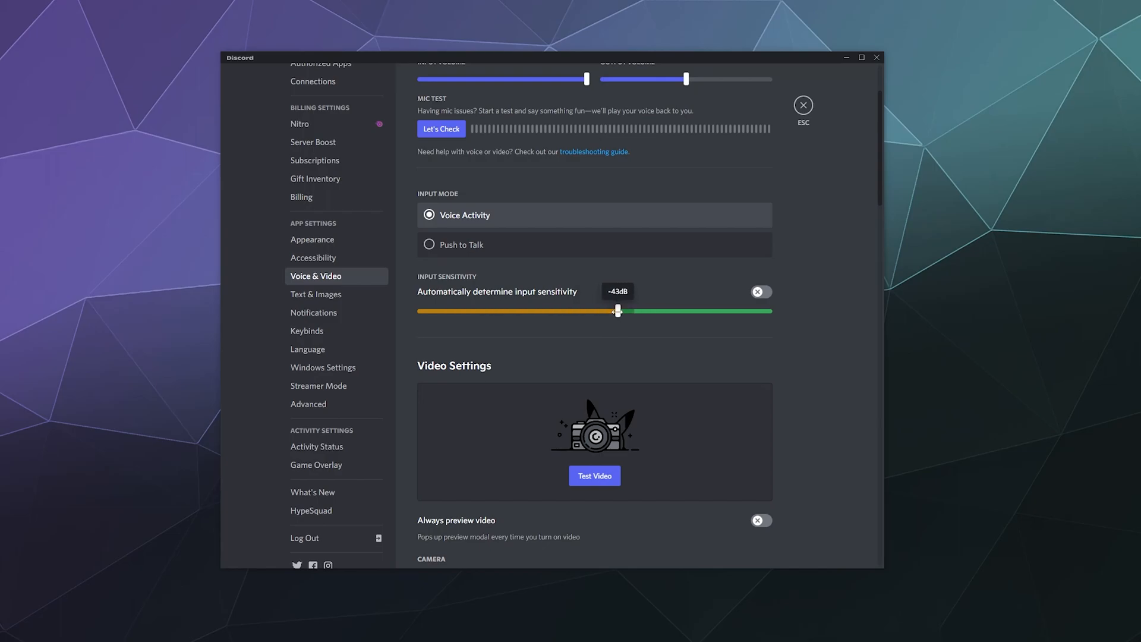
left_click_drag(617, 311, 622, 311)
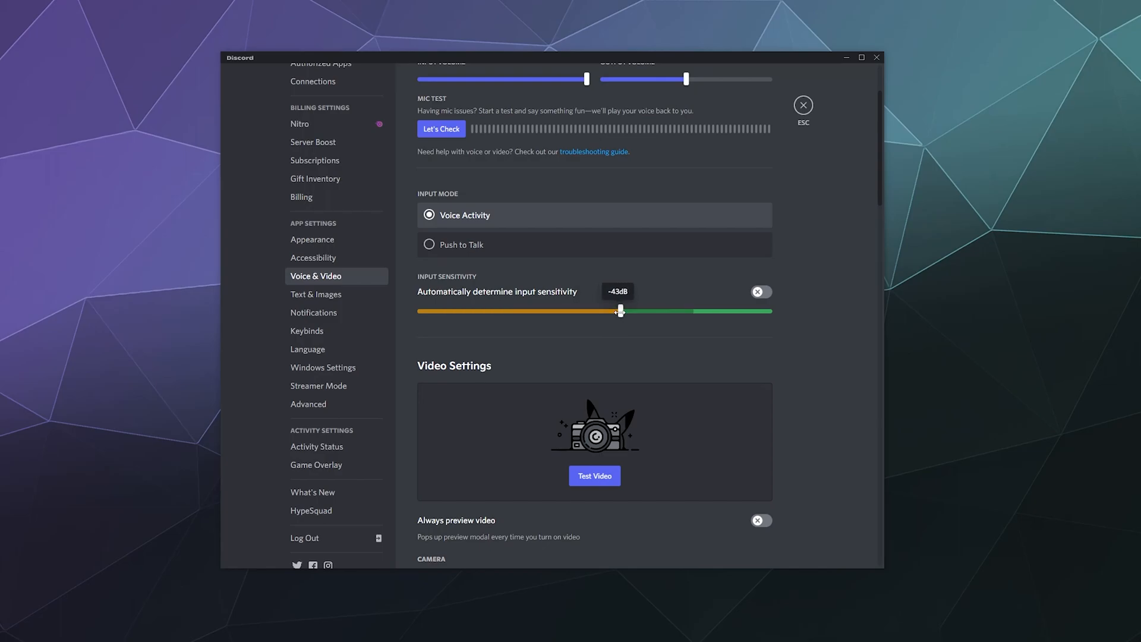
left_click_drag(620, 311, 589, 311)
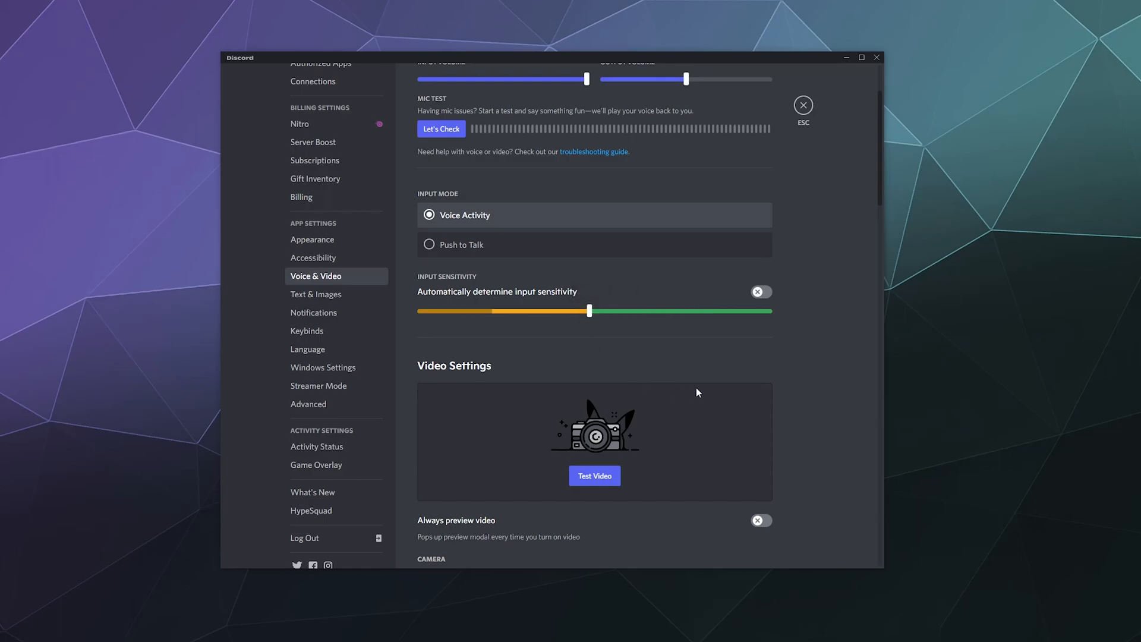
left_click(429, 245)
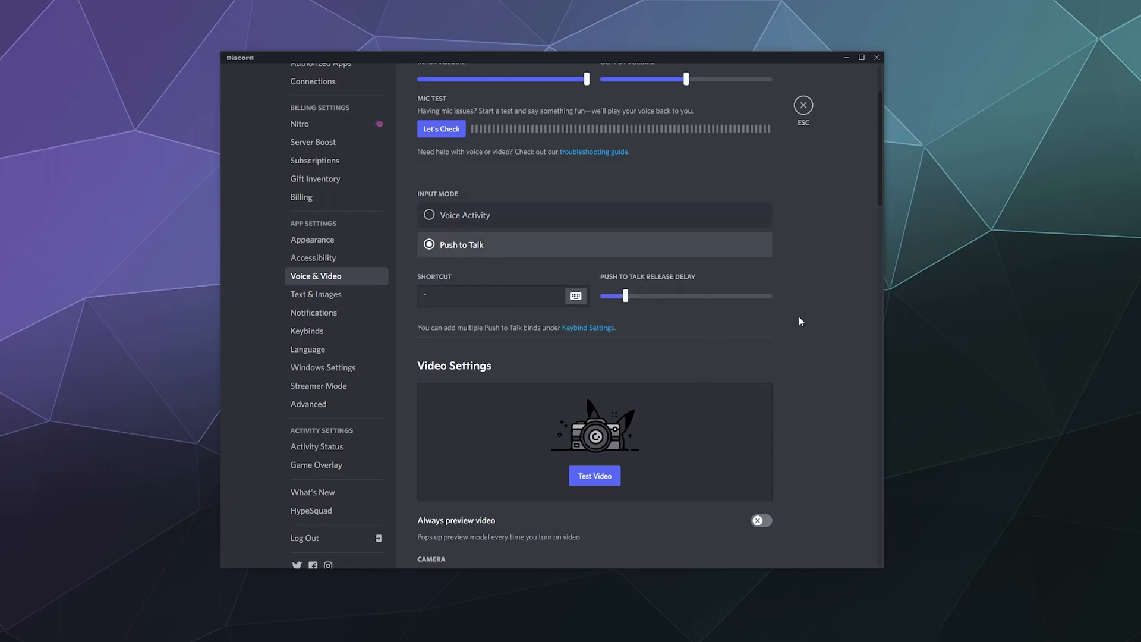
scroll("down", 3)
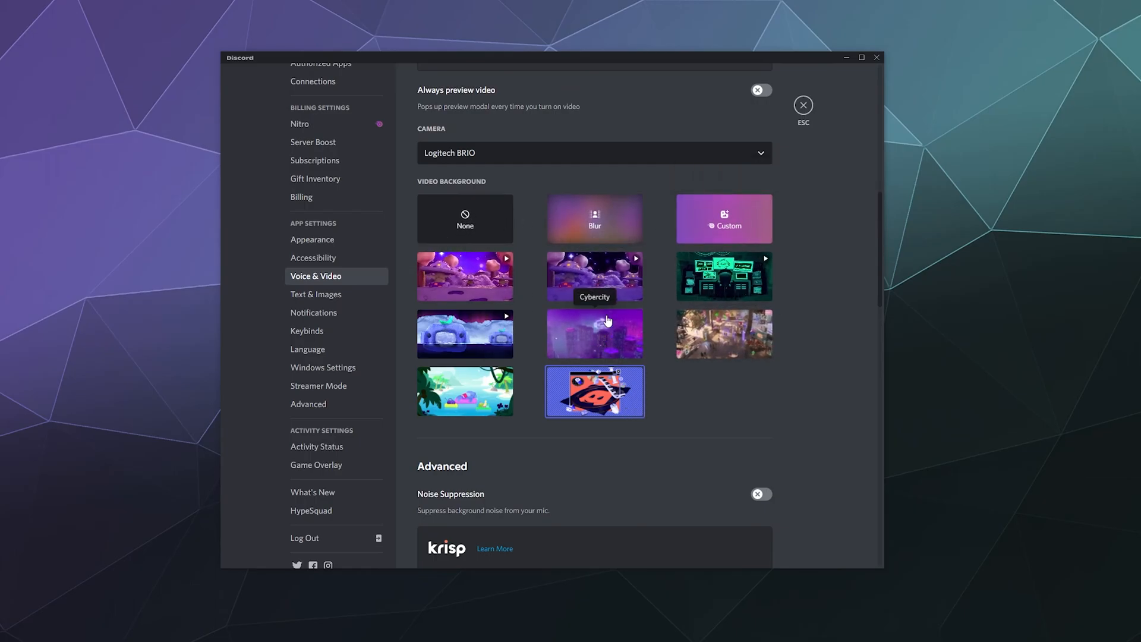
mouse_move(853, 357)
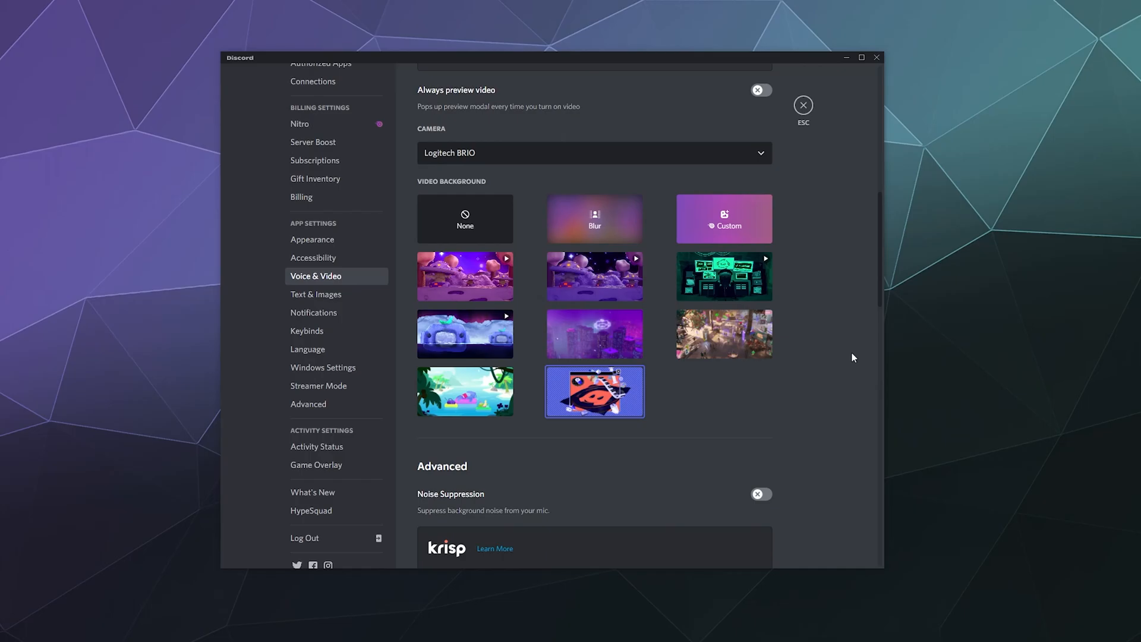
scroll("down", 3)
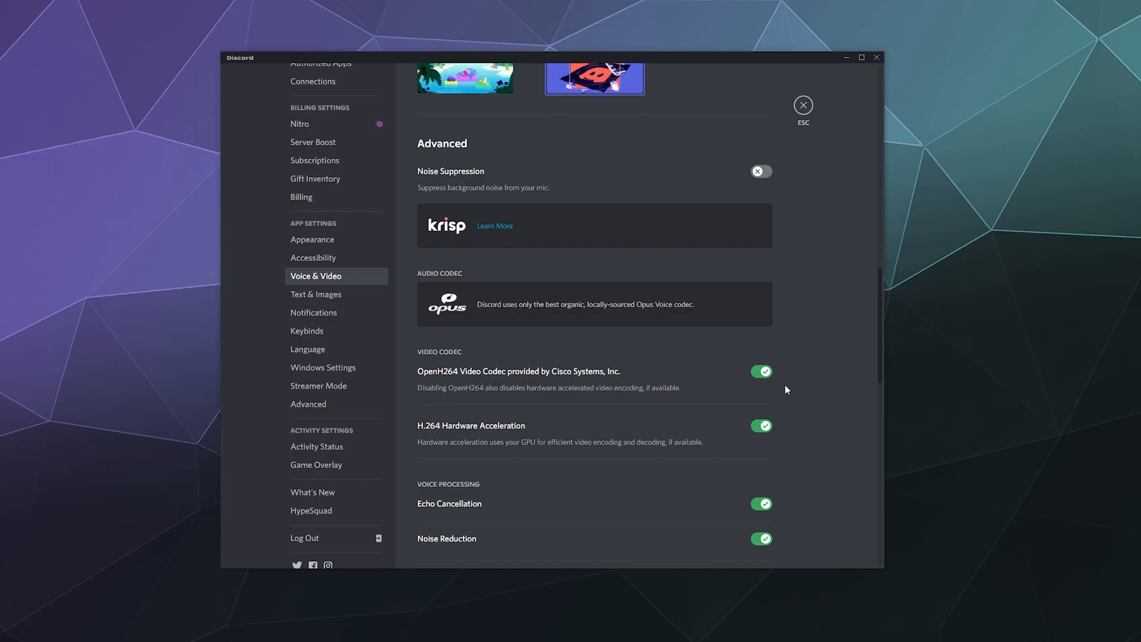
mouse_move(633, 198)
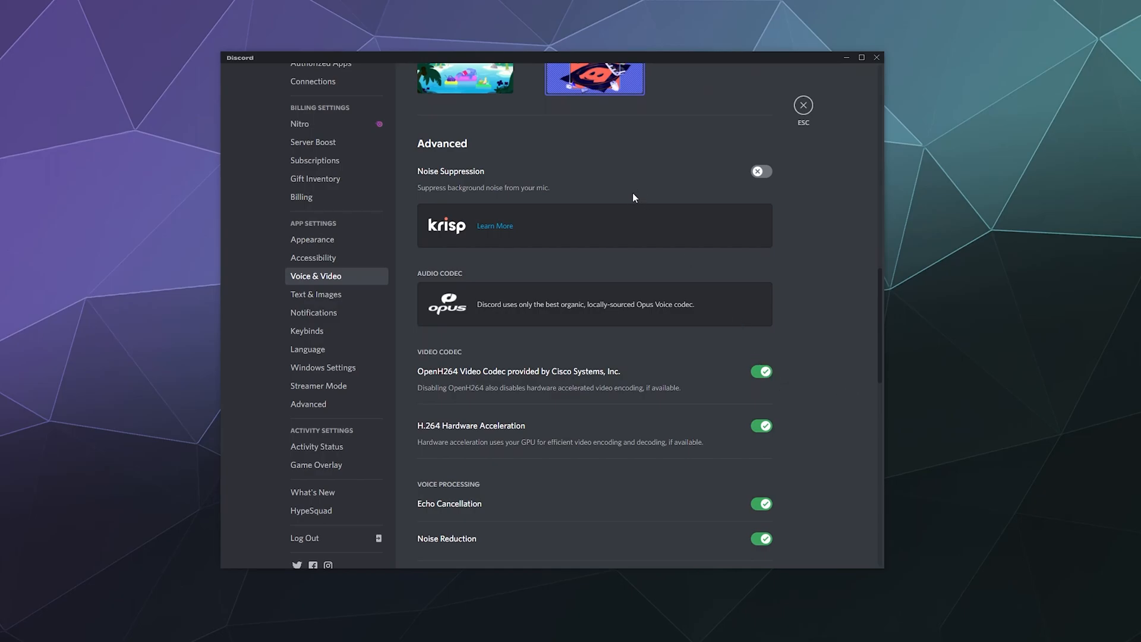
mouse_move(693, 202)
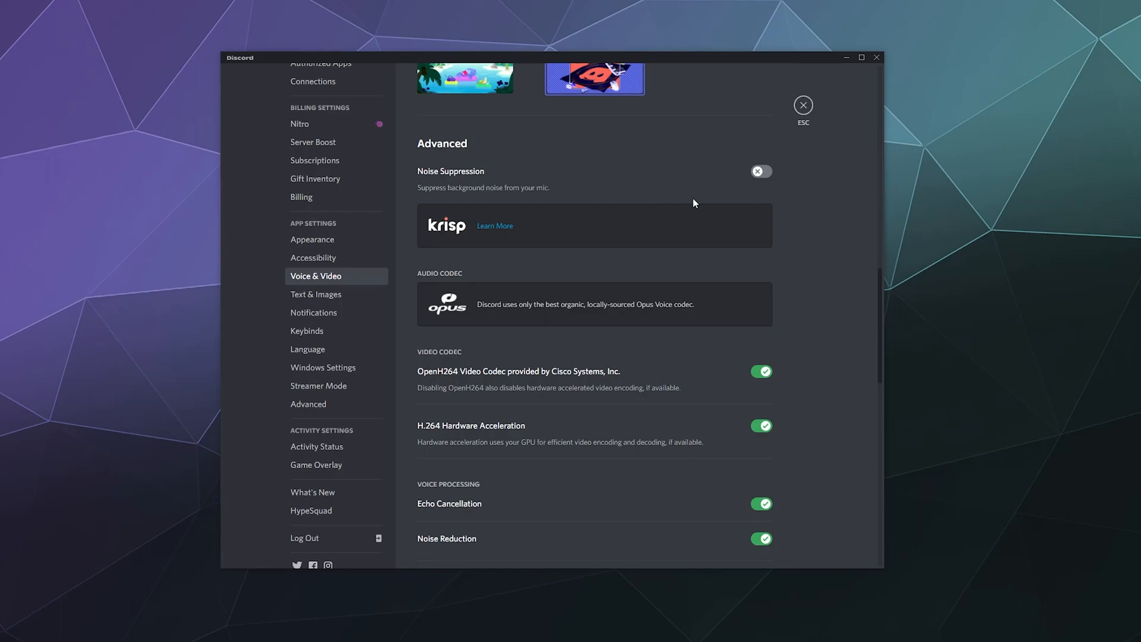
mouse_move(601, 433)
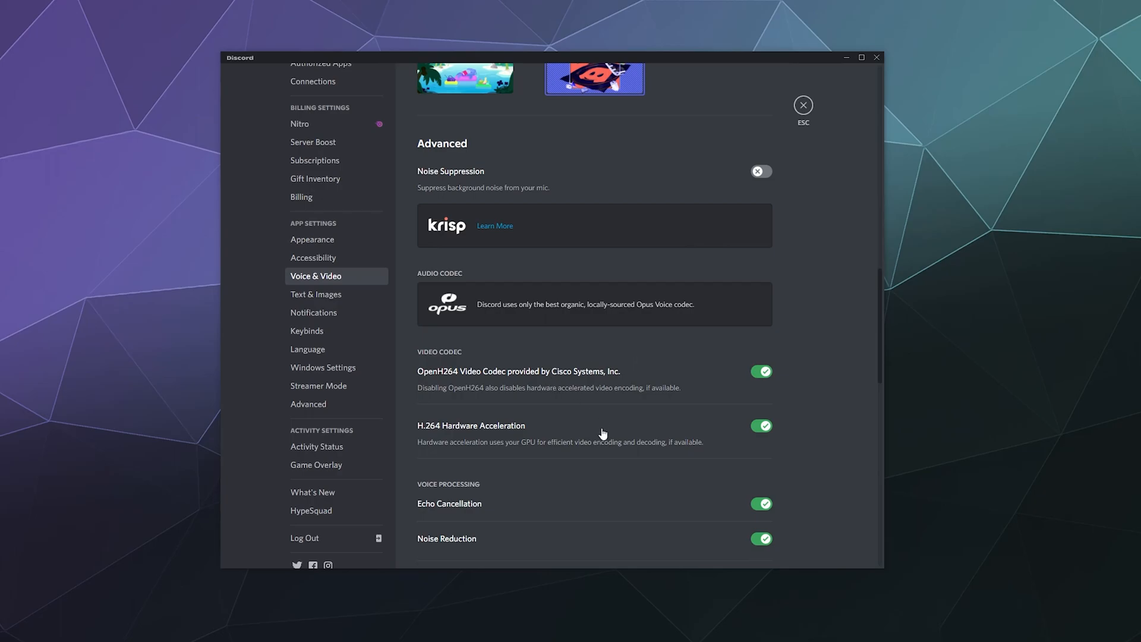
scroll("down", 3)
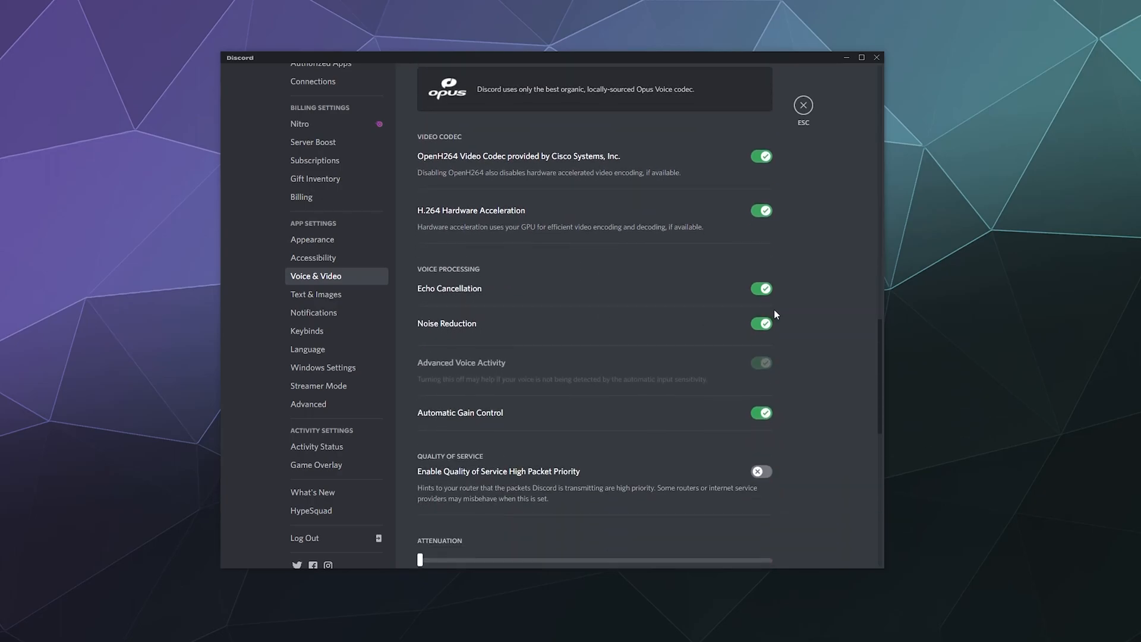
mouse_move(815, 250)
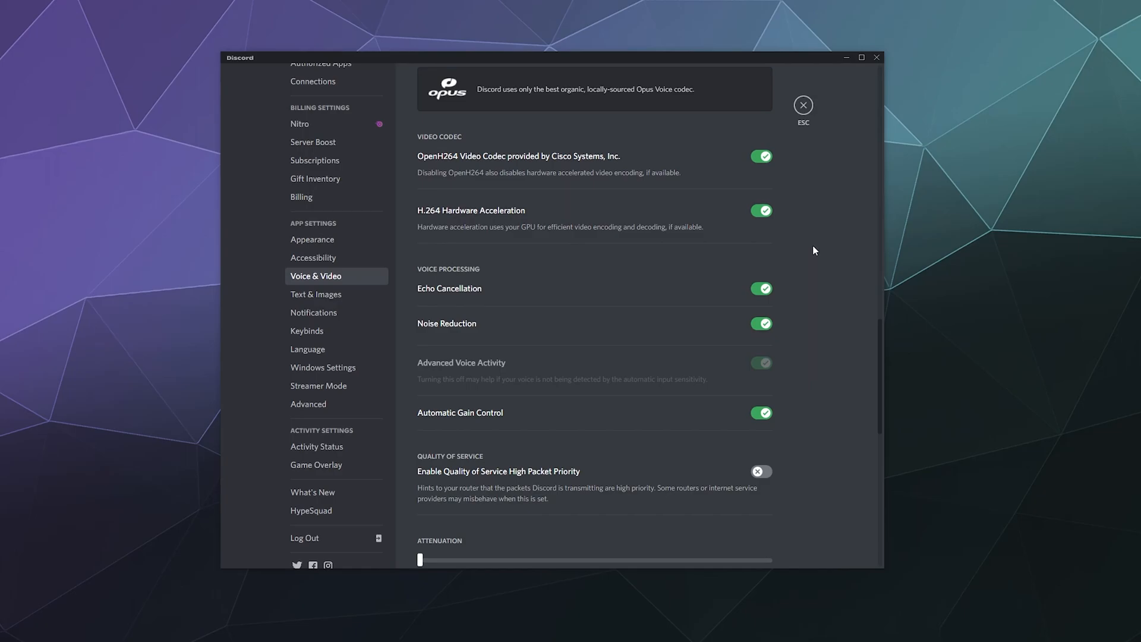
scroll("down", 3)
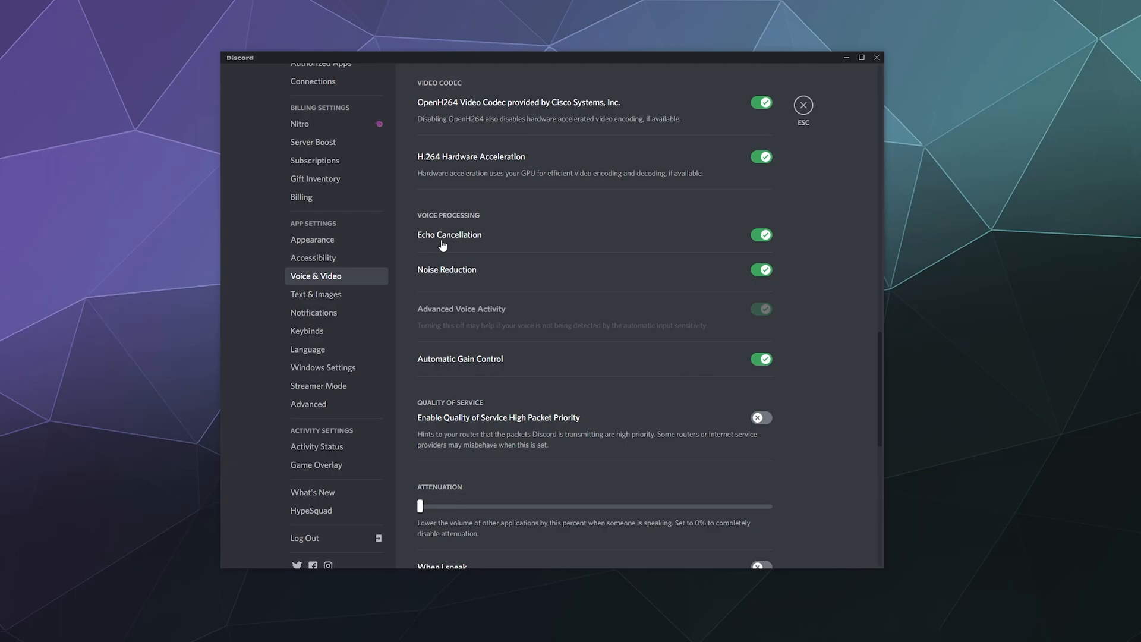
mouse_move(442, 274)
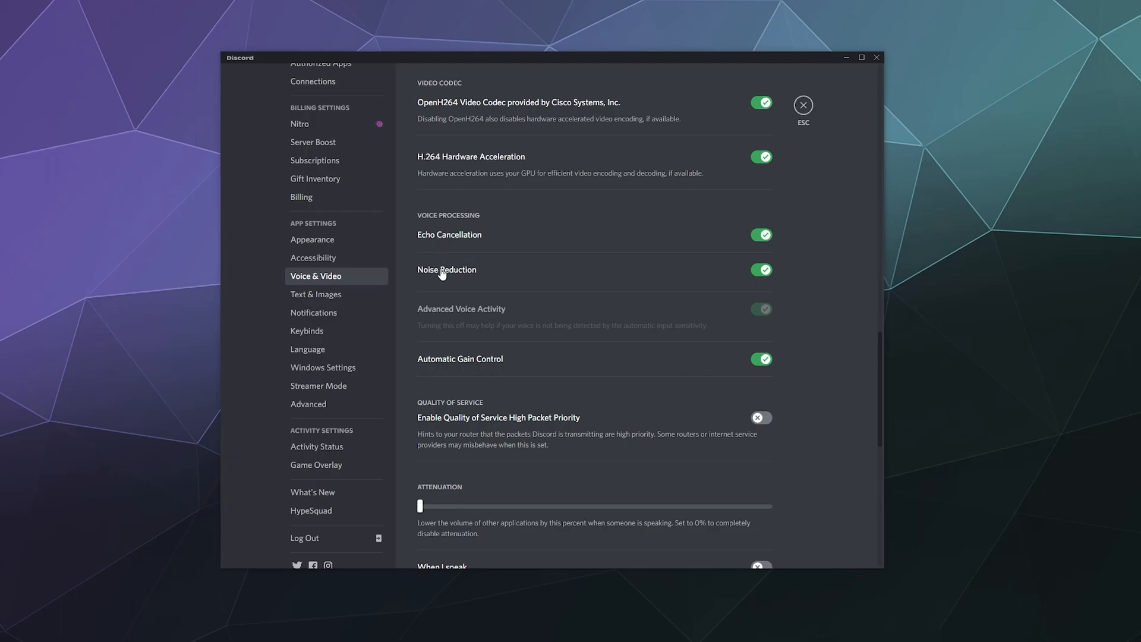
mouse_move(551, 276)
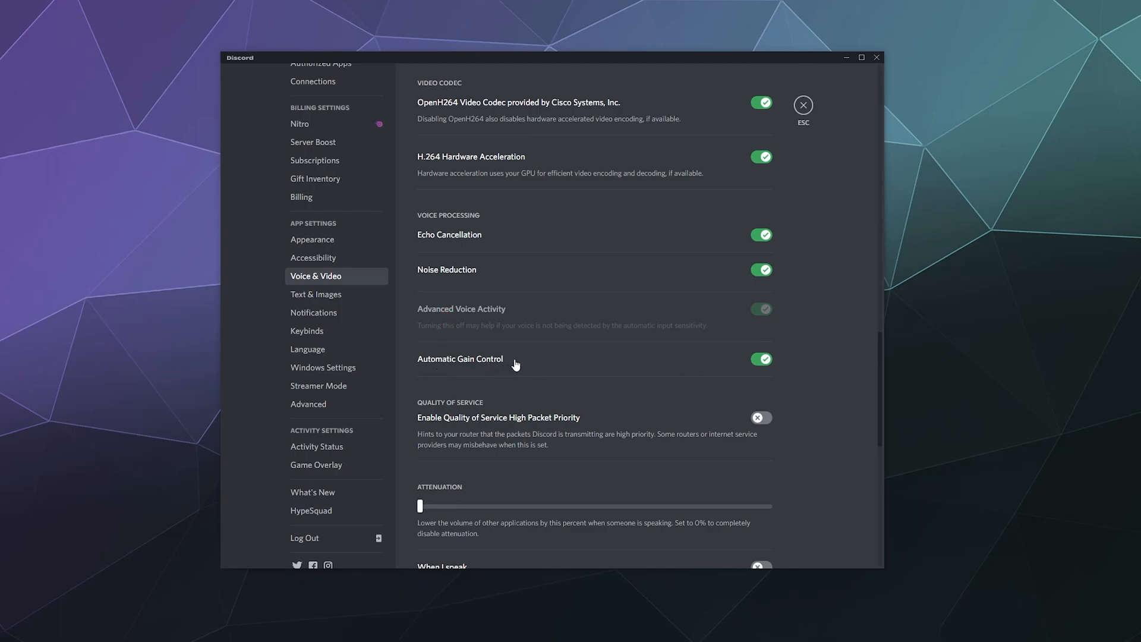
Scroll down to Attenuation and drag its slider to 70%
scroll("down", 3)
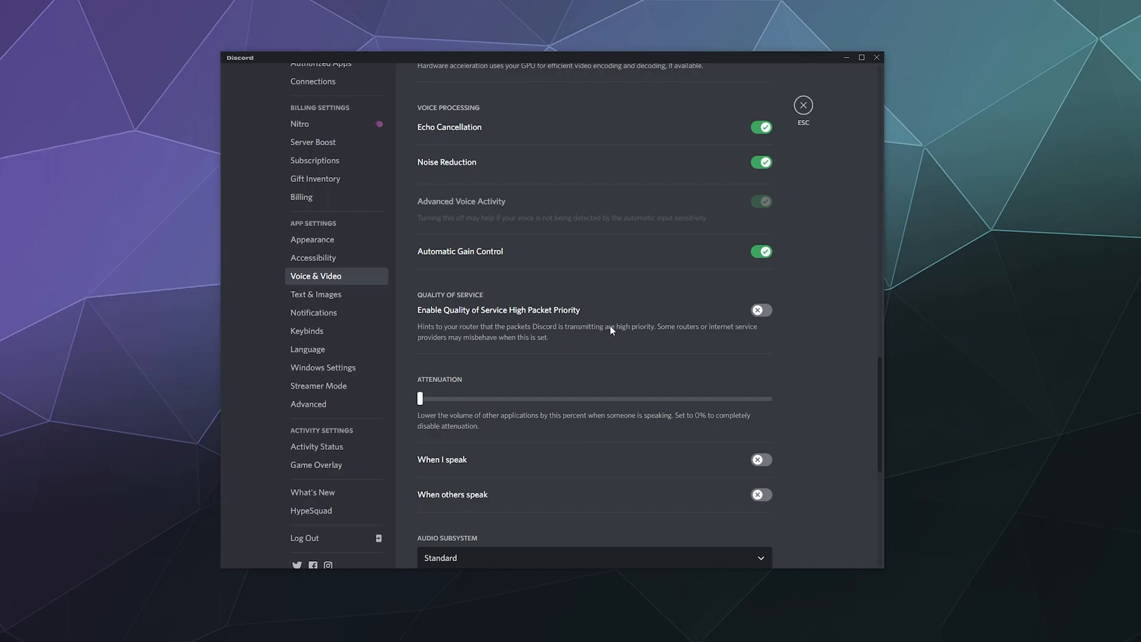
mouse_move(603, 336)
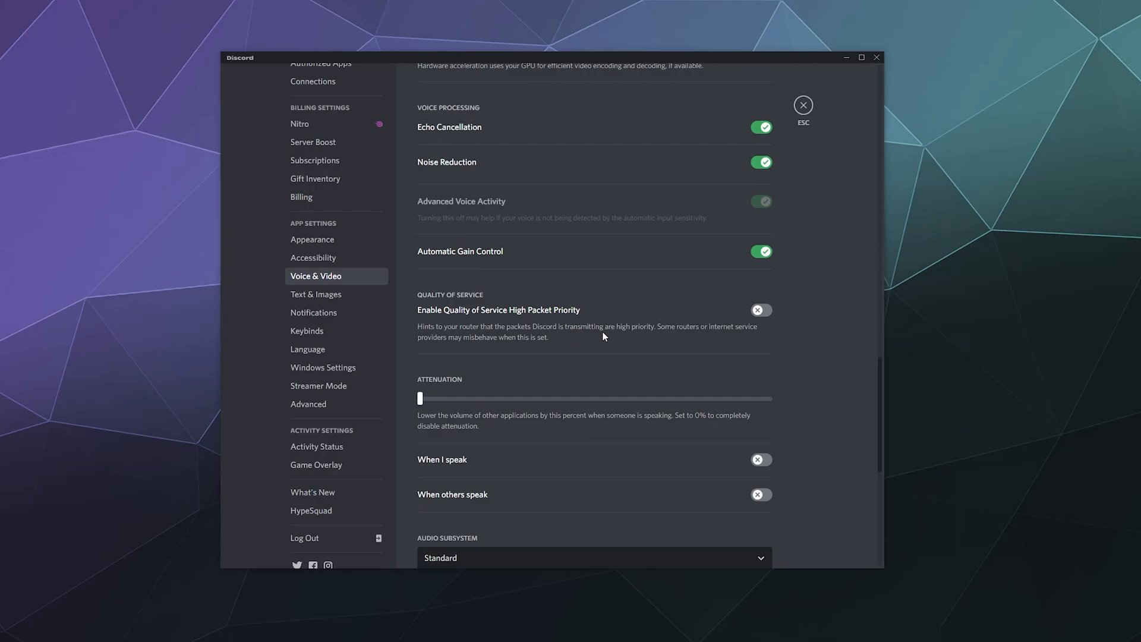
scroll("down", 3)
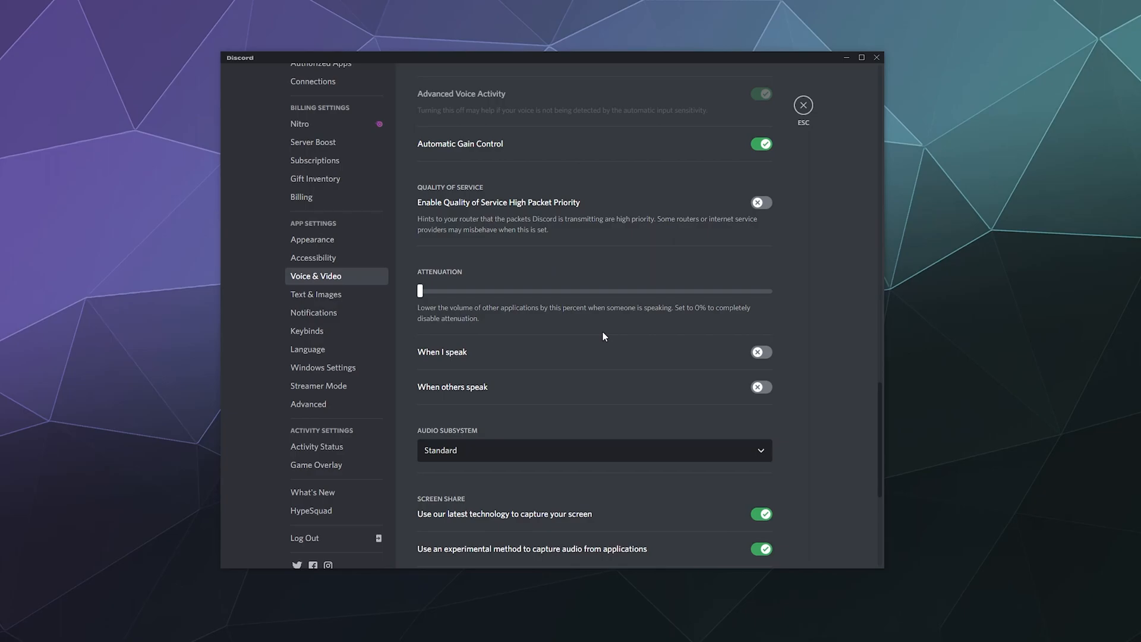
mouse_move(784, 274)
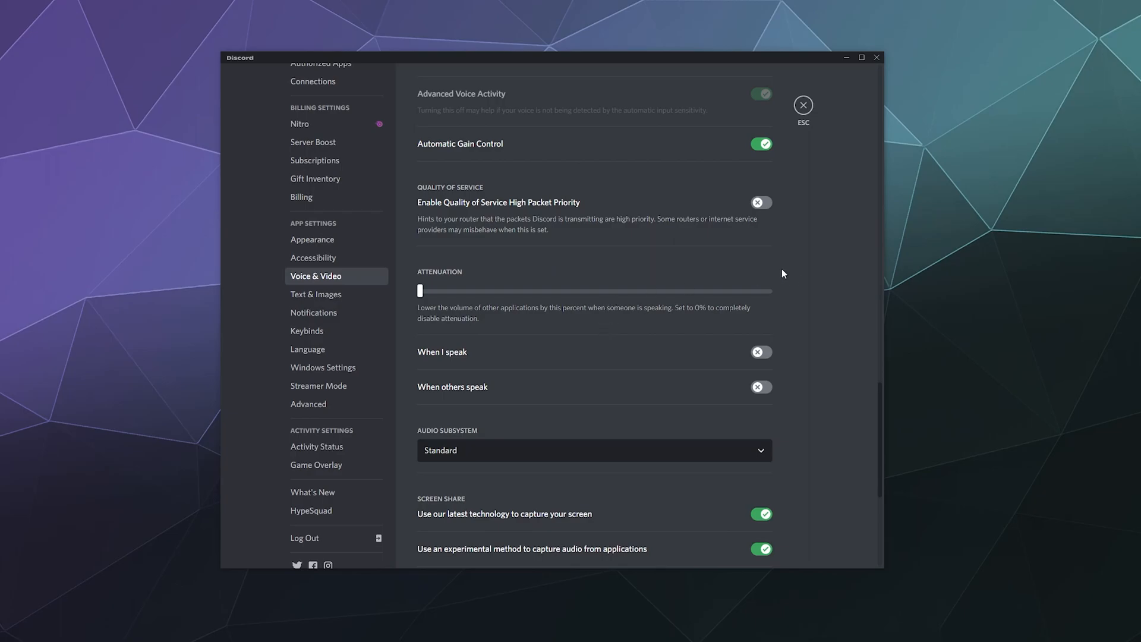
scroll("down", 3)
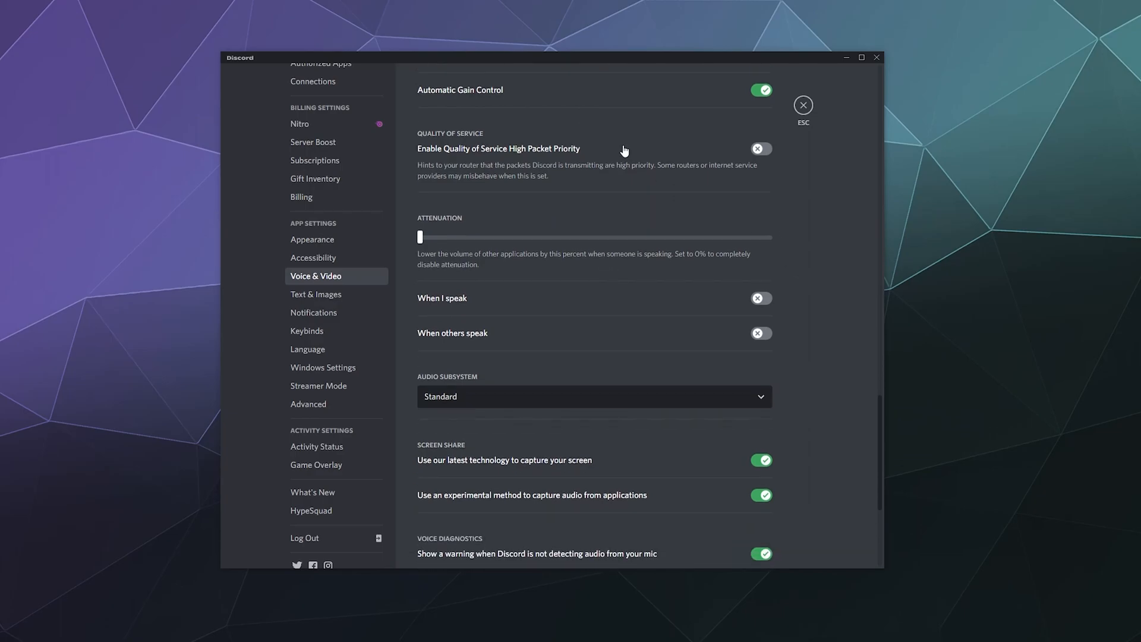
mouse_move(489, 185)
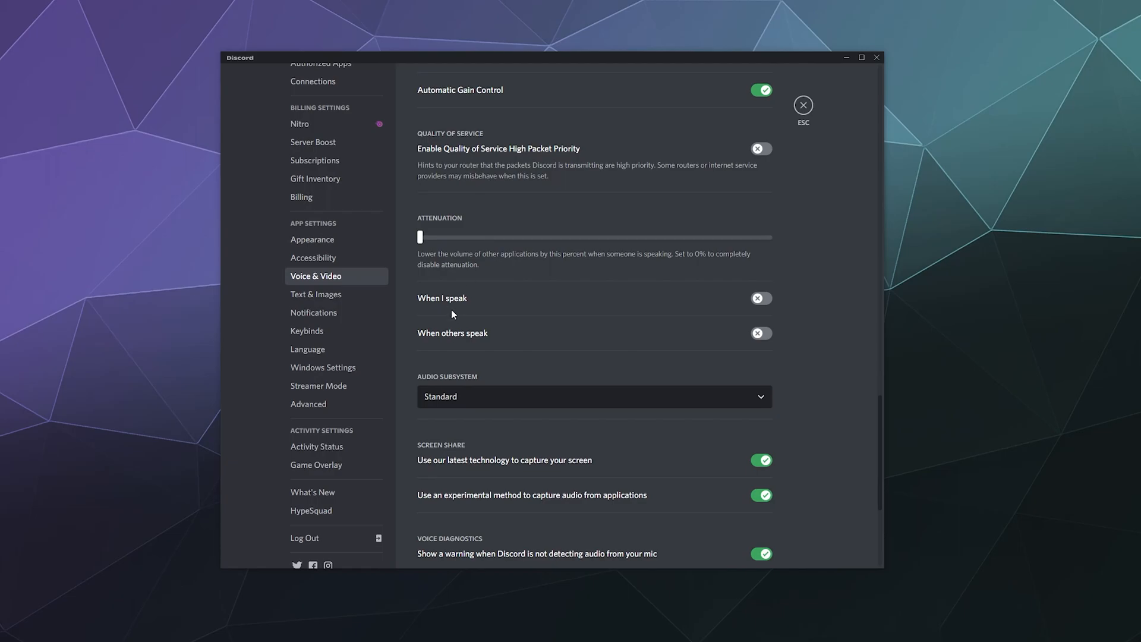
mouse_move(451, 344)
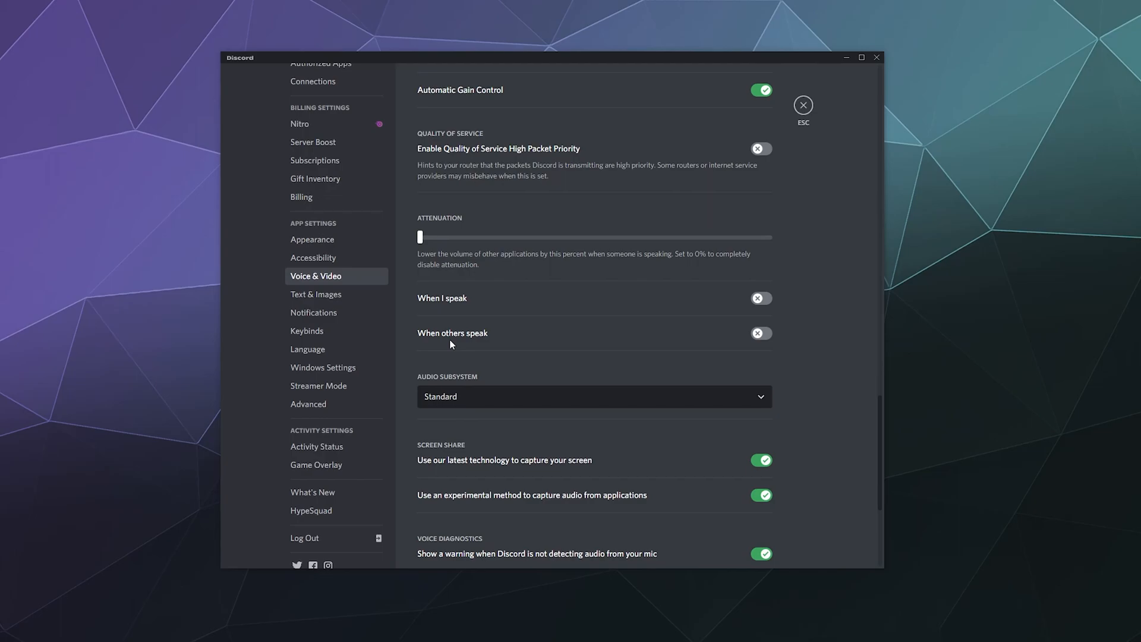
mouse_move(650, 328)
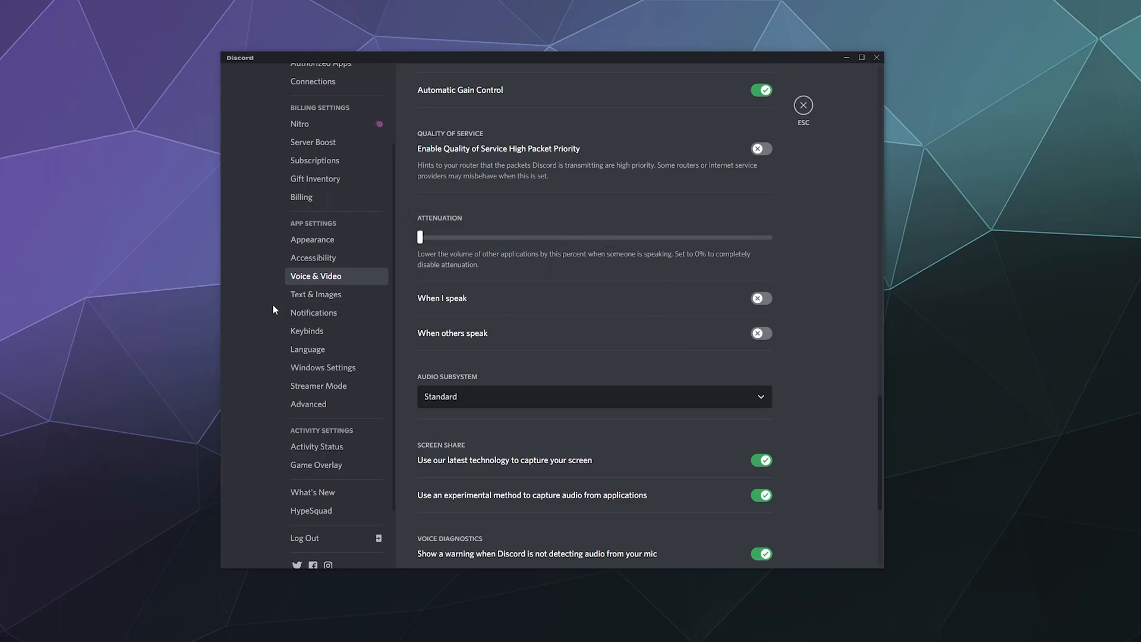
left_click_drag(419, 238, 664, 237)
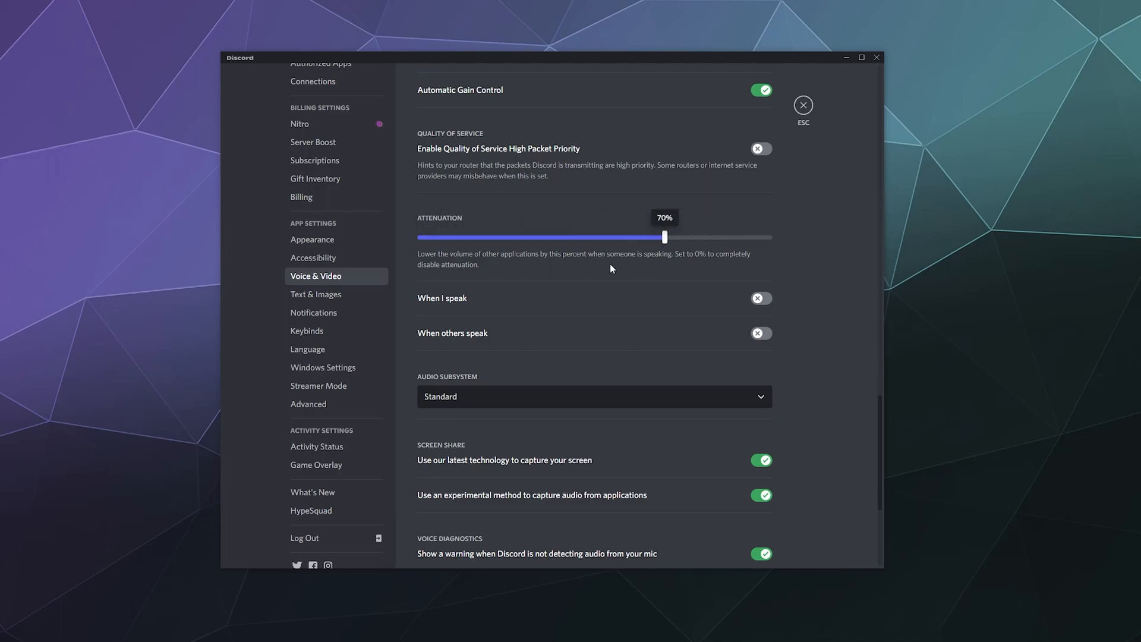
scroll("down", 3)
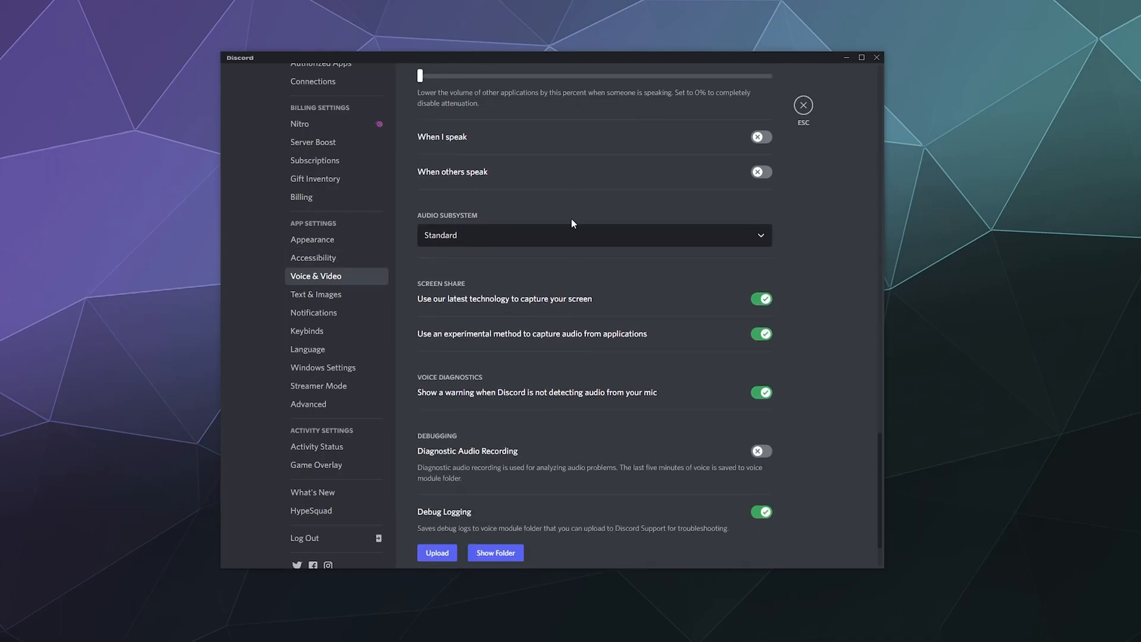
mouse_move(468, 243)
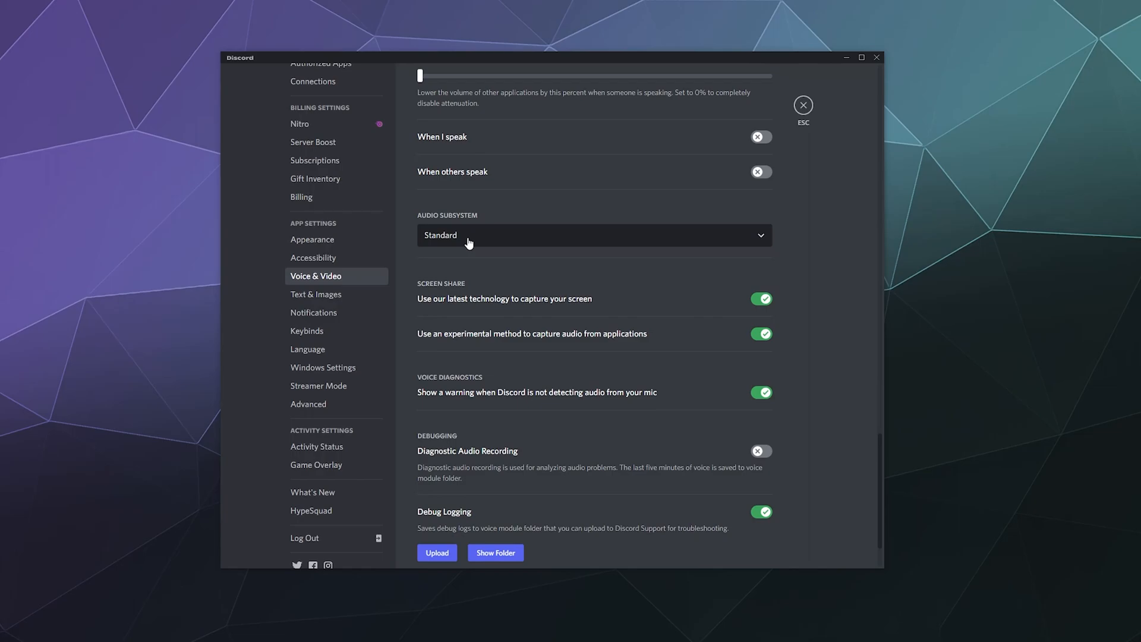
left_click(593, 234)
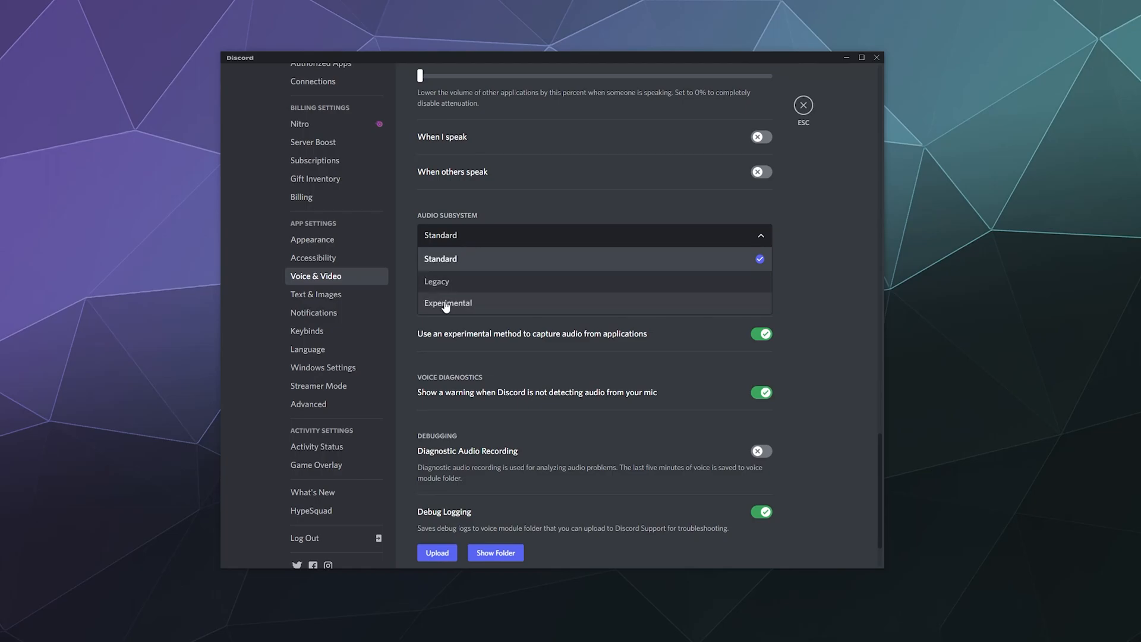
mouse_move(444, 282)
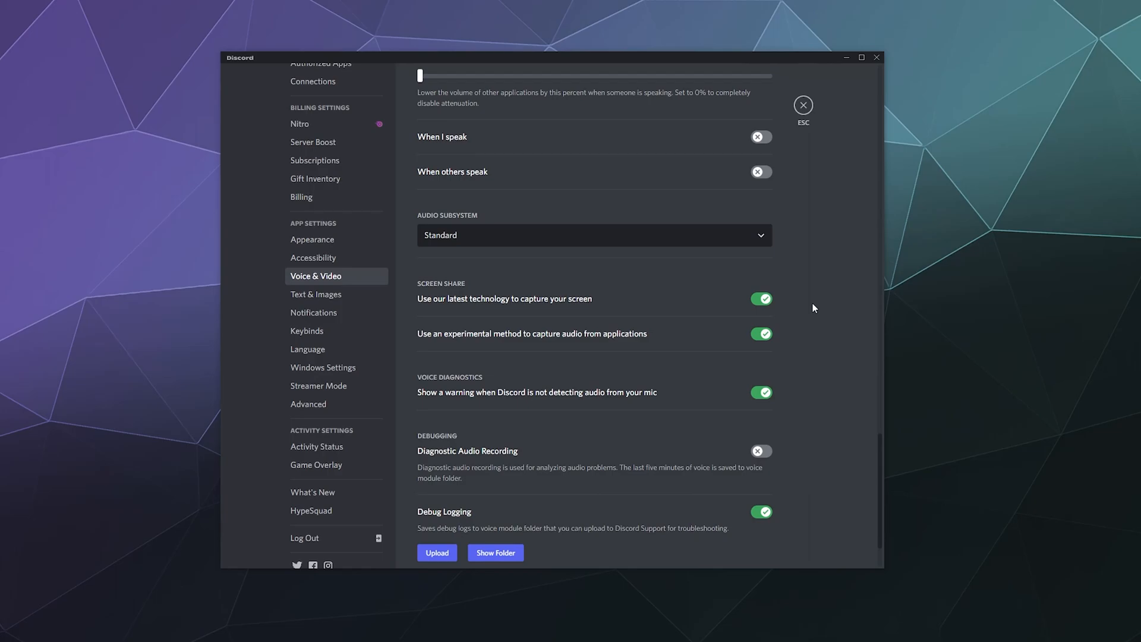
scroll("down", 3)
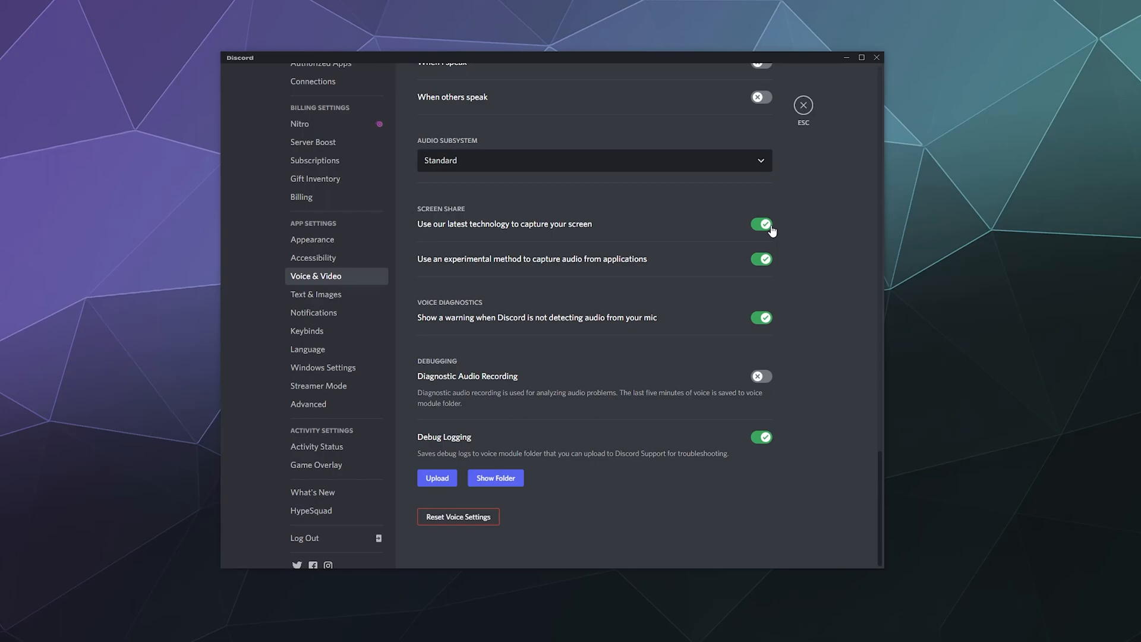
mouse_move(431, 273)
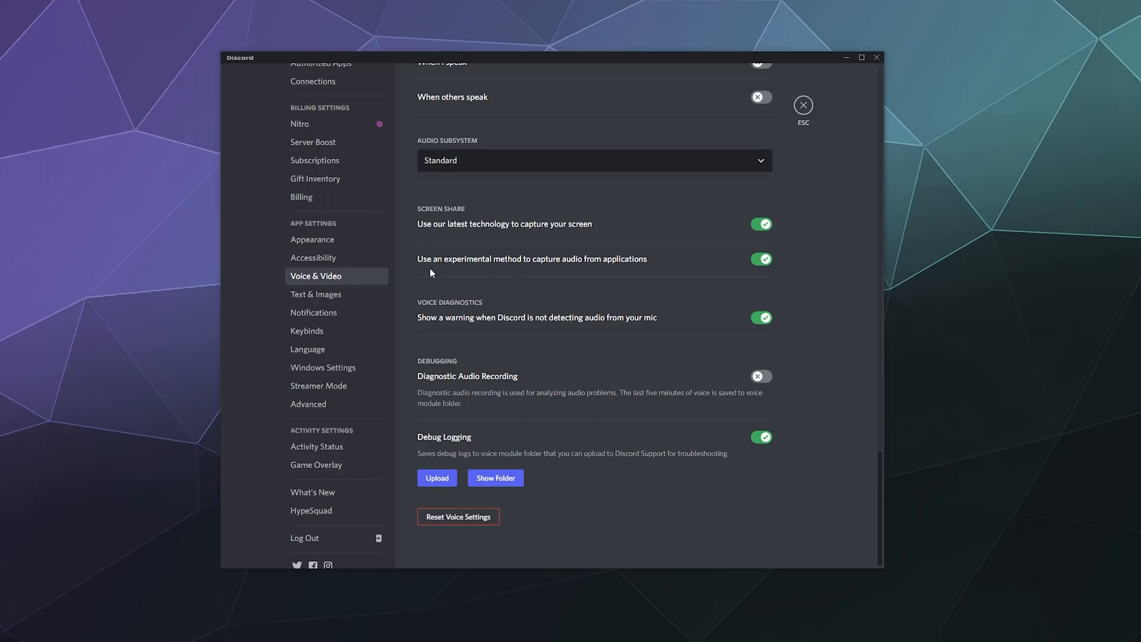
mouse_move(592, 270)
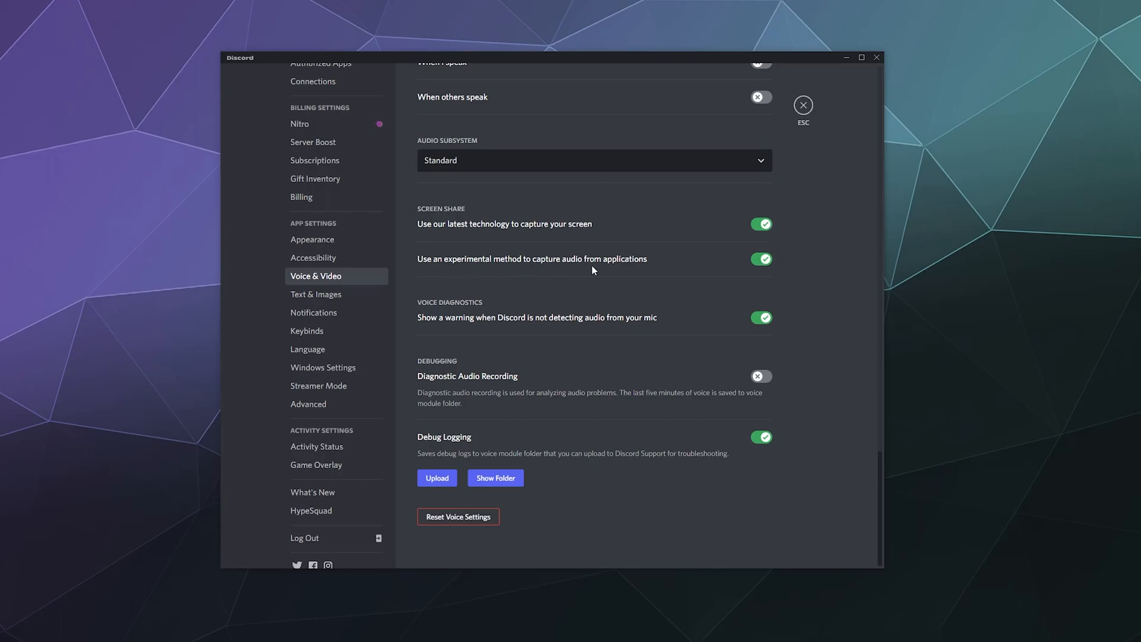
mouse_move(677, 275)
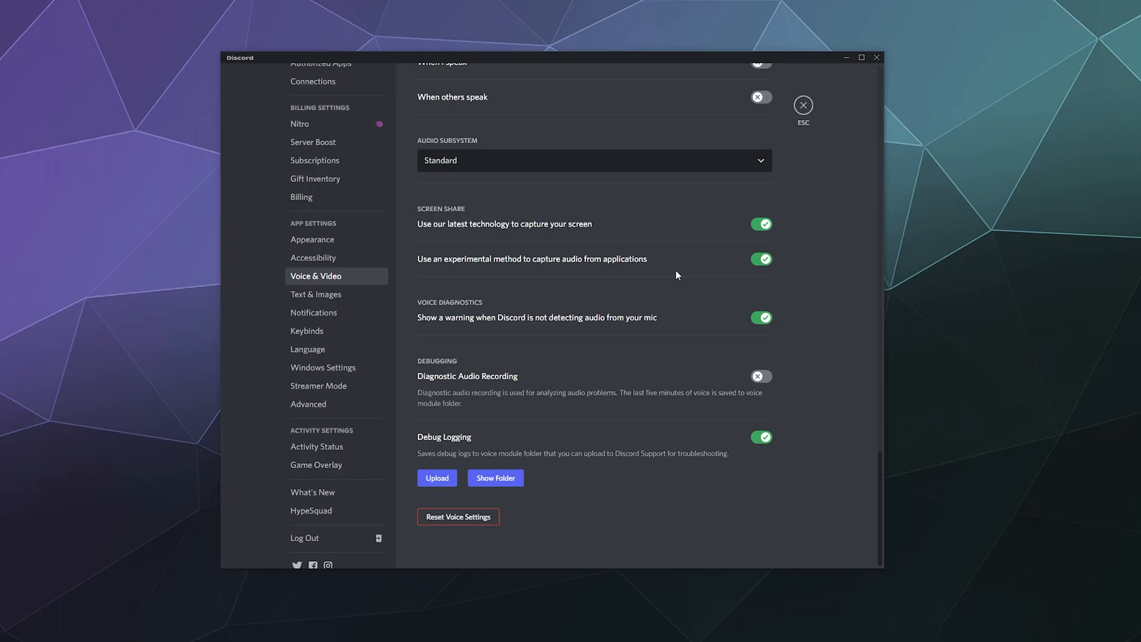
mouse_move(764, 269)
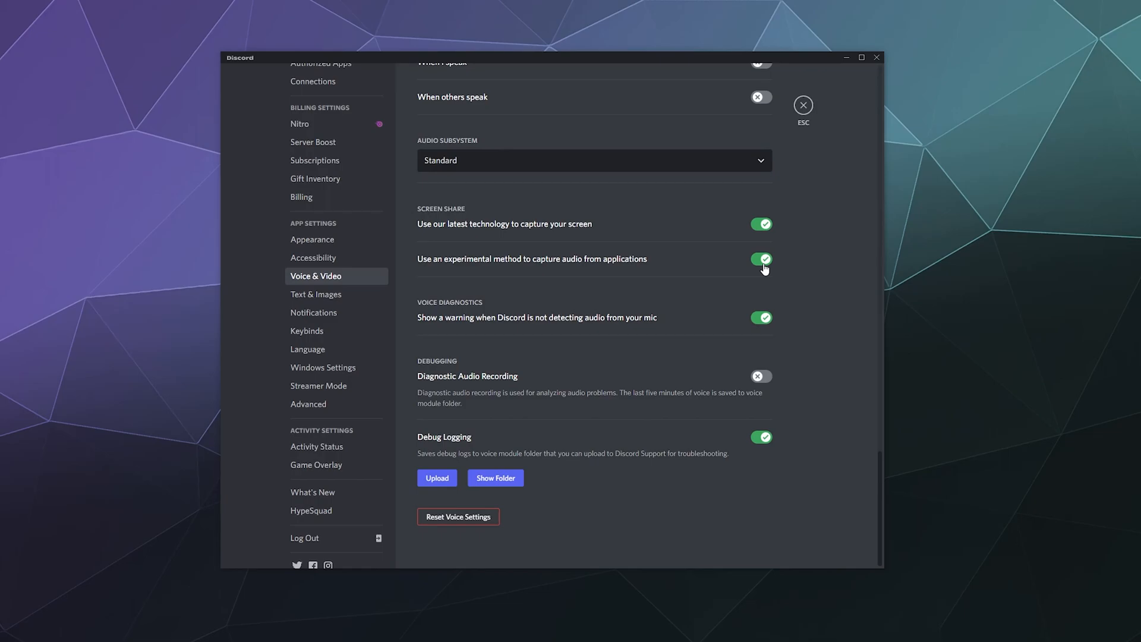
mouse_move(427, 307)
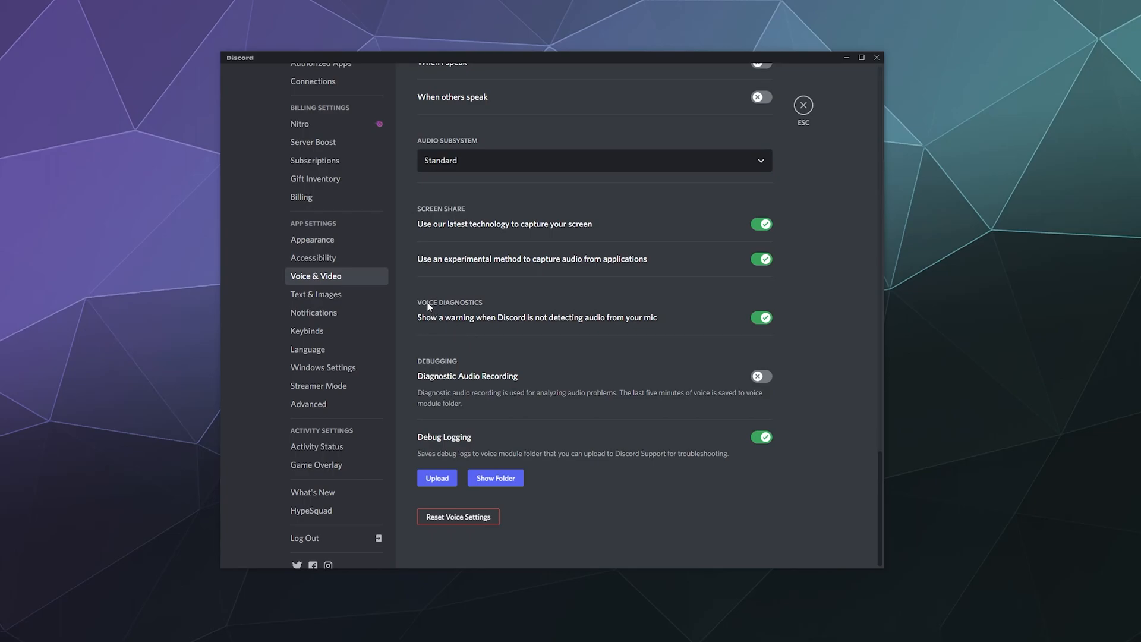
mouse_move(542, 298)
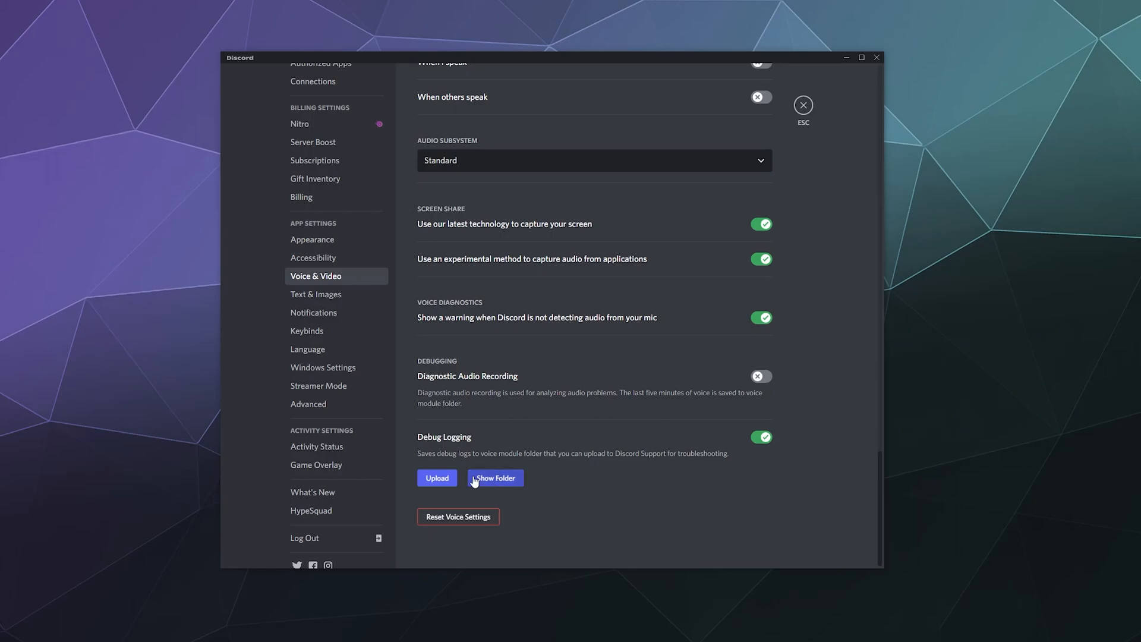
mouse_move(489, 393)
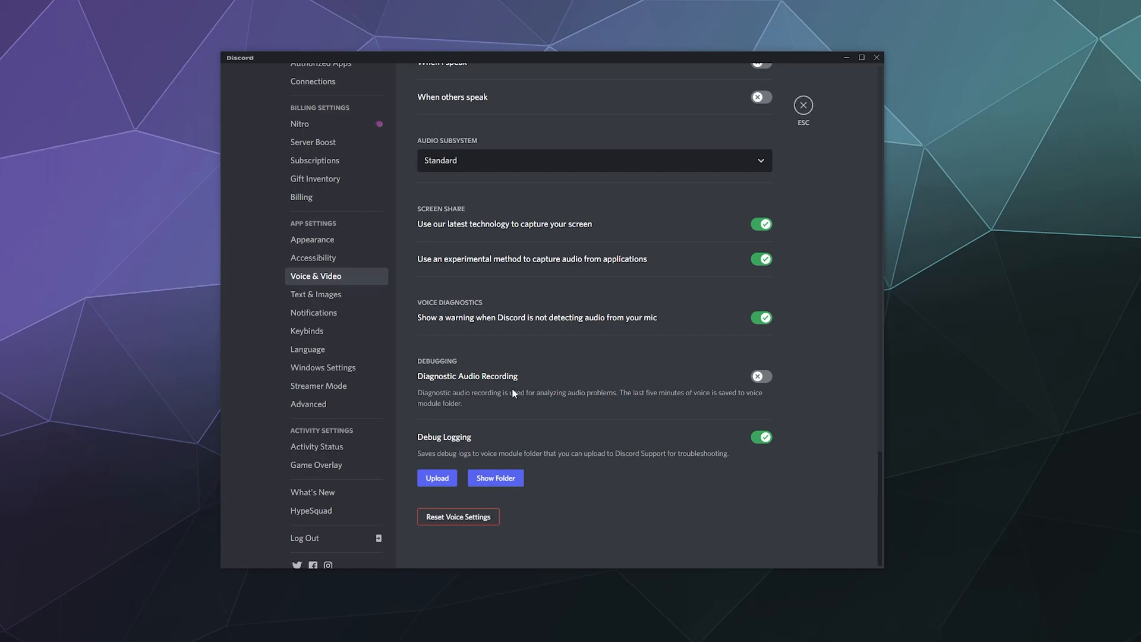
mouse_move(618, 403)
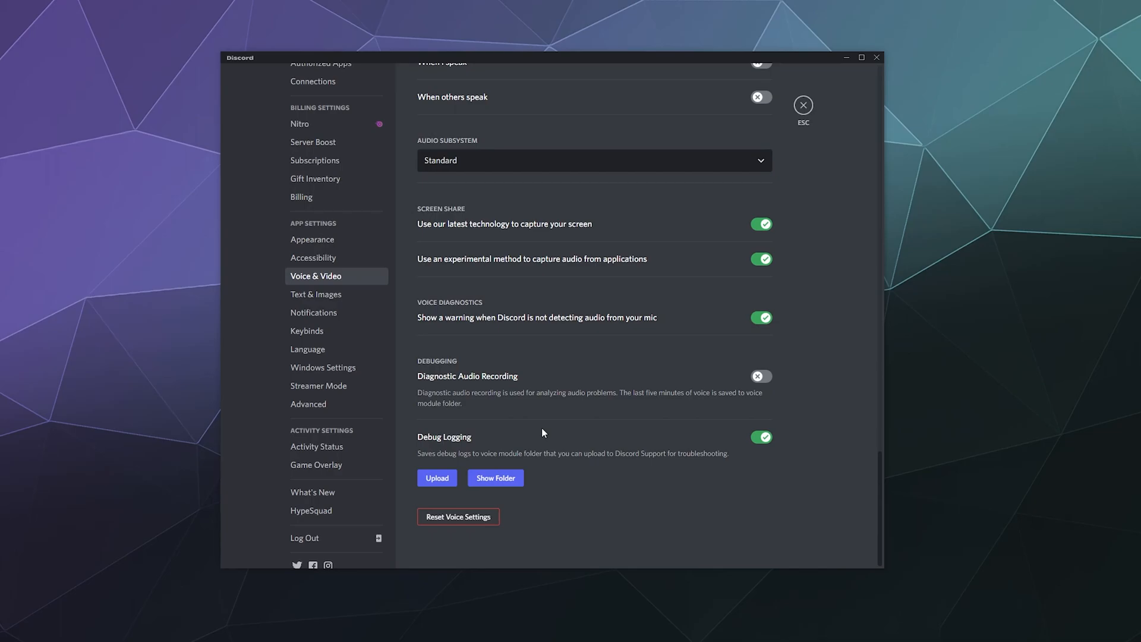
mouse_move(315, 295)
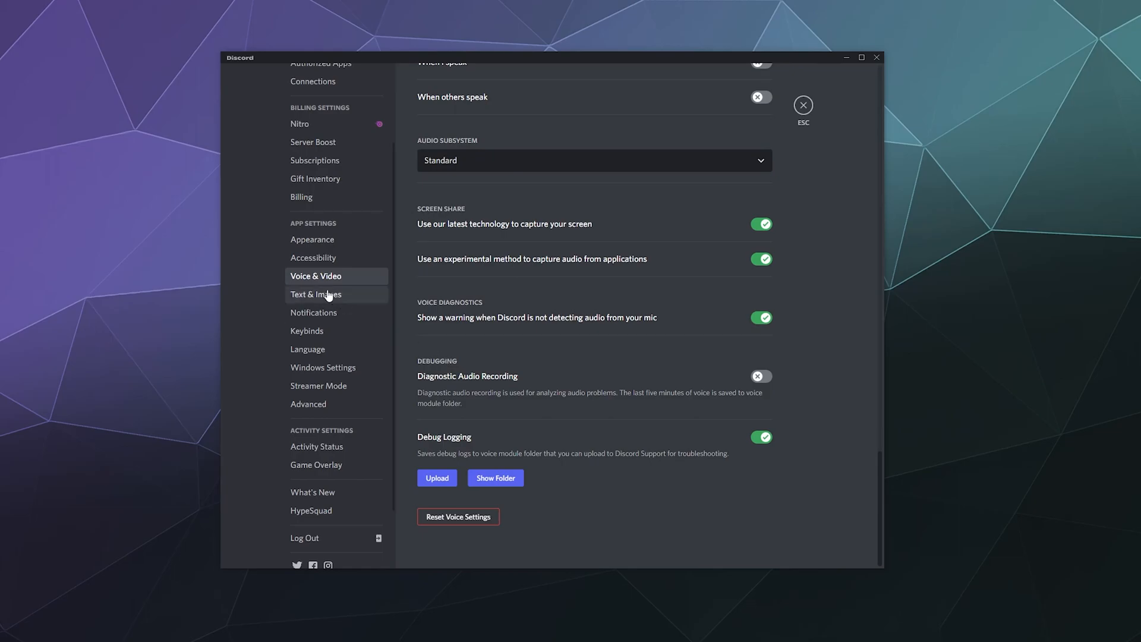
Visit the Accessibility, Keybinds and Windows Settings pages, ending on Accessibility
left_click(314, 257)
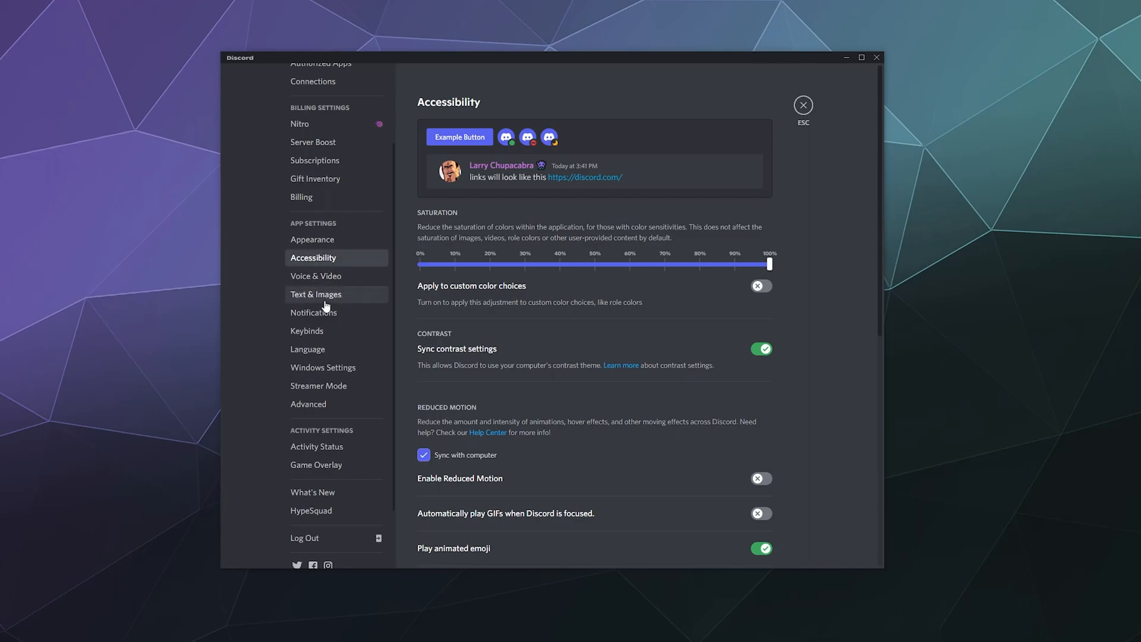
left_click(307, 330)
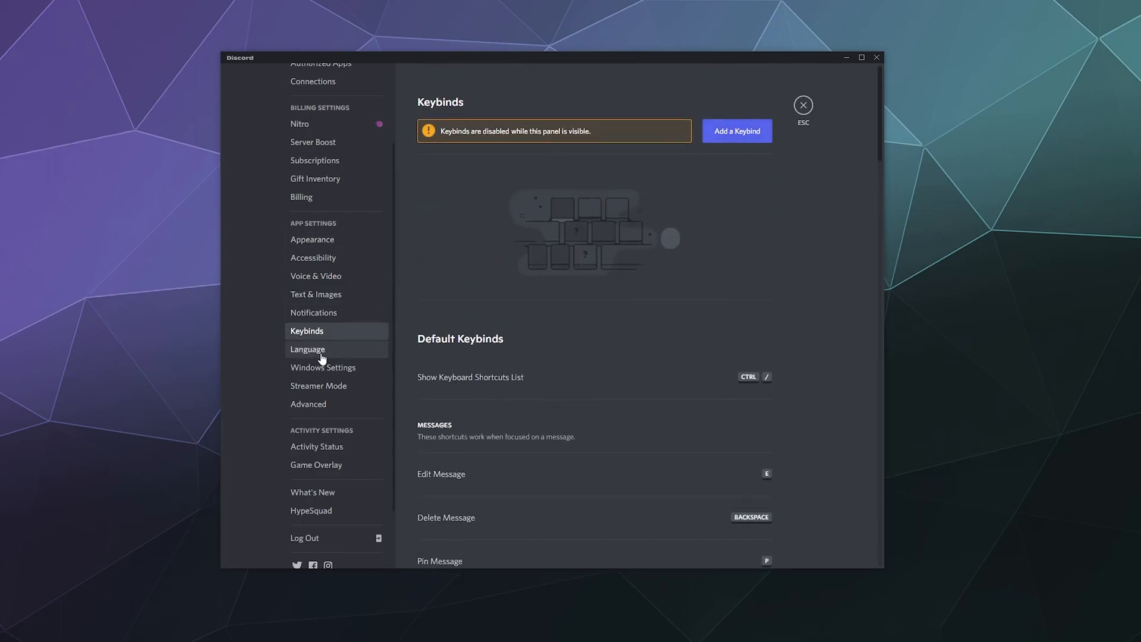
left_click(324, 367)
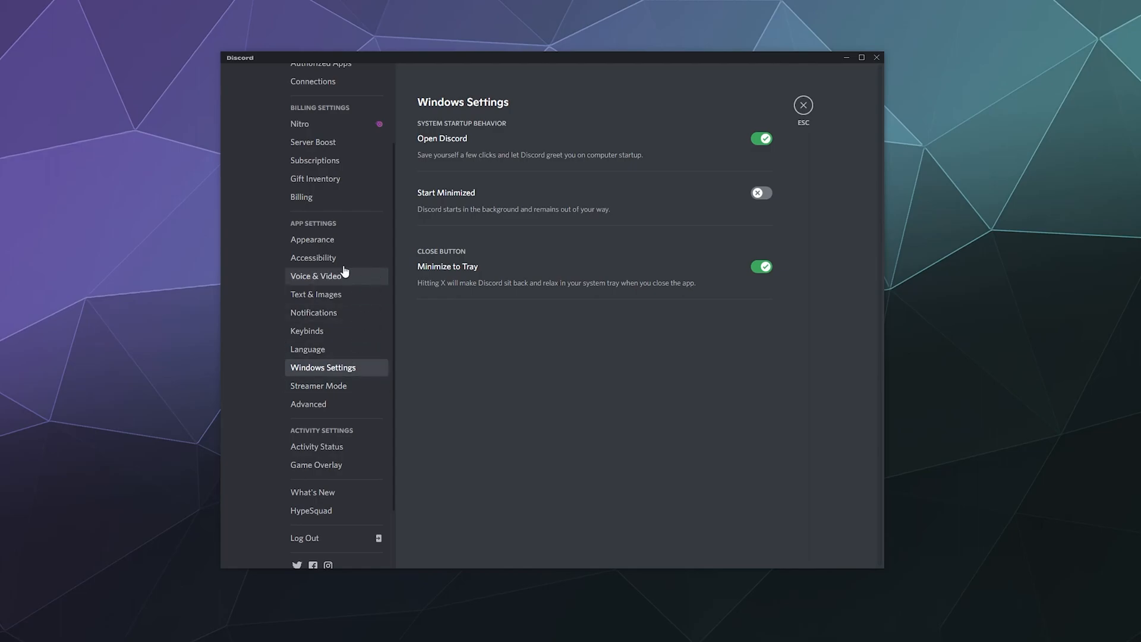
left_click(313, 257)
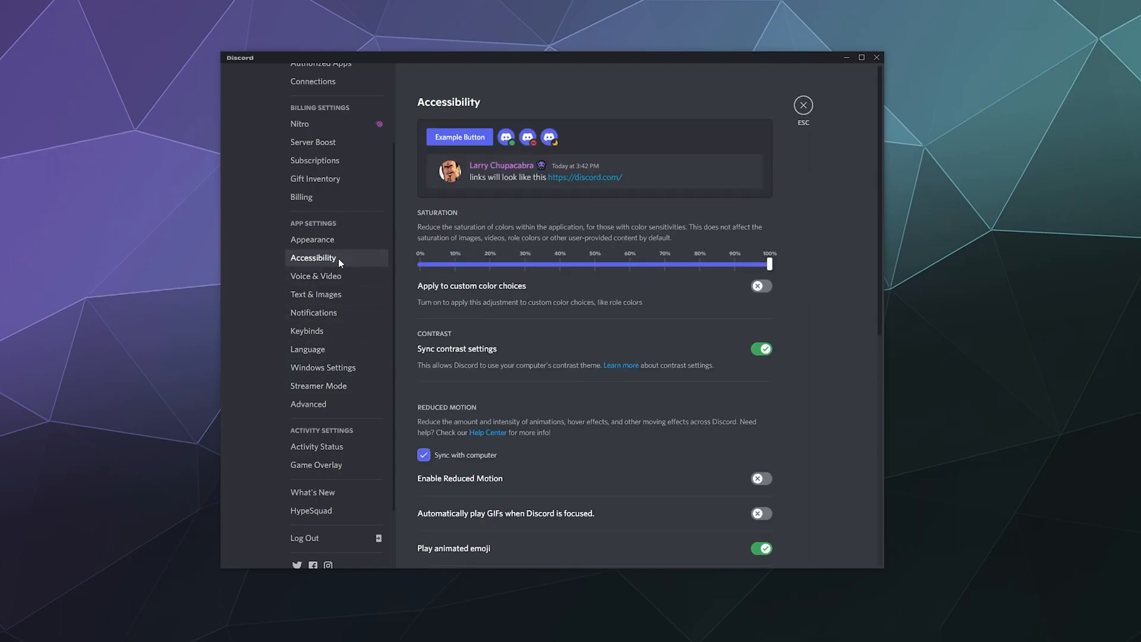